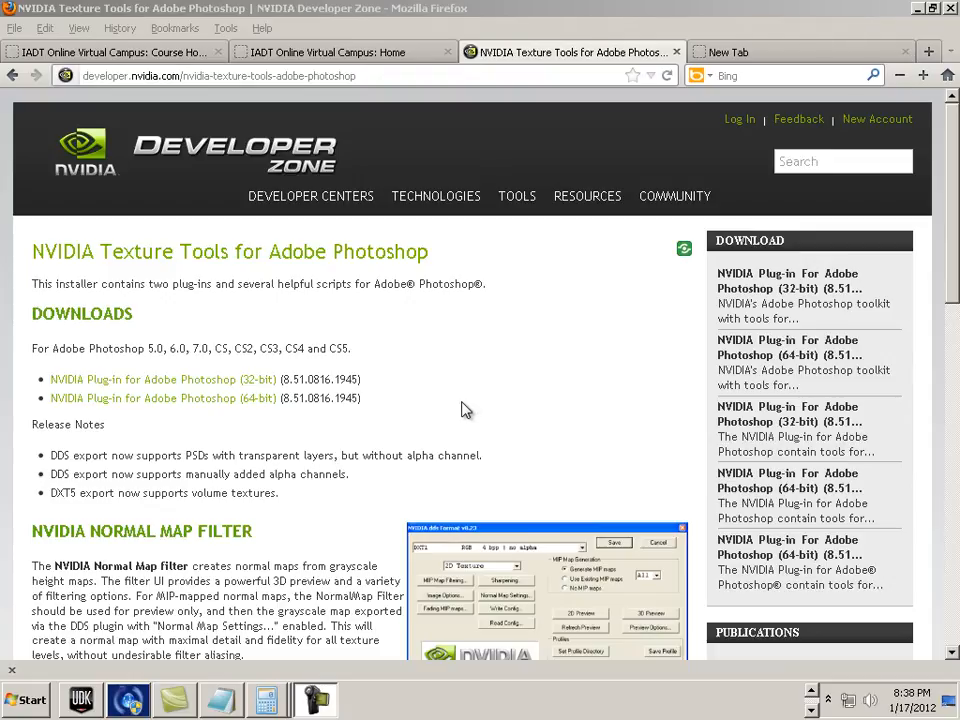
{"action": "mouse_move", "coordinate": [170, 428]}
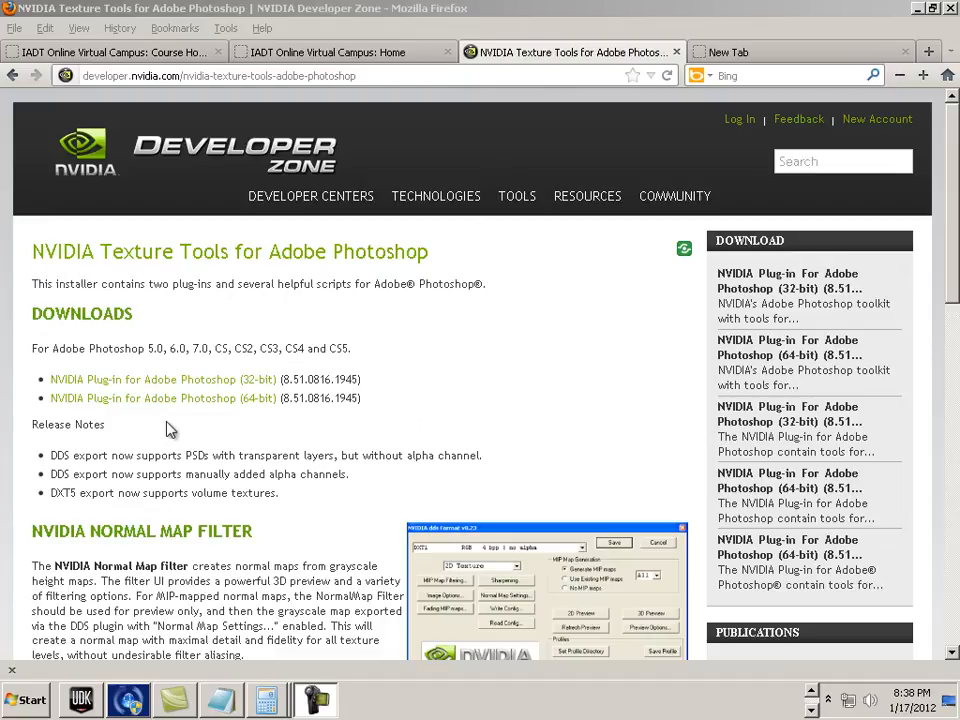
{"action": "mouse_move", "coordinate": [152, 428]}
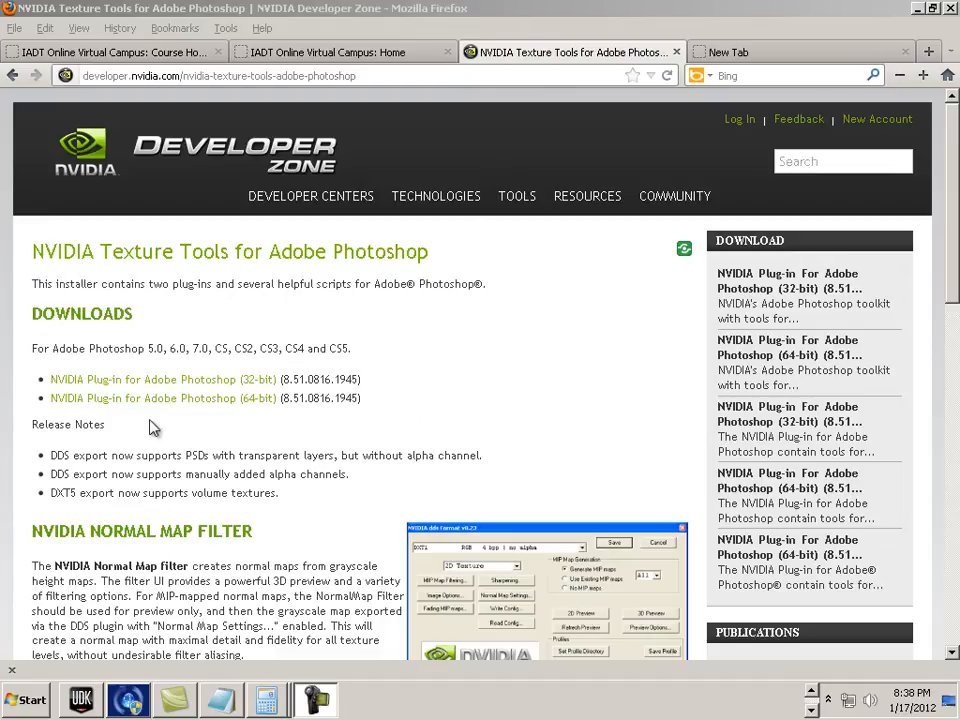
{"action": "mouse_move", "coordinate": [90, 416]}
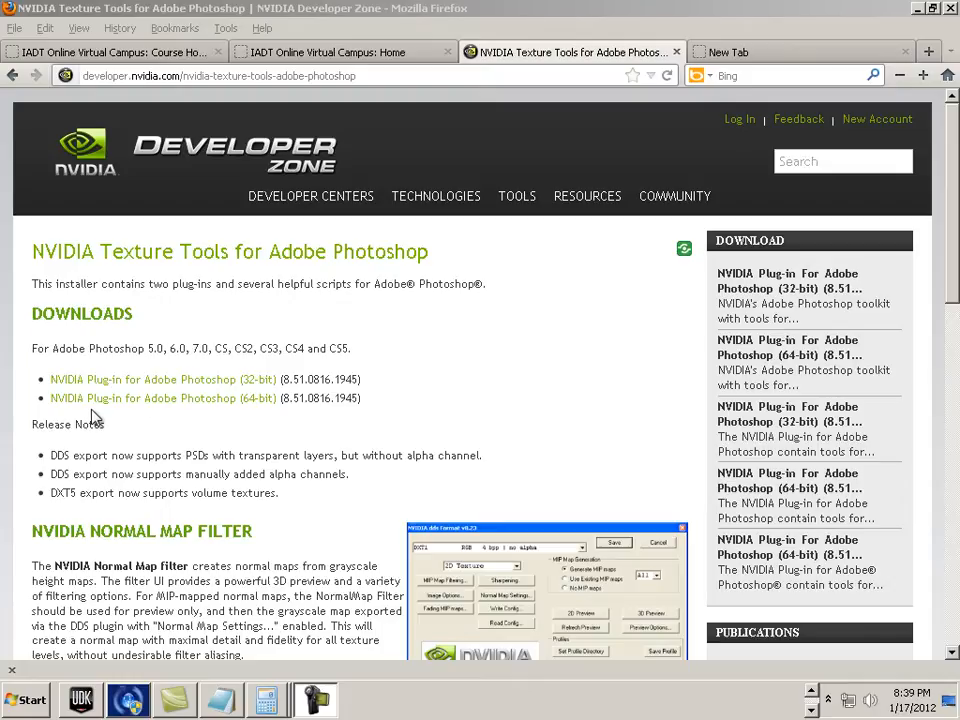
{"action": "mouse_move", "coordinate": [84, 418]}
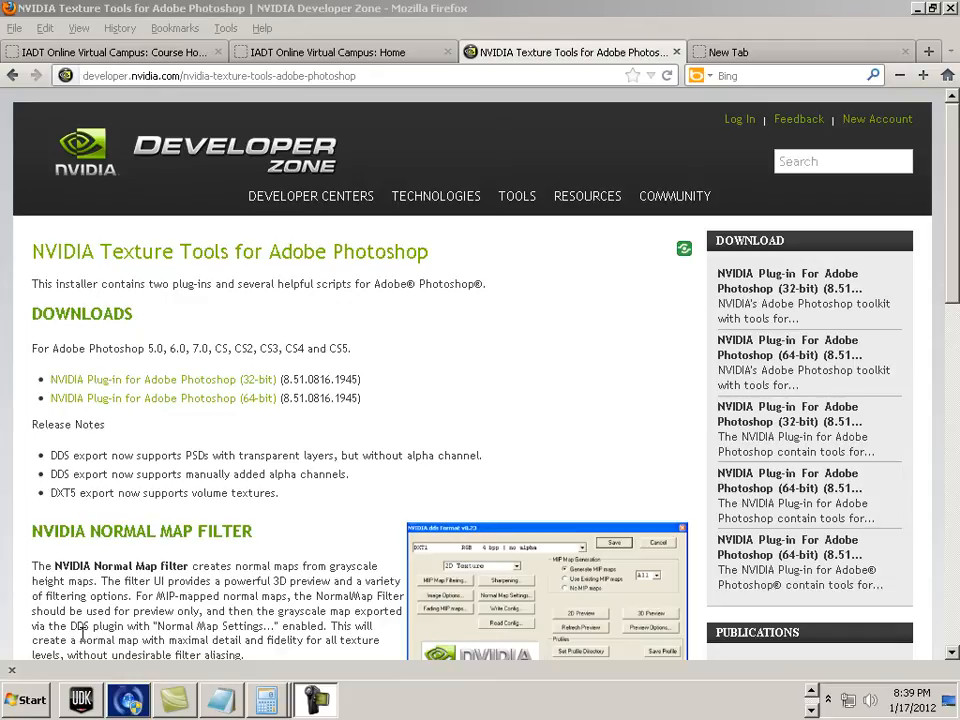
- From the Start menu reach the Computer drives overview and enter Local Disk (C:)
{"action": "left_click", "coordinate": [24, 698]}
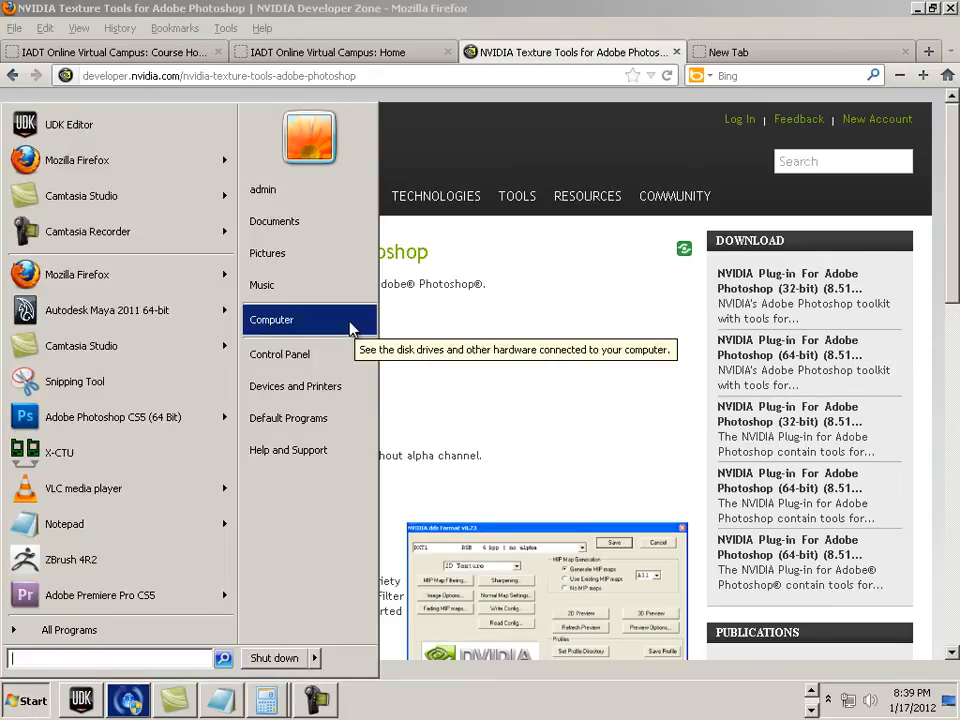
{"action": "left_click", "coordinate": [272, 320]}
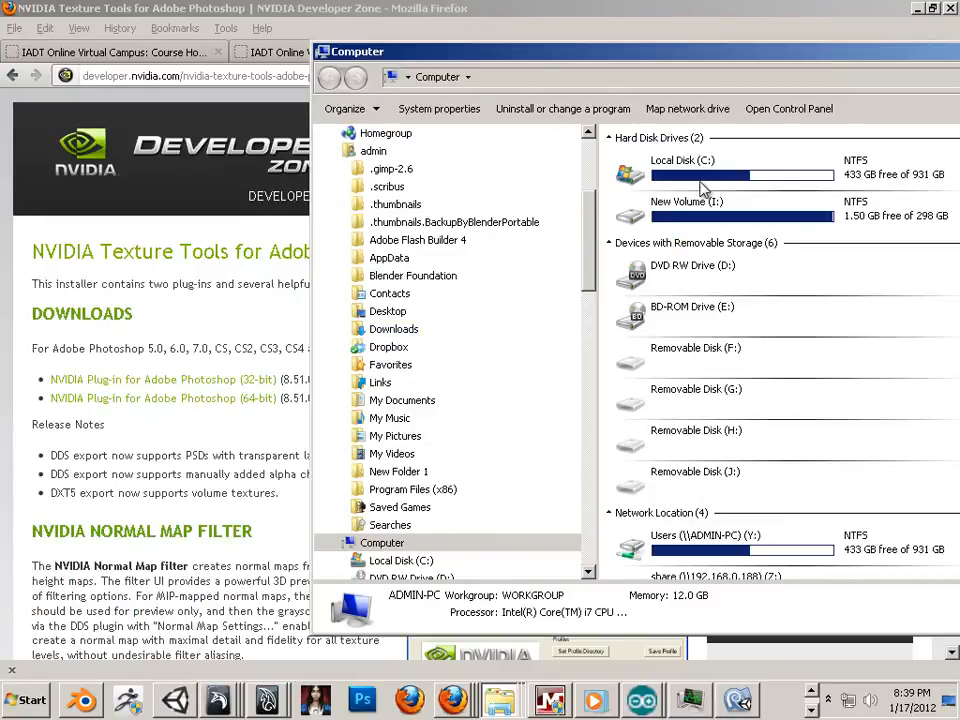
{"action": "double_click", "coordinate": [682, 160]}
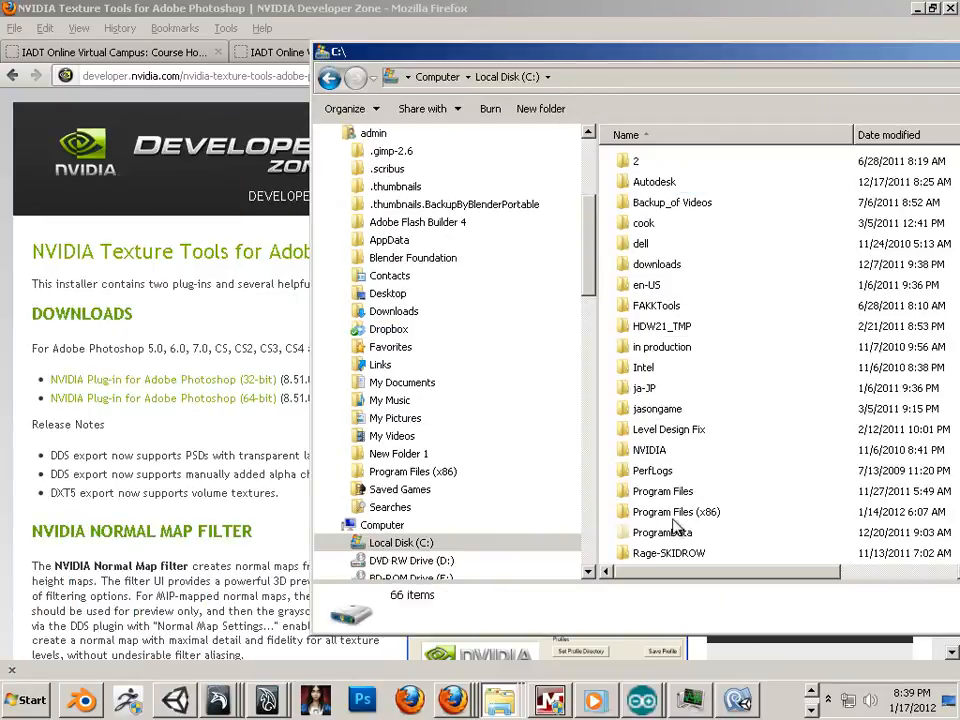
{"action": "left_click", "coordinate": [676, 512]}
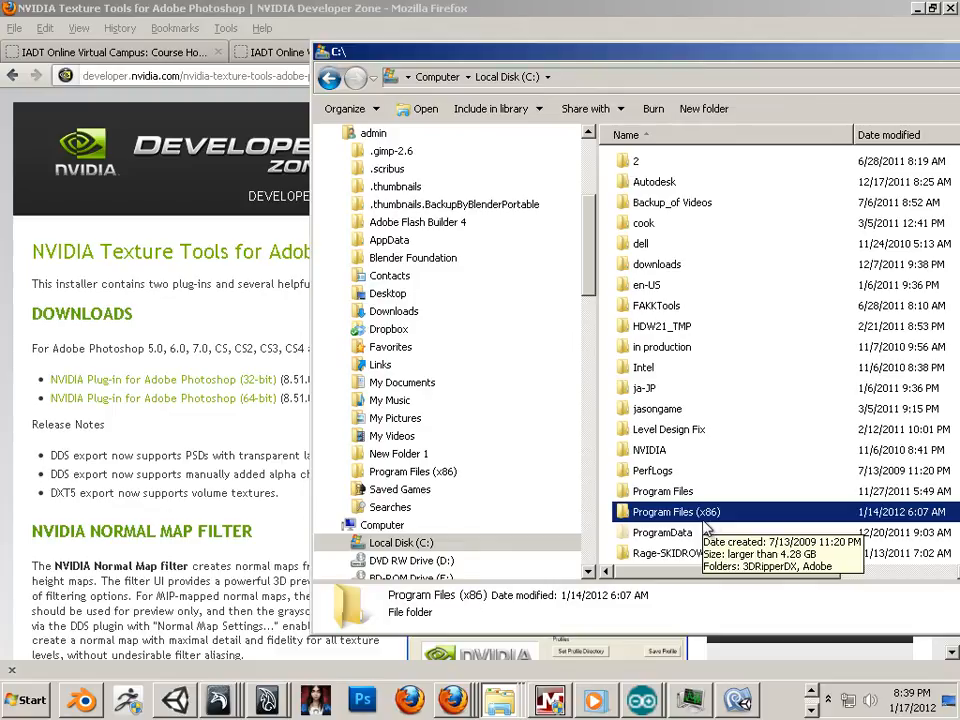
{"action": "mouse_move", "coordinate": [648, 504]}
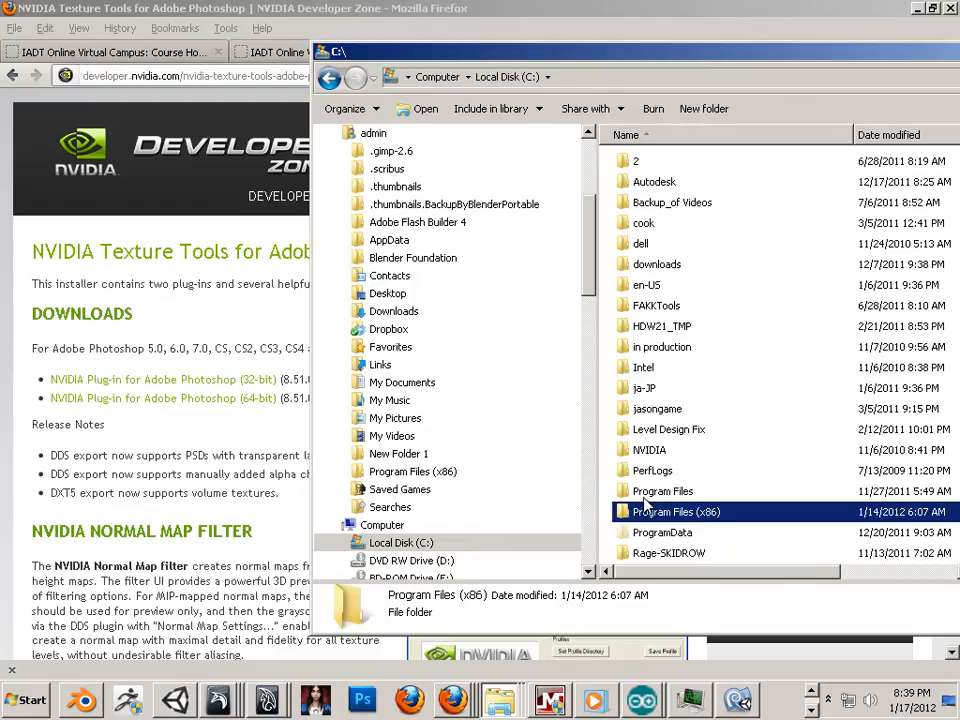
- Enter the Program Files folder on the C: drive
{"action": "left_click", "coordinate": [662, 492]}
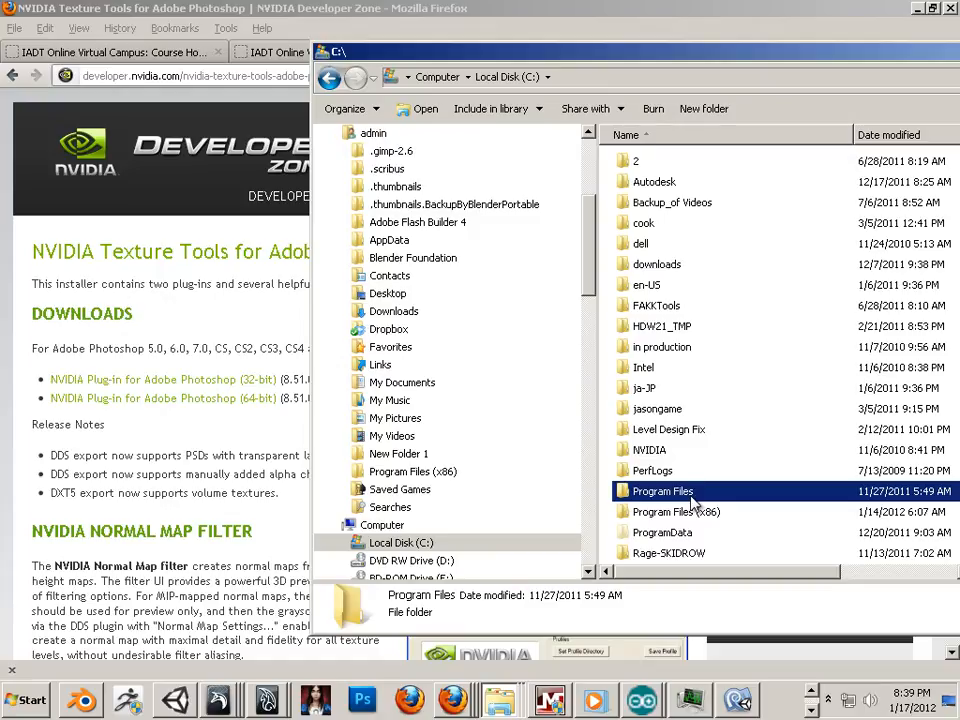
{"action": "mouse_move", "coordinate": [688, 500]}
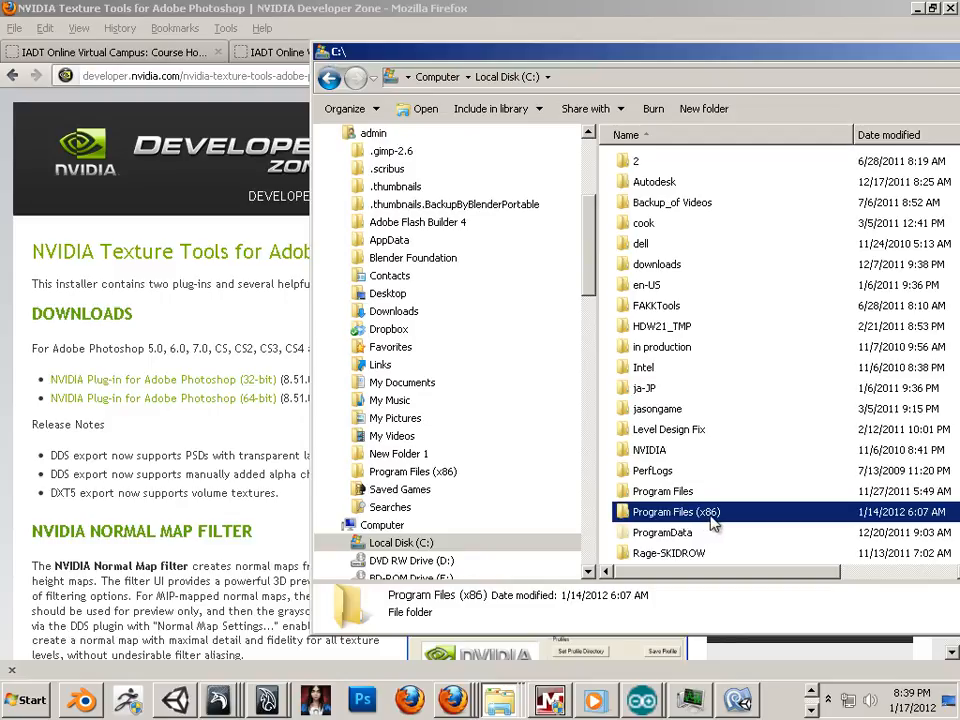
{"action": "mouse_move", "coordinate": [716, 524]}
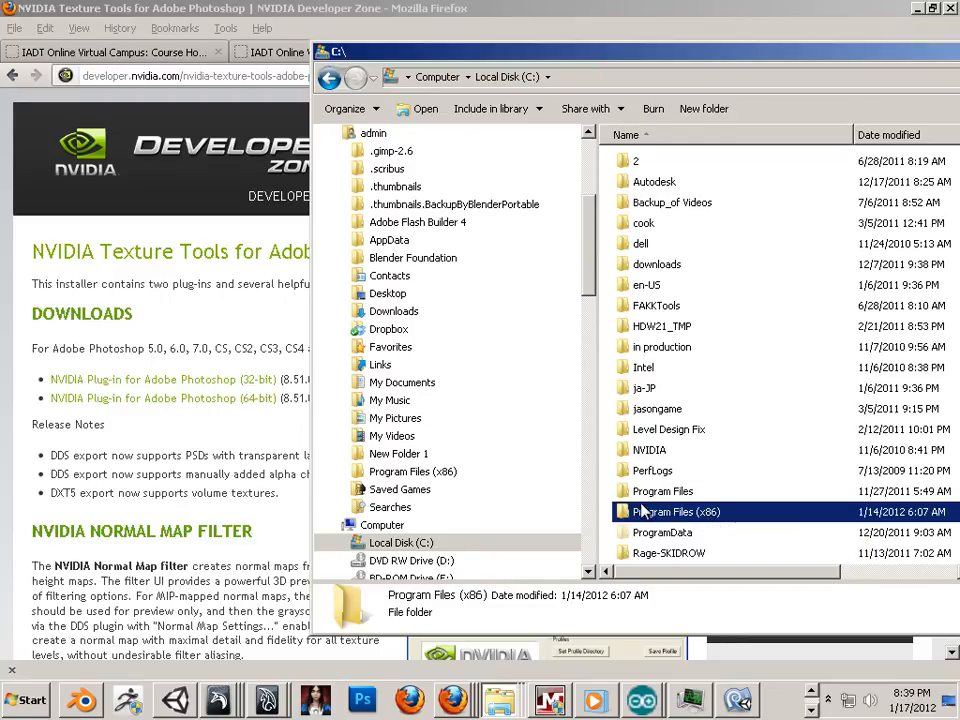
{"action": "left_click", "coordinate": [664, 492]}
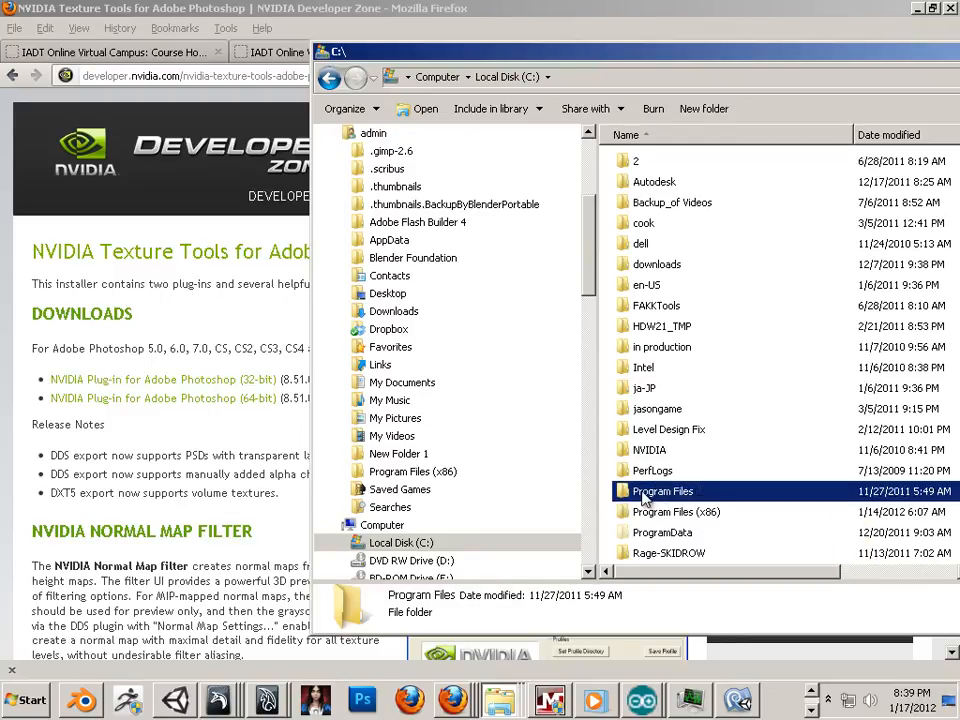
{"action": "double_click", "coordinate": [662, 492]}
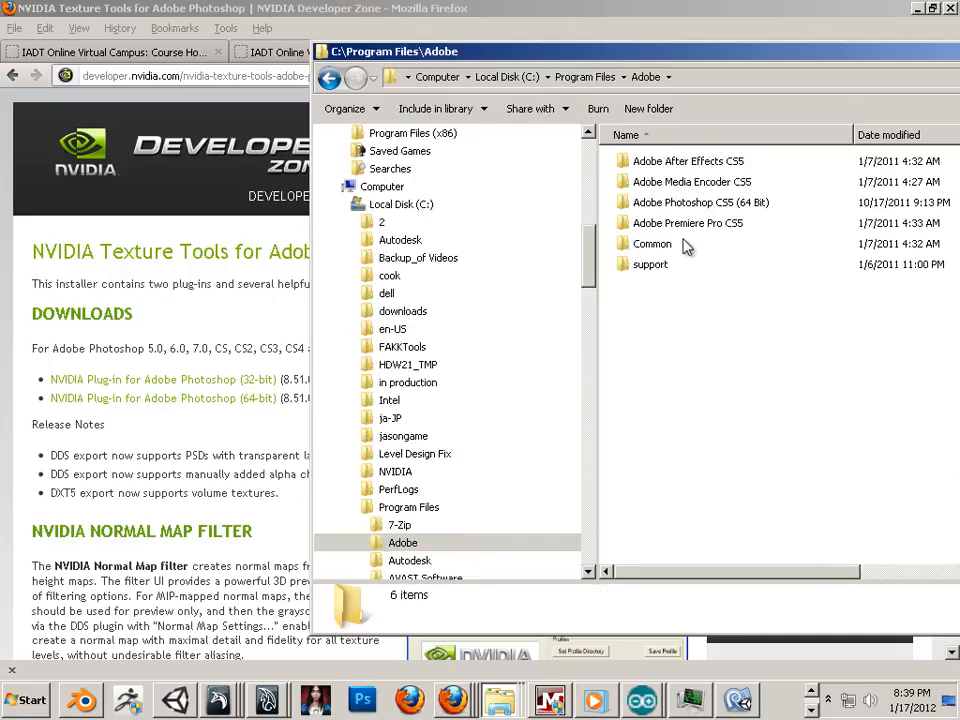
- Switch to Program Files (x86) and enter its Adobe folder listing Adobe Photoshop CS5
{"action": "left_click", "coordinate": [700, 202]}
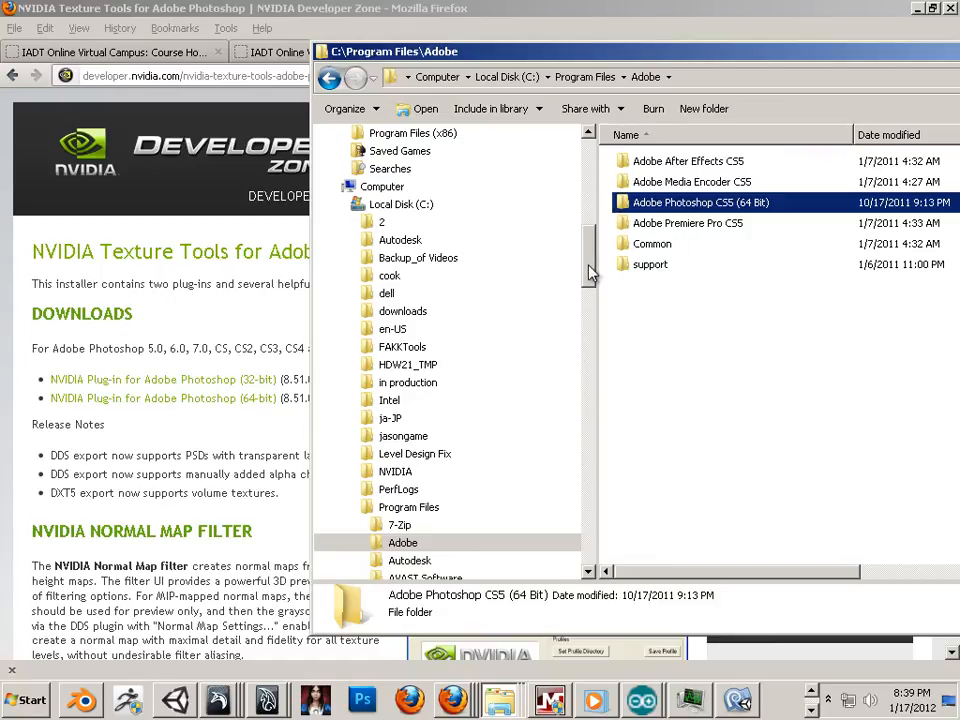
{"action": "scroll", "scroll_direction": "down", "scroll_amount": 3}
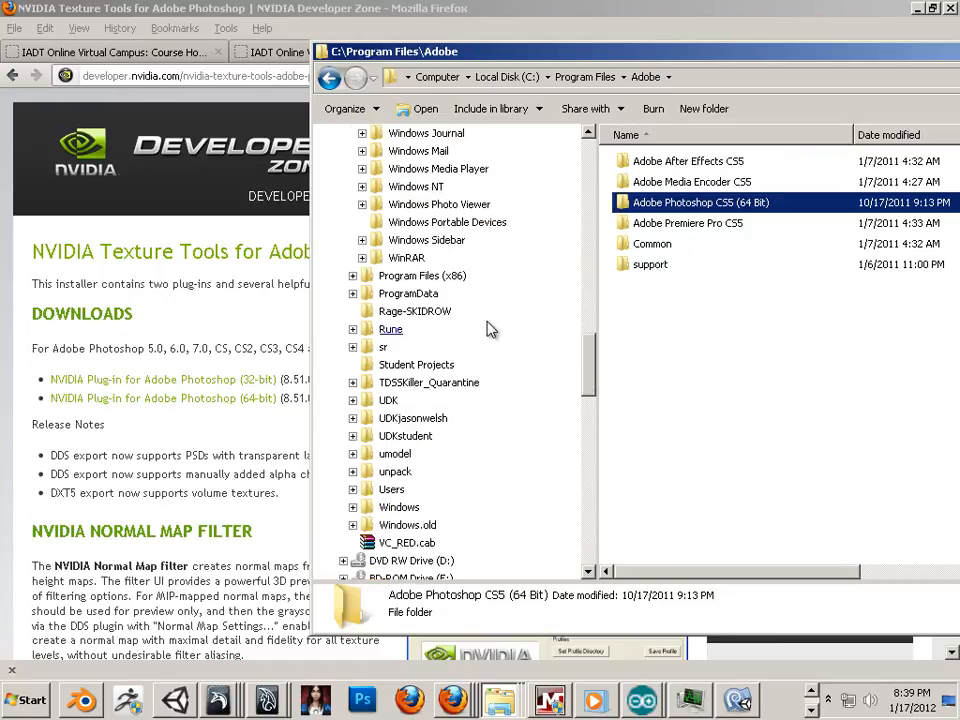
{"action": "left_click", "coordinate": [422, 276]}
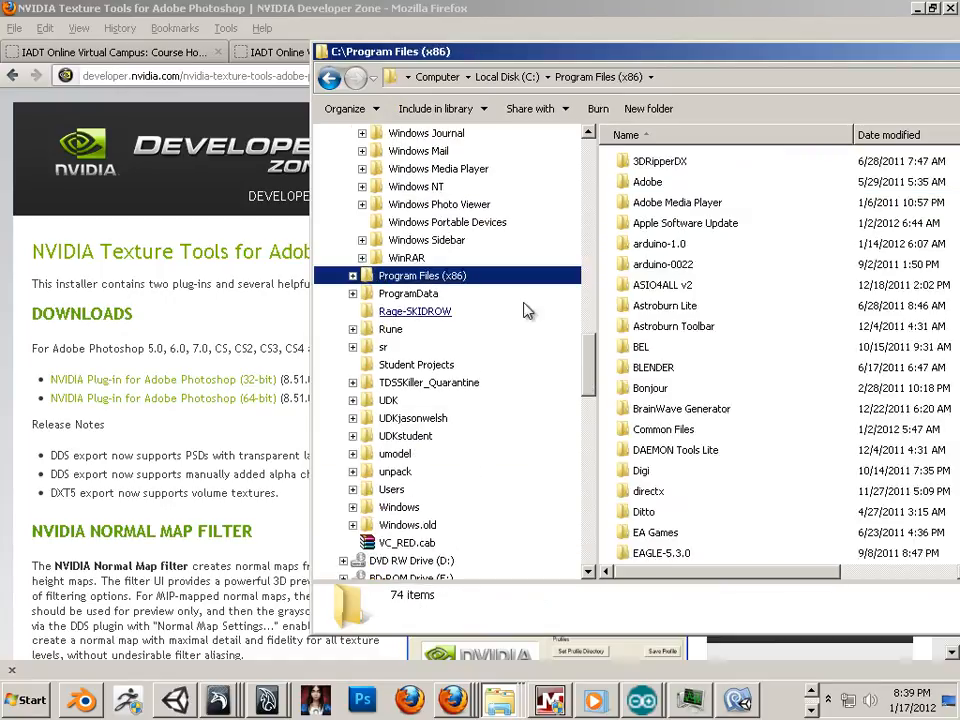
{"action": "left_click", "coordinate": [648, 180]}
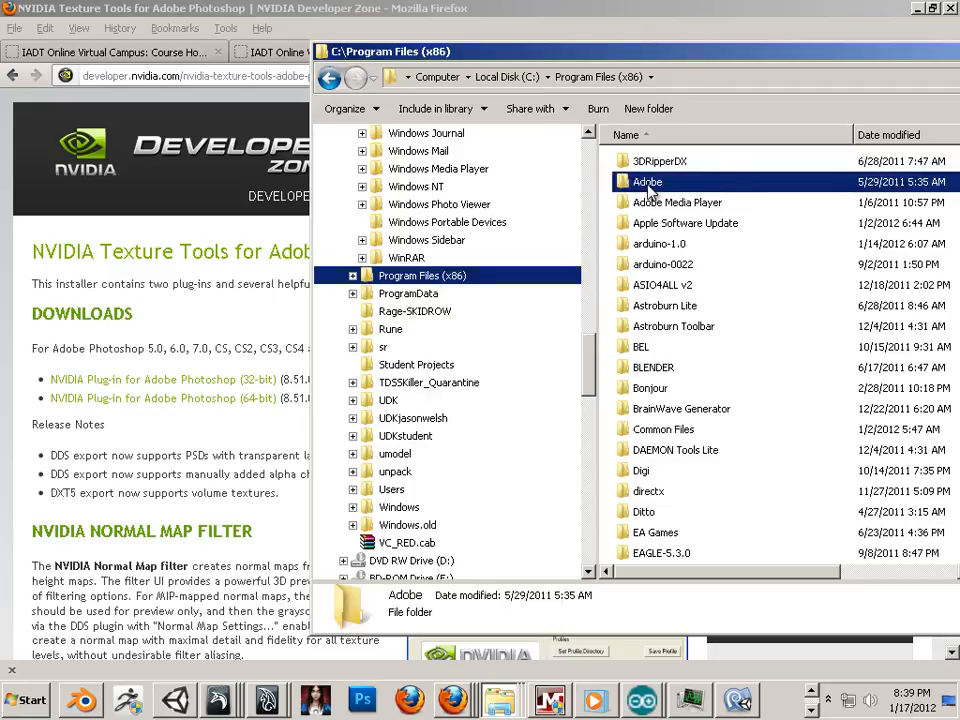
{"action": "double_click", "coordinate": [648, 180]}
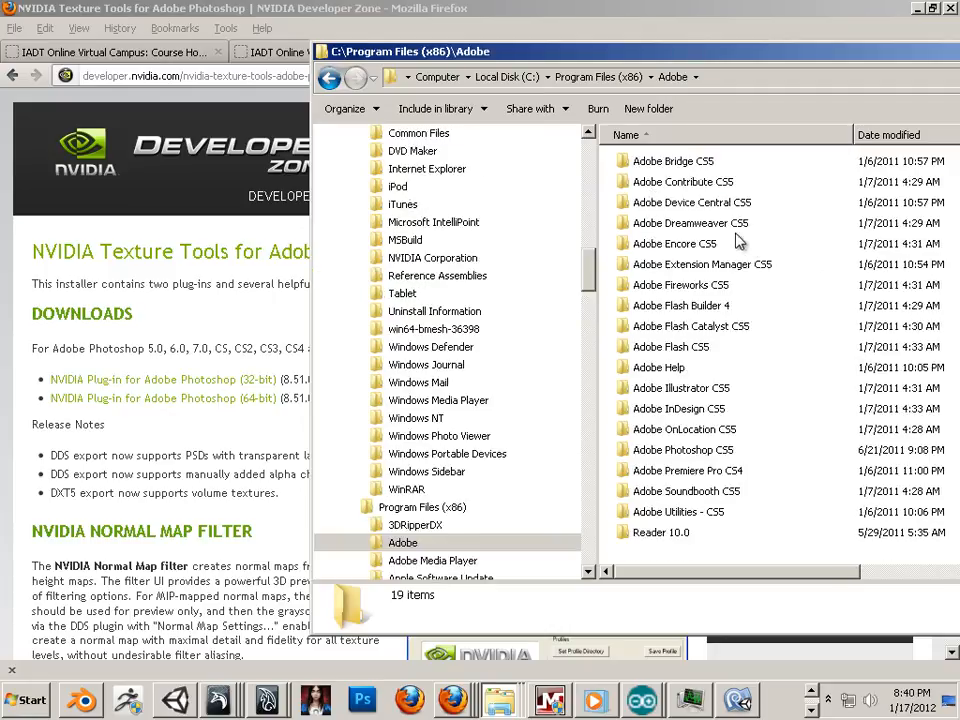
{"action": "left_click", "coordinate": [684, 450]}
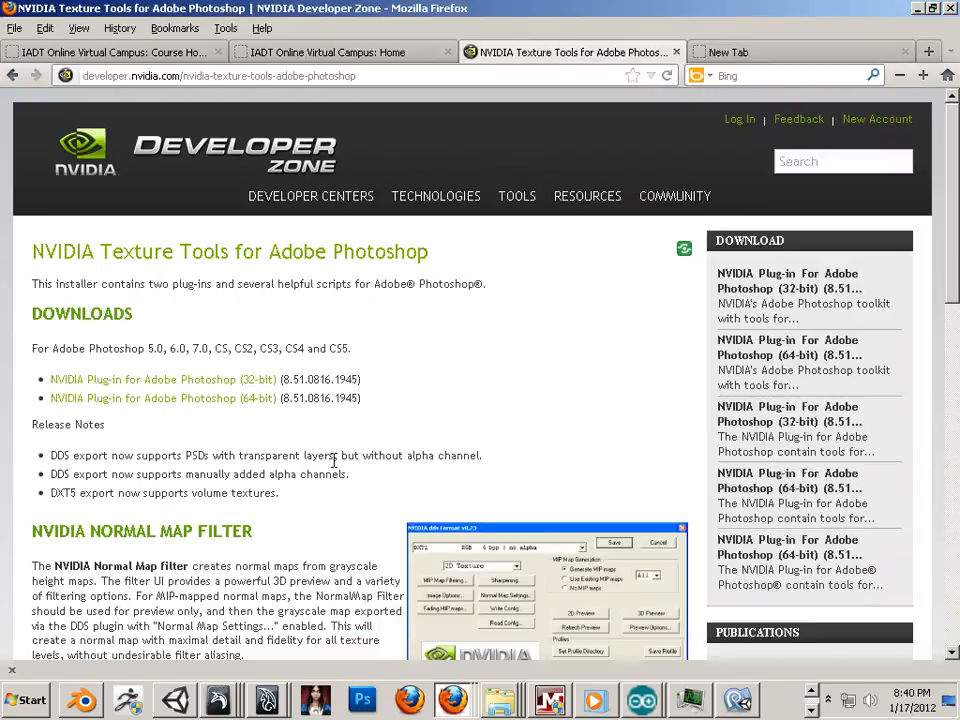
{"action": "mouse_move", "coordinate": [162, 380]}
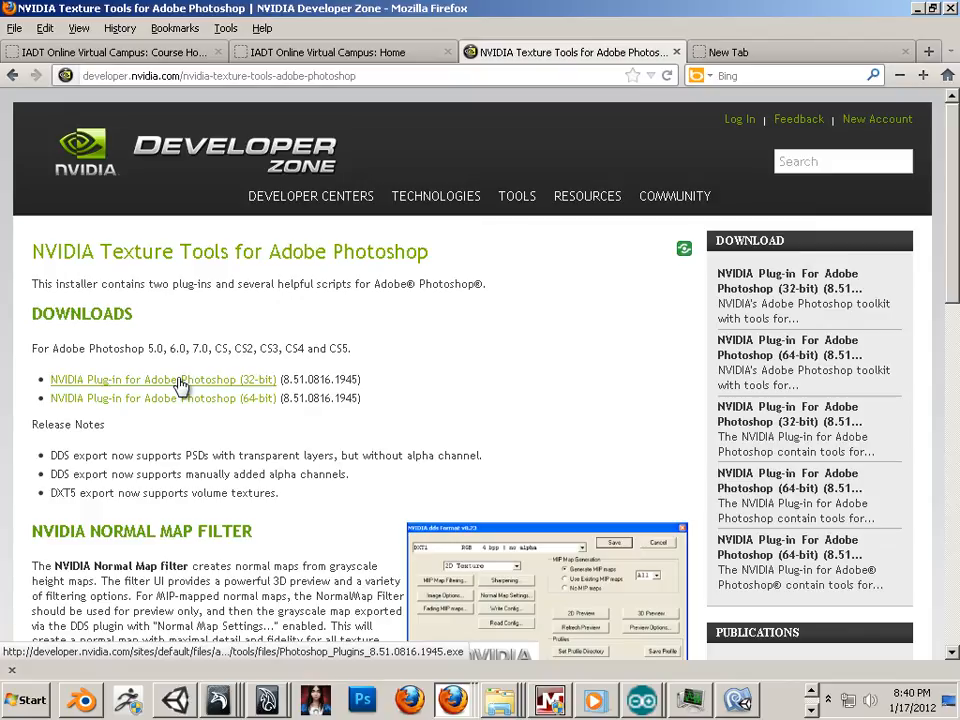
{"action": "mouse_move", "coordinate": [136, 386]}
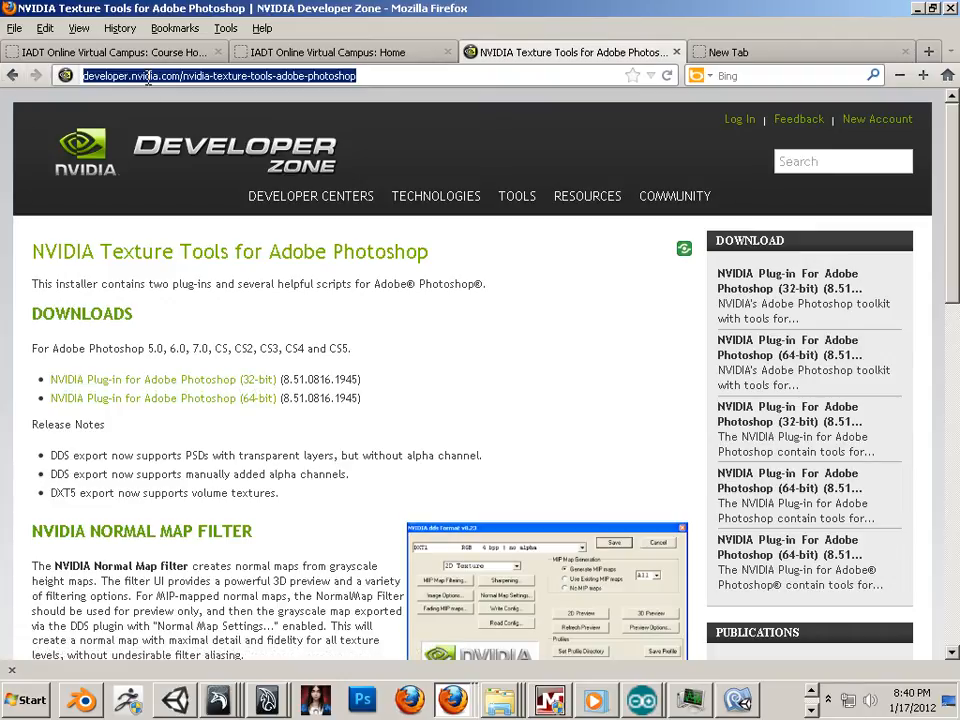
{"action": "type", "text": "www."}
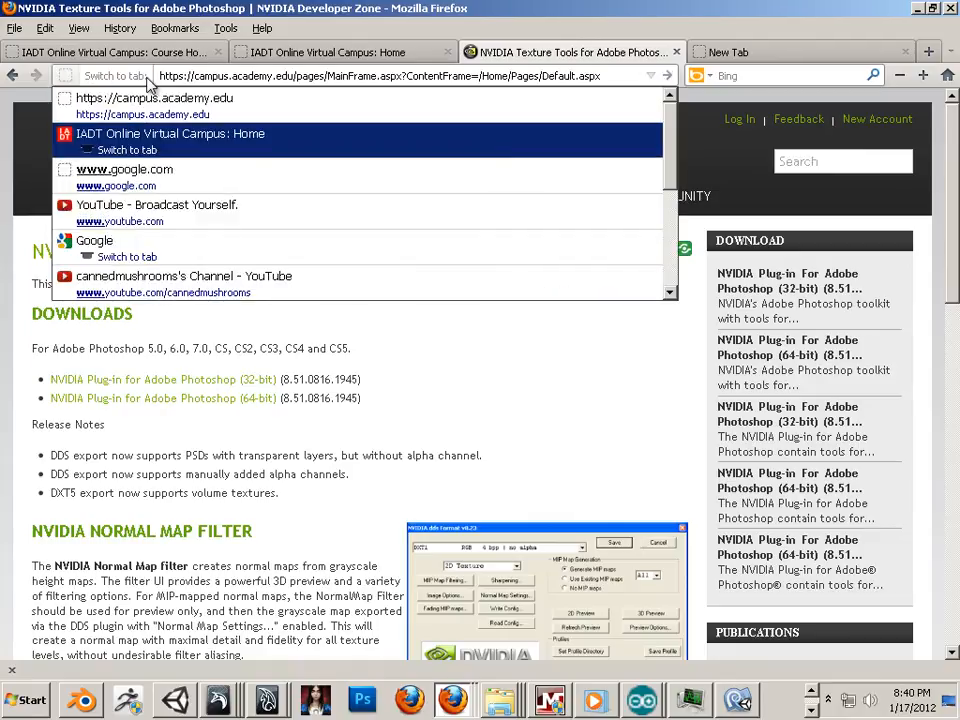
- Google 'nvidia normal map filter' and land on the NVIDIA Texture Tools for Adobe Photoshop page
{"action": "left_click", "coordinate": [94, 240]}
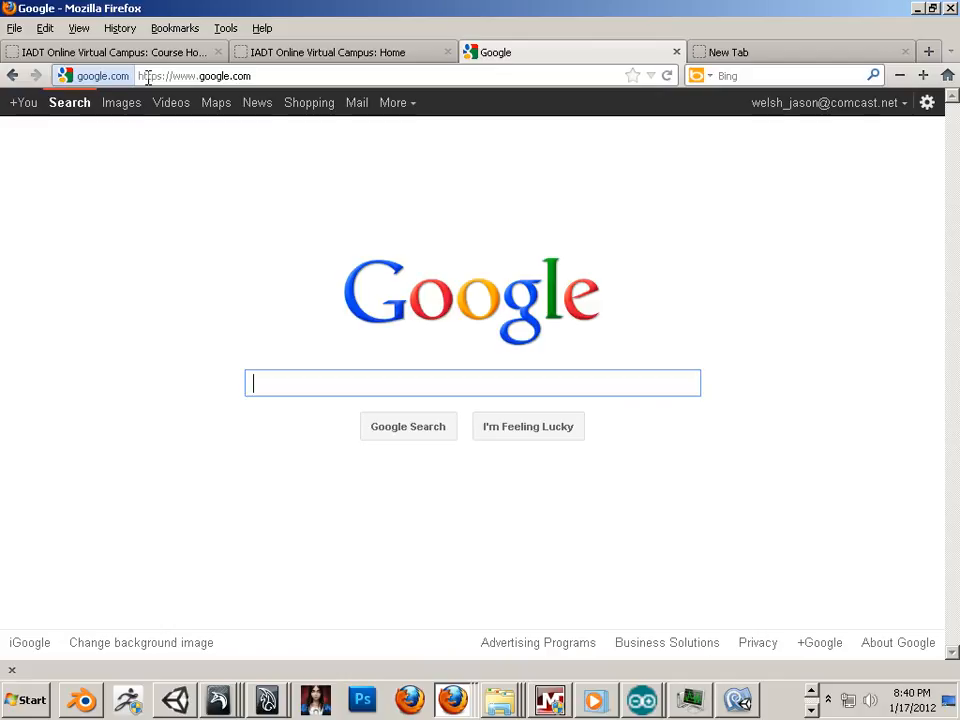
{"action": "type", "text": "nvidia normal"}
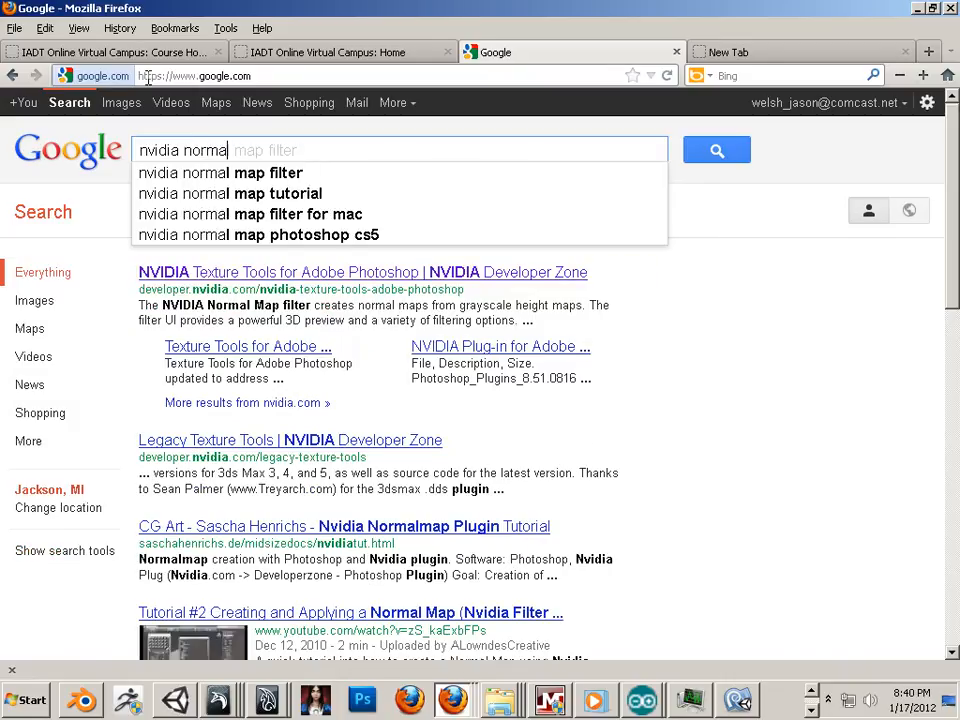
{"action": "left_click", "coordinate": [230, 192]}
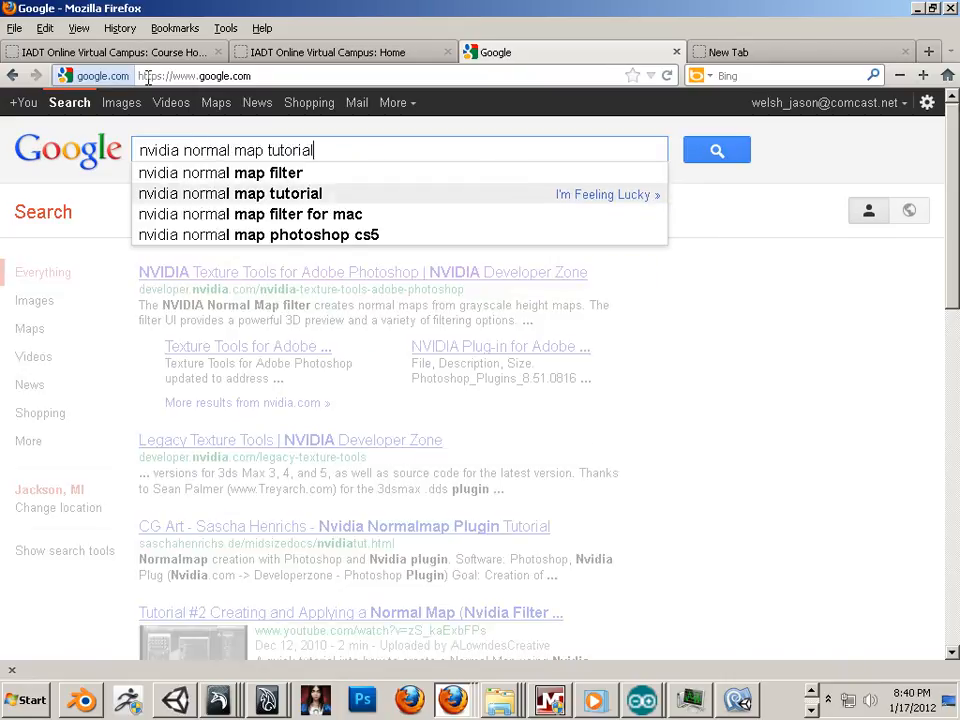
{"action": "left_click", "coordinate": [220, 172]}
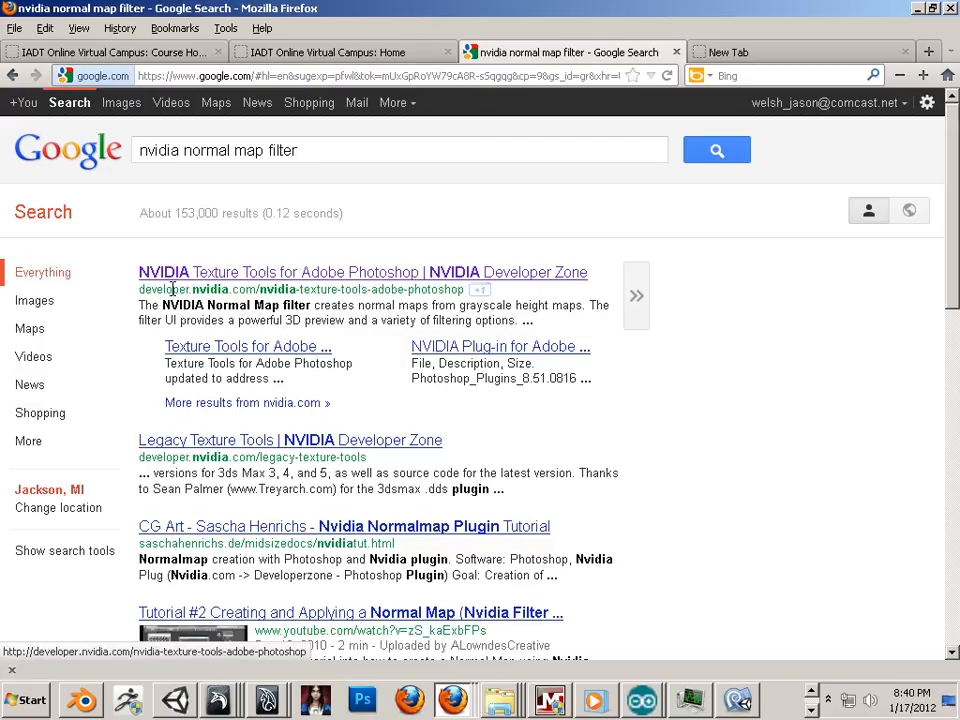
{"action": "mouse_move", "coordinate": [240, 280]}
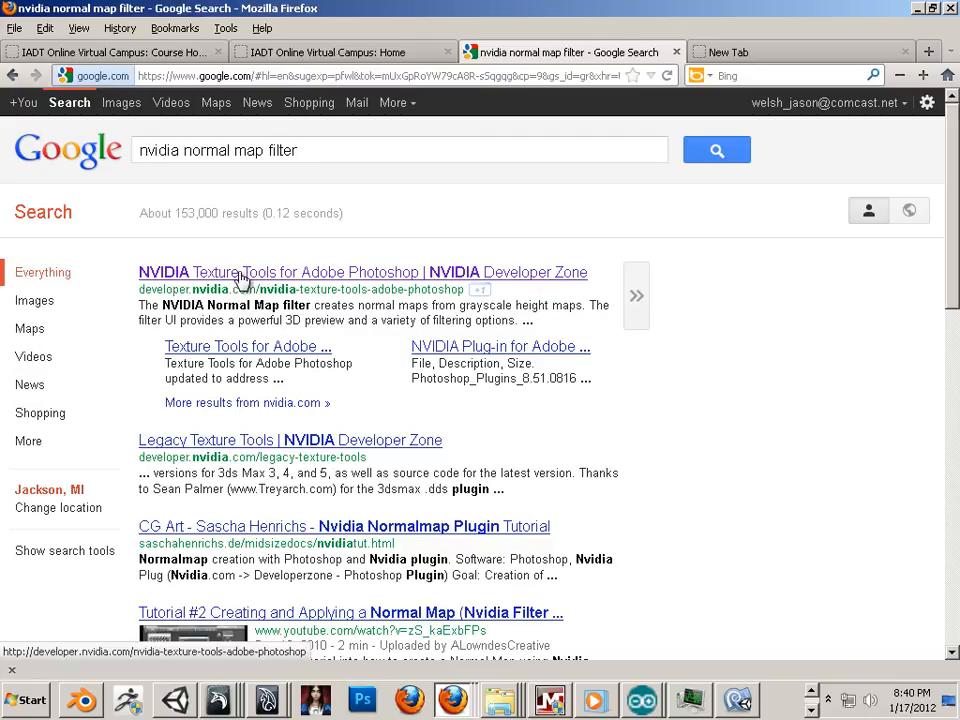
{"action": "left_click", "coordinate": [364, 272]}
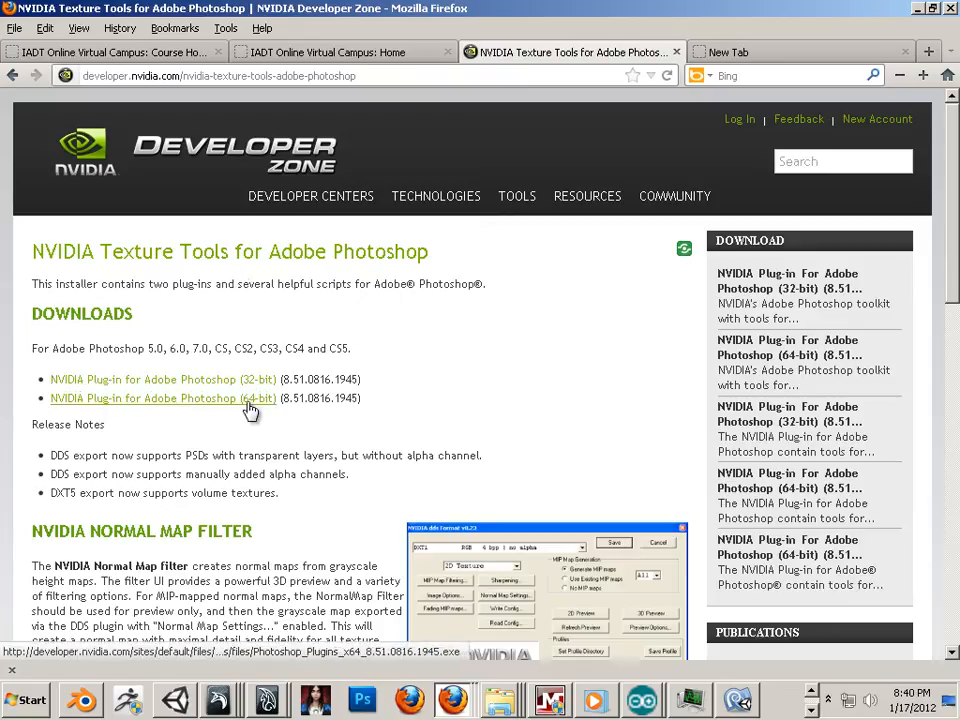
{"action": "mouse_move", "coordinate": [184, 384]}
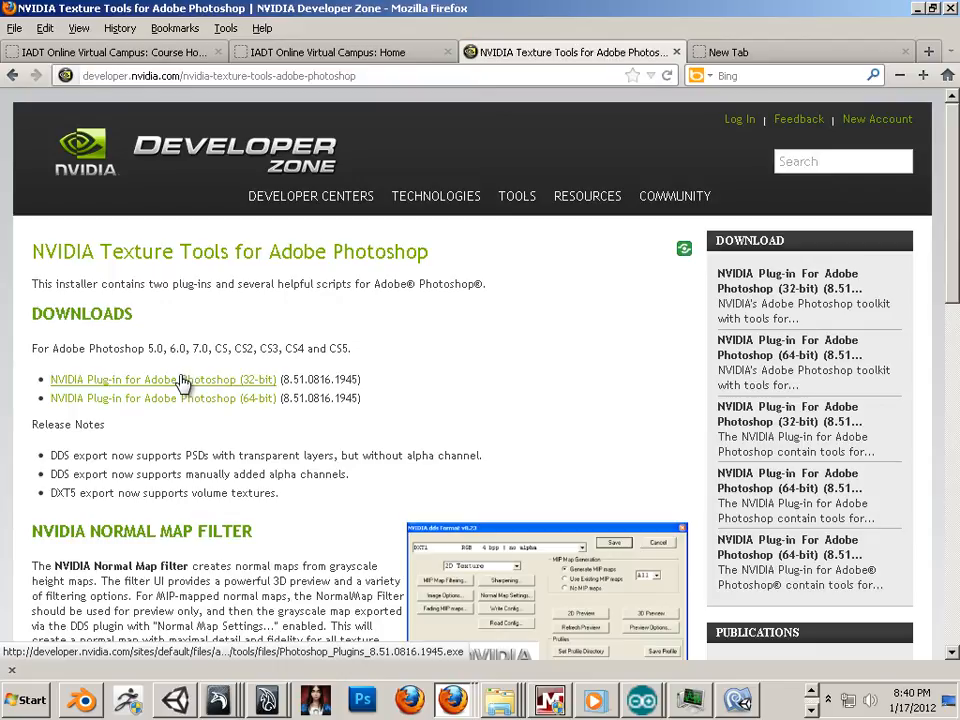
- Save the 32-bit NVIDIA Photoshop plug-in installer and bring up its download options
{"action": "left_click", "coordinate": [164, 380]}
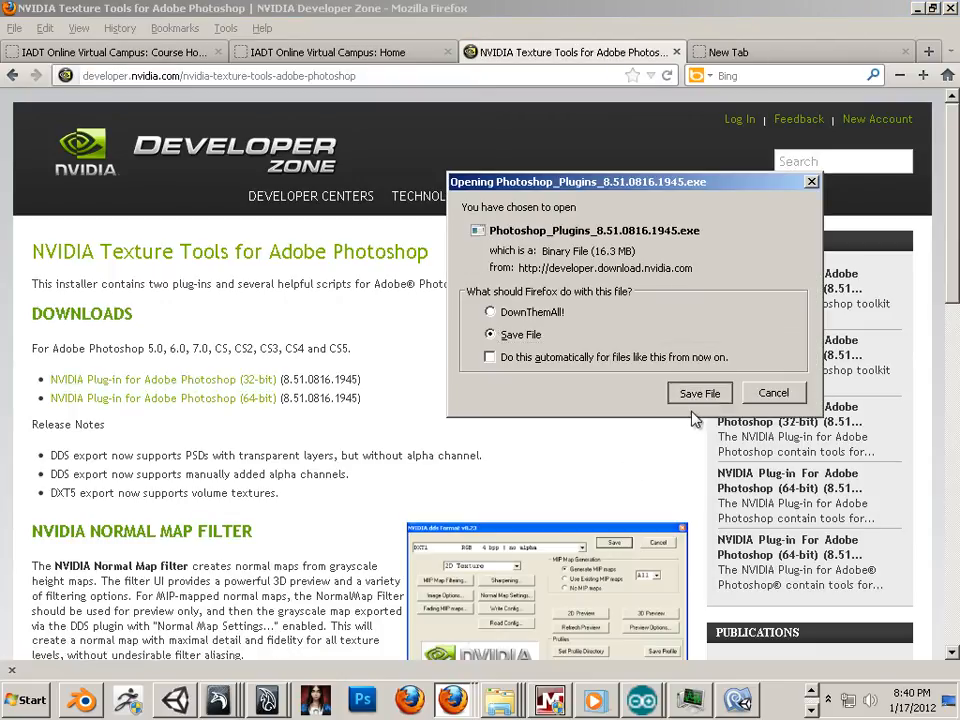
{"action": "left_click", "coordinate": [700, 392]}
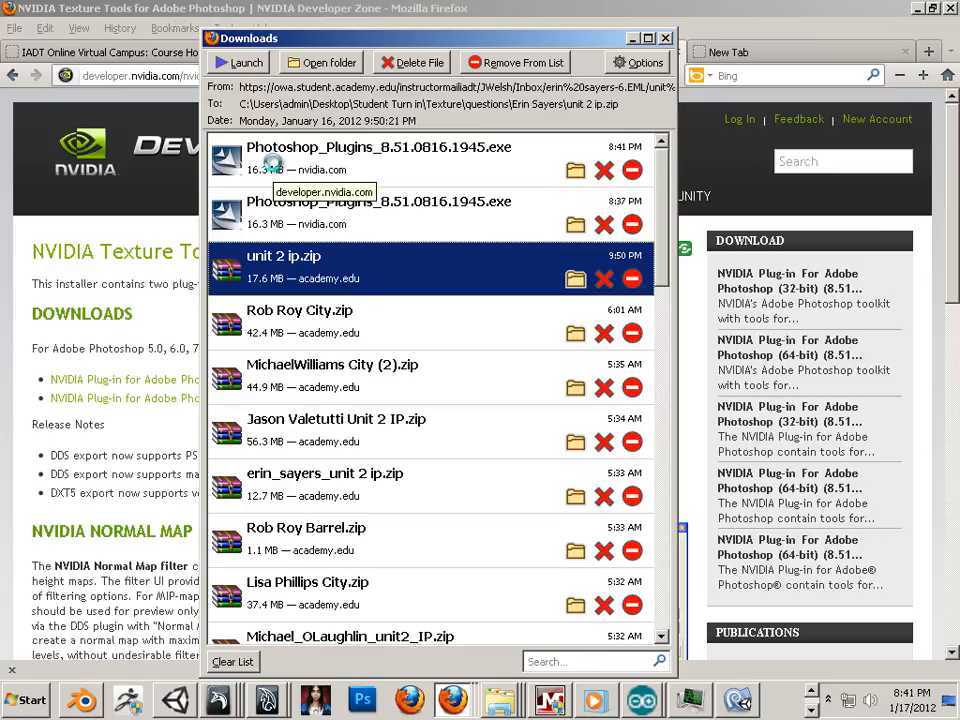
{"action": "right_click", "coordinate": [378, 160]}
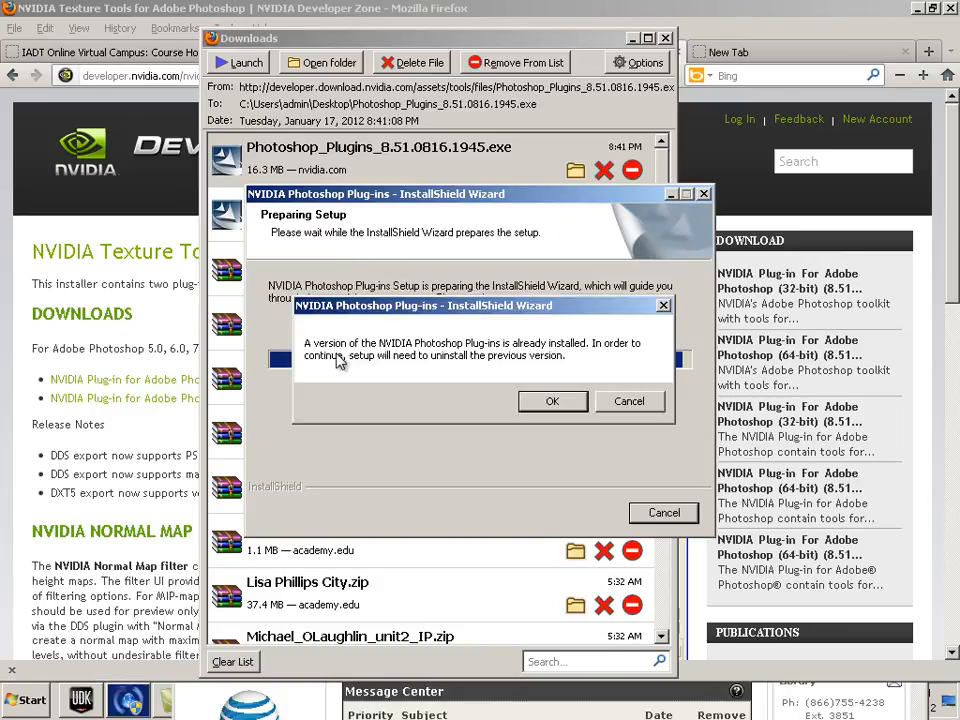
{"action": "mouse_move", "coordinate": [340, 378]}
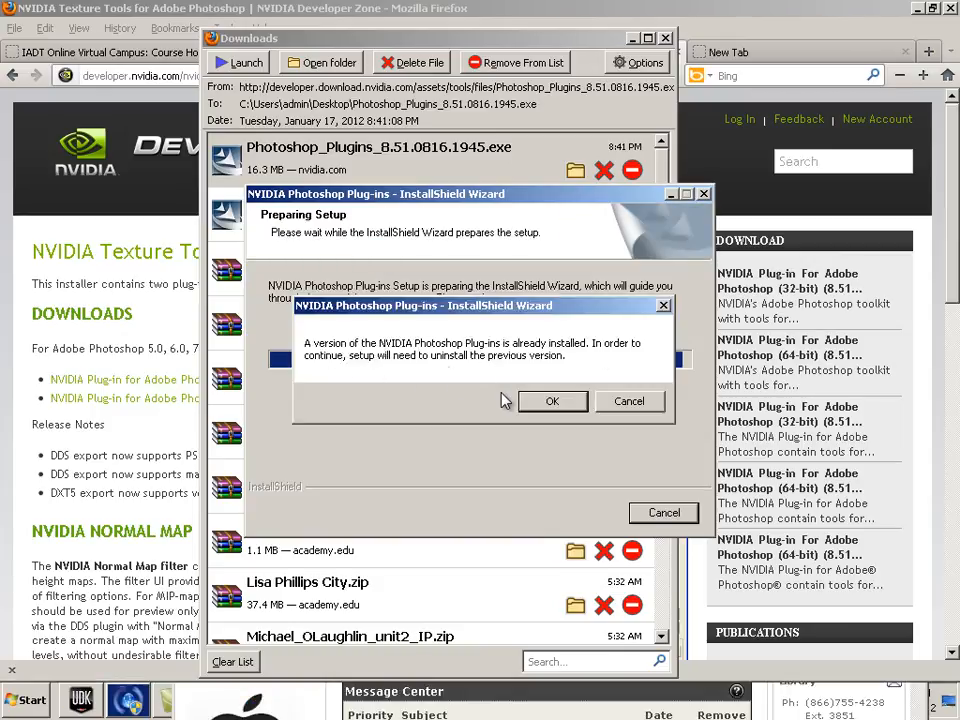
{"action": "mouse_move", "coordinate": [458, 380]}
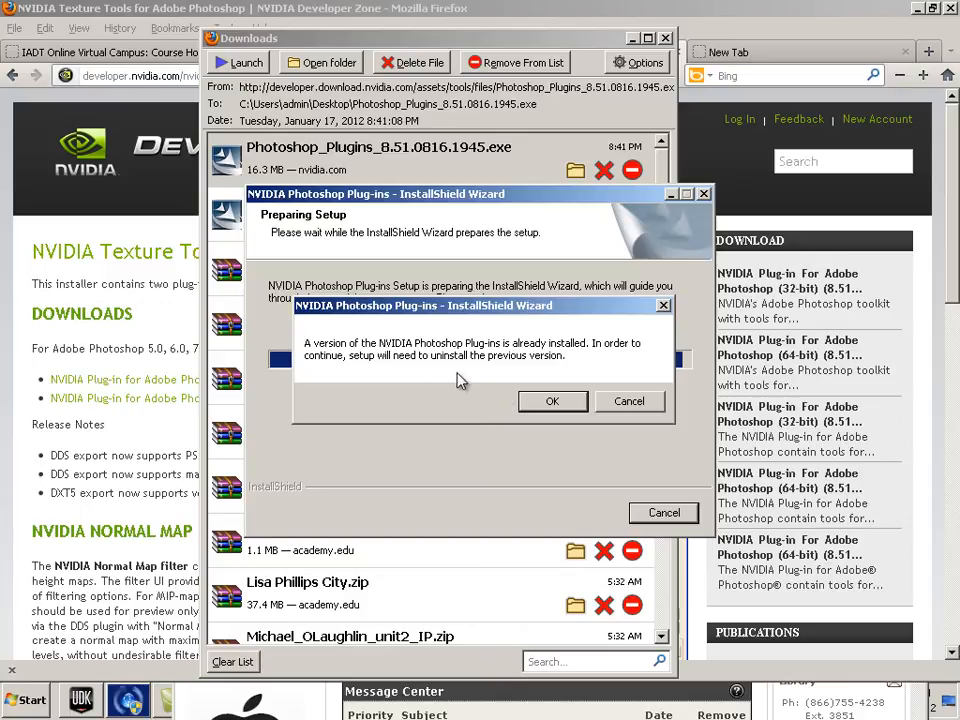
{"action": "mouse_move", "coordinate": [424, 364]}
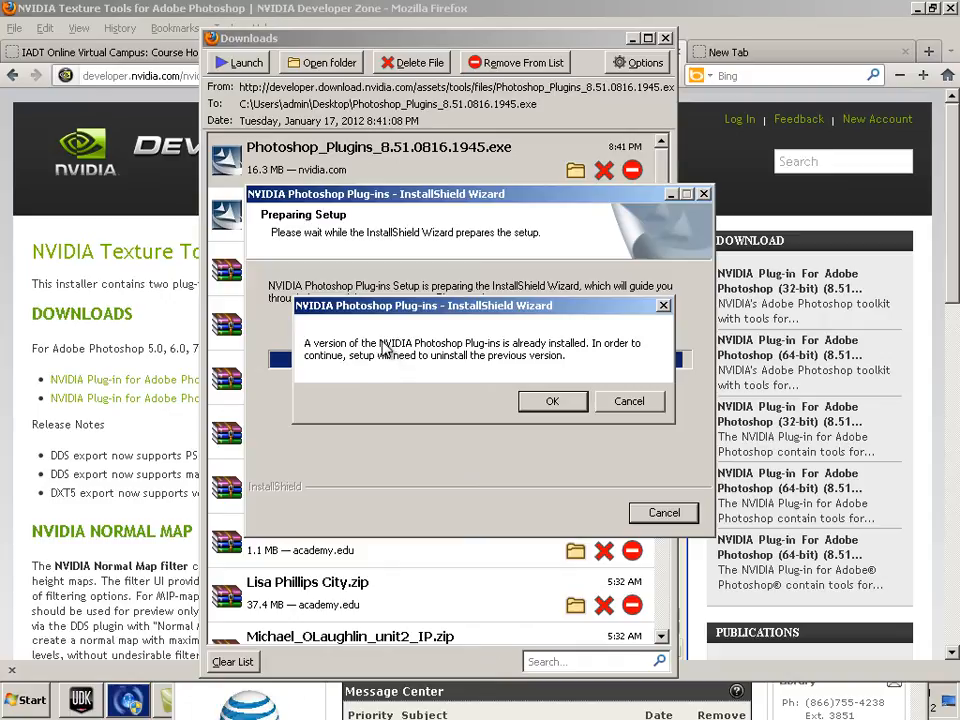
{"action": "mouse_move", "coordinate": [378, 352]}
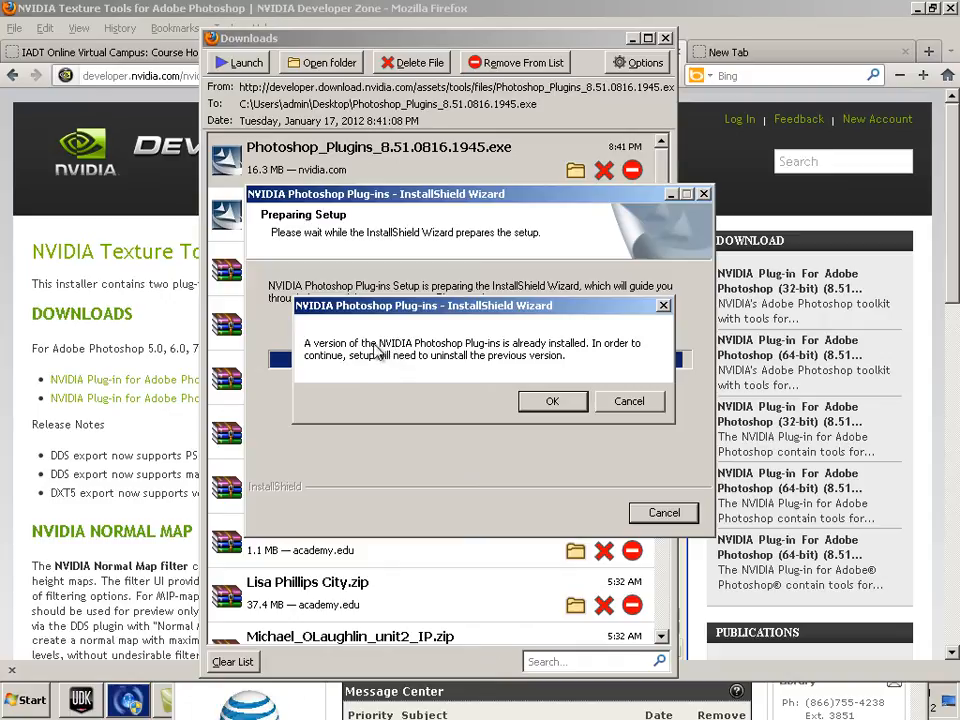
- Accept uninstalling the previous plug-in version, then cancel the Preparing Setup step
{"action": "left_click", "coordinate": [552, 400]}
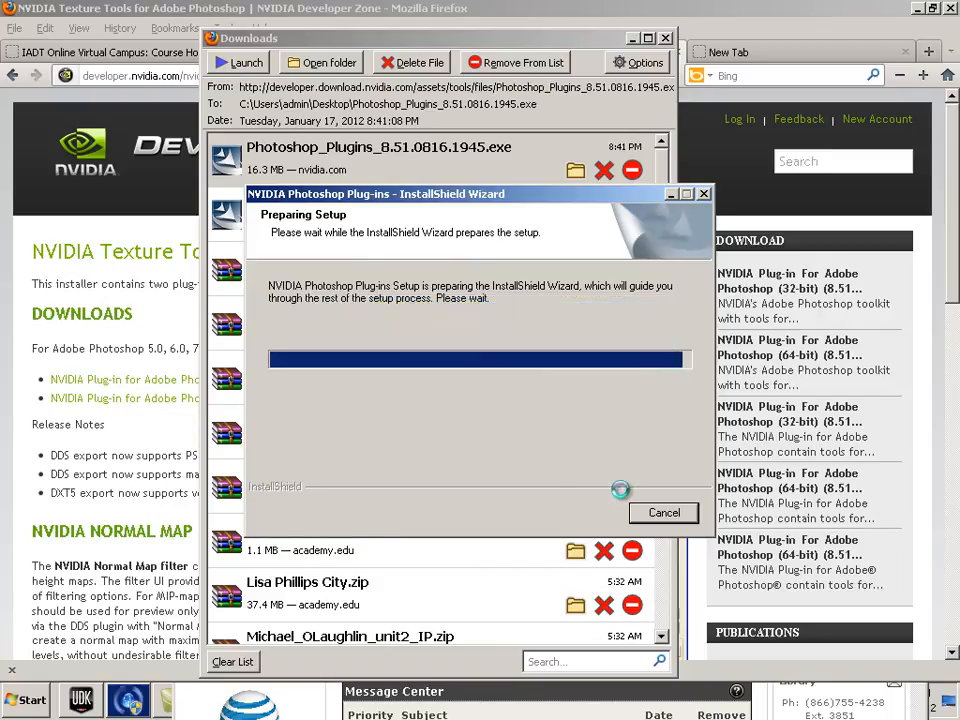
{"action": "left_click", "coordinate": [664, 512]}
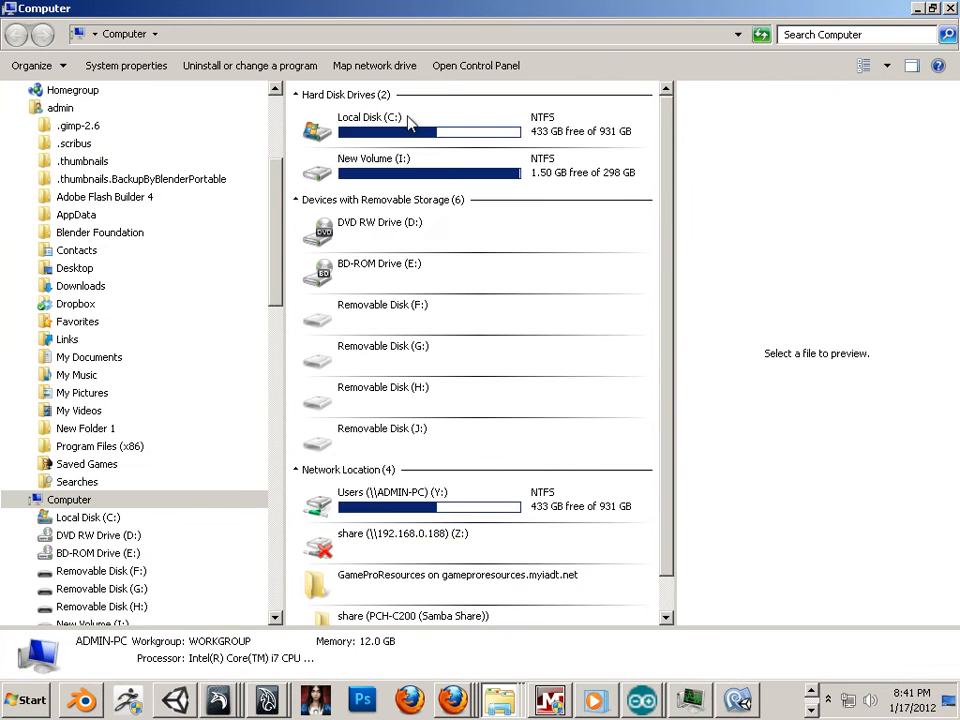
- Browse C:\Program Files\Adobe and look through its contents
{"action": "double_click", "coordinate": [370, 124]}
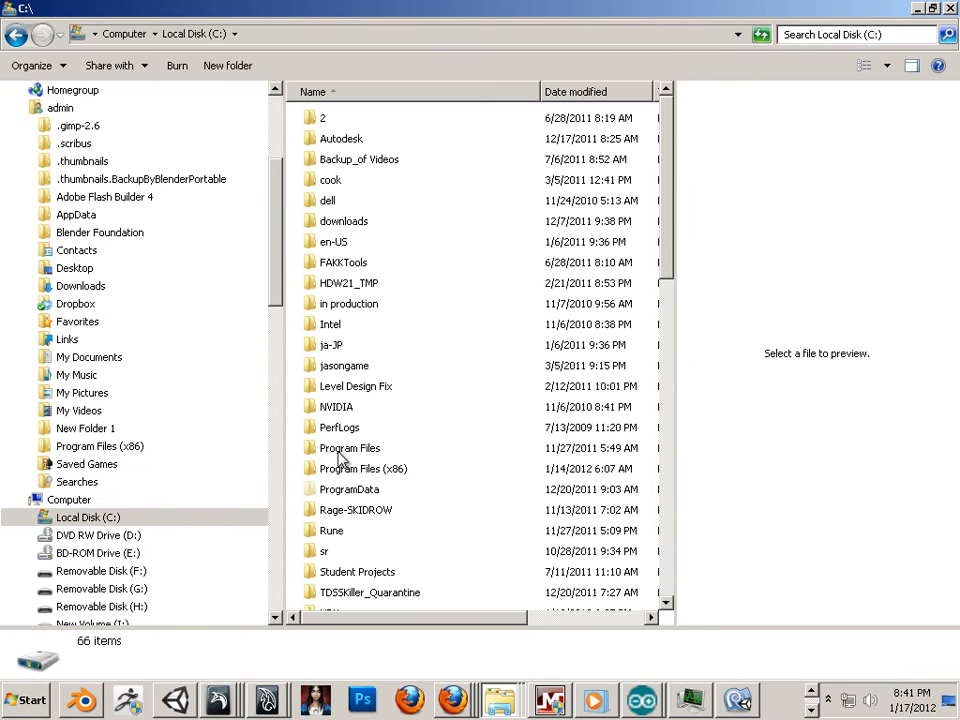
{"action": "double_click", "coordinate": [348, 448]}
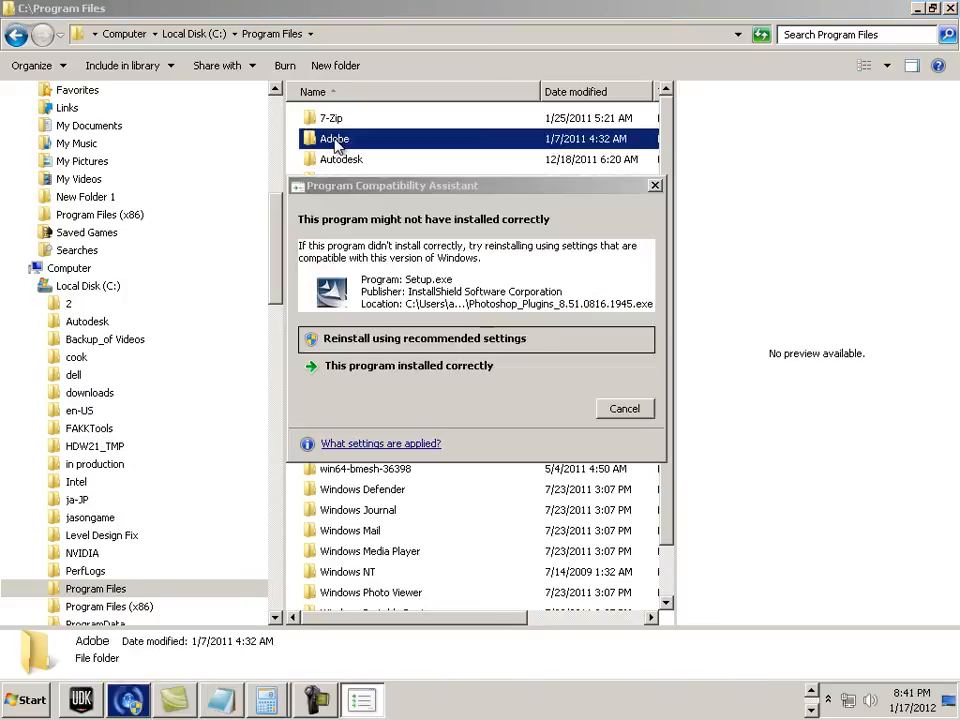
{"action": "double_click", "coordinate": [334, 138]}
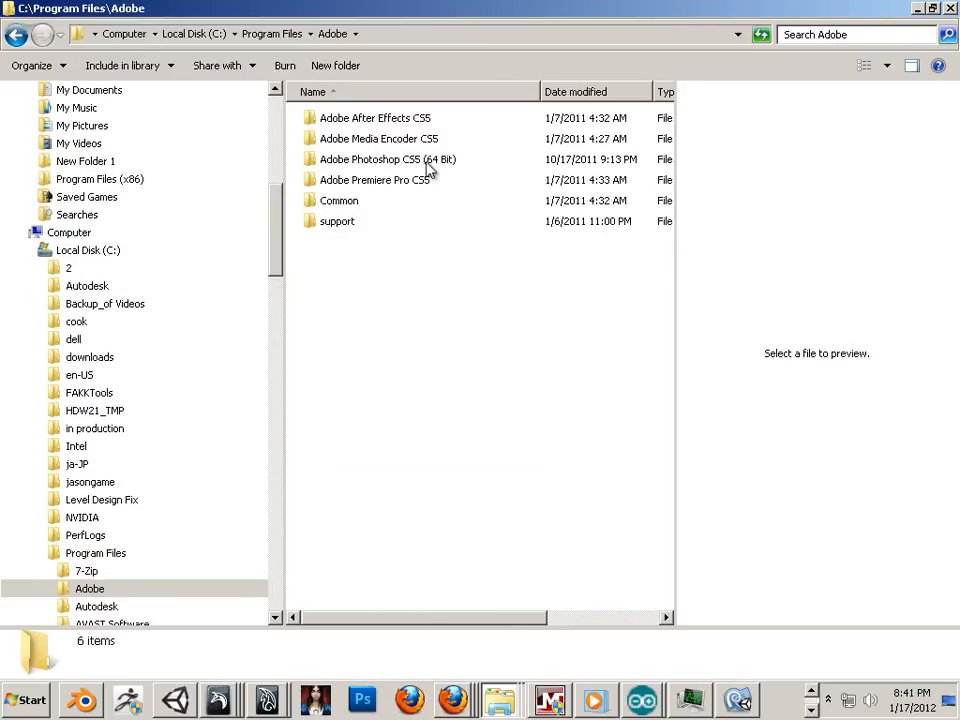
{"action": "scroll", "scroll_direction": "down", "scroll_amount": 3}
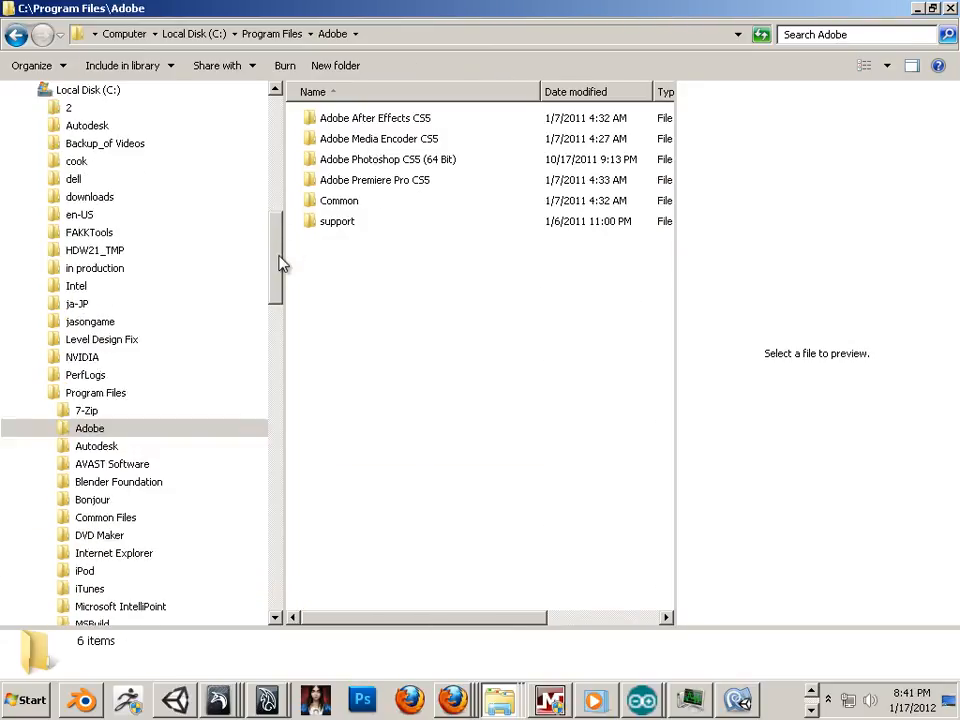
{"action": "scroll", "scroll_direction": "down", "scroll_amount": 3}
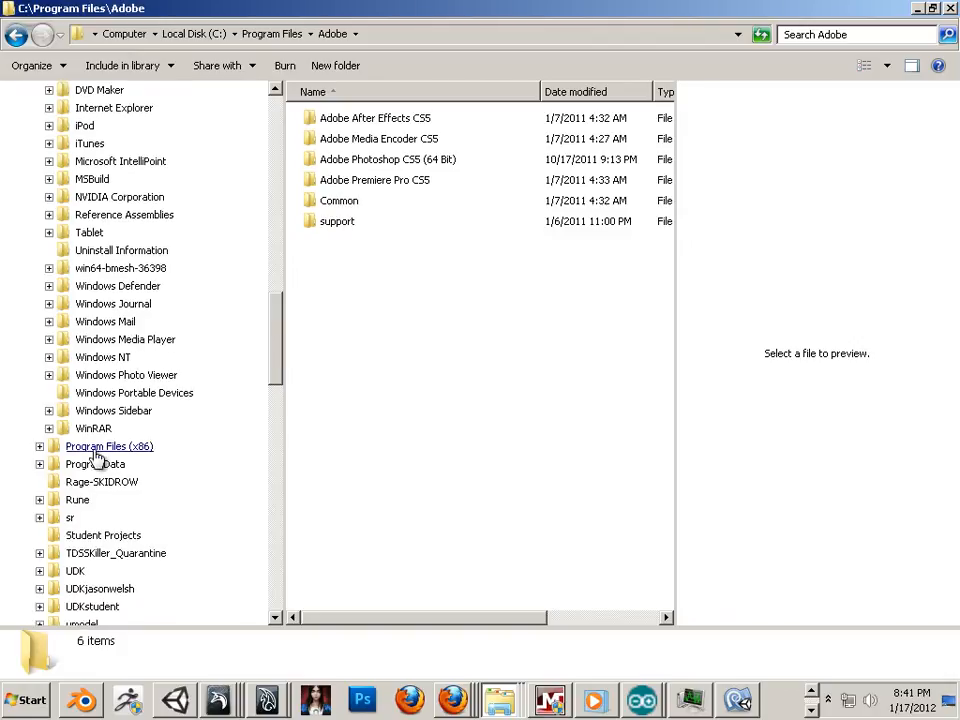
- Go into C:\Program Files (x86)\Adobe\Adobe Photoshop CS5 and locate Photoshop.exe
{"action": "left_click", "coordinate": [108, 446]}
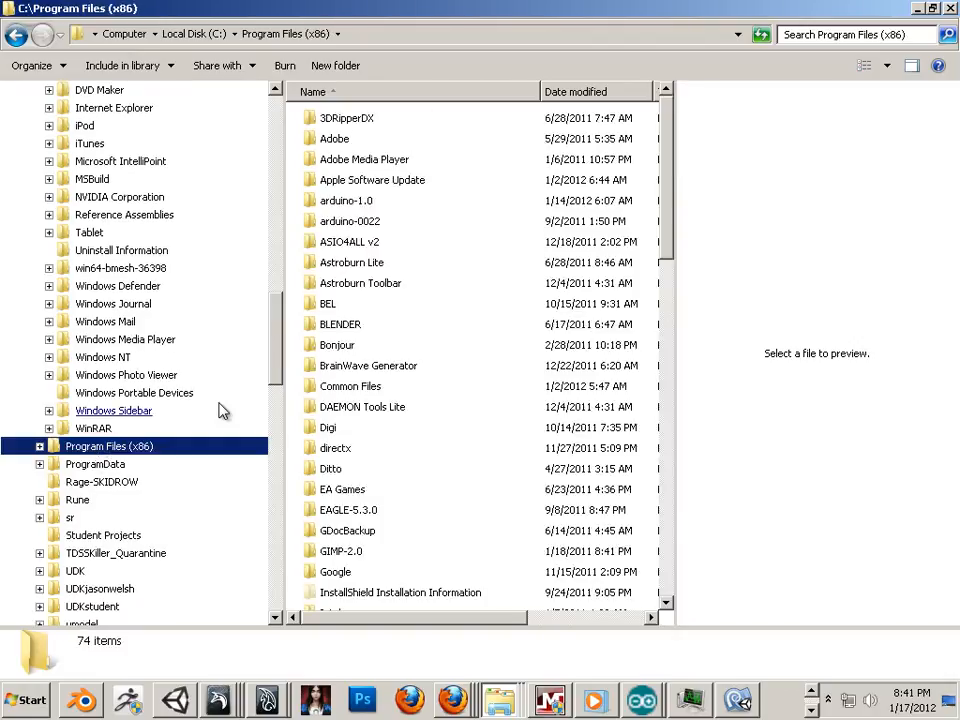
{"action": "double_click", "coordinate": [332, 138]}
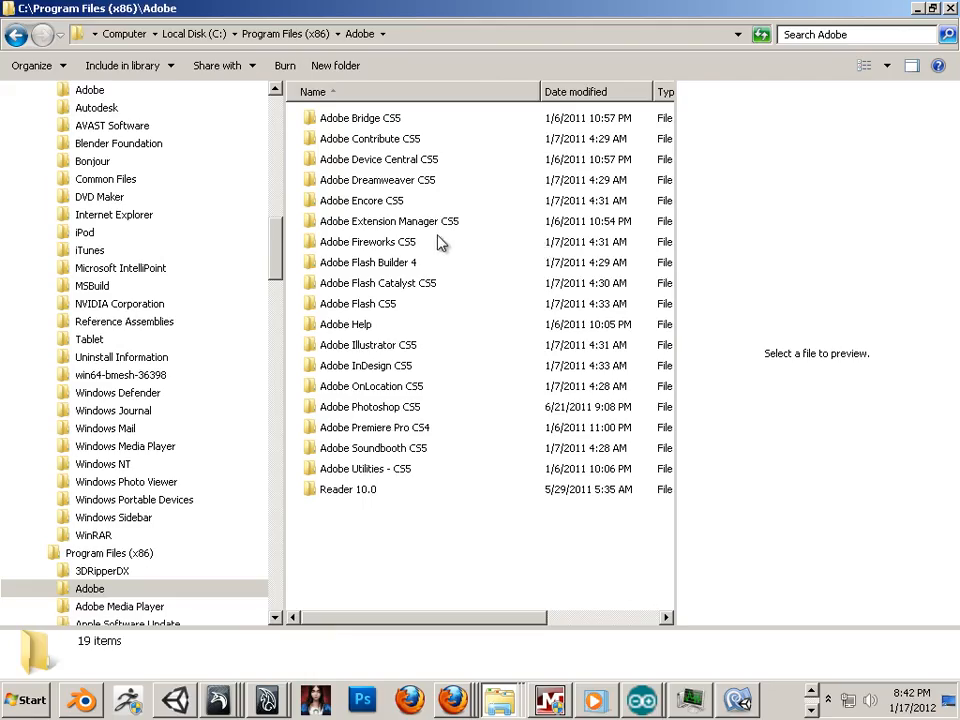
{"action": "double_click", "coordinate": [370, 406]}
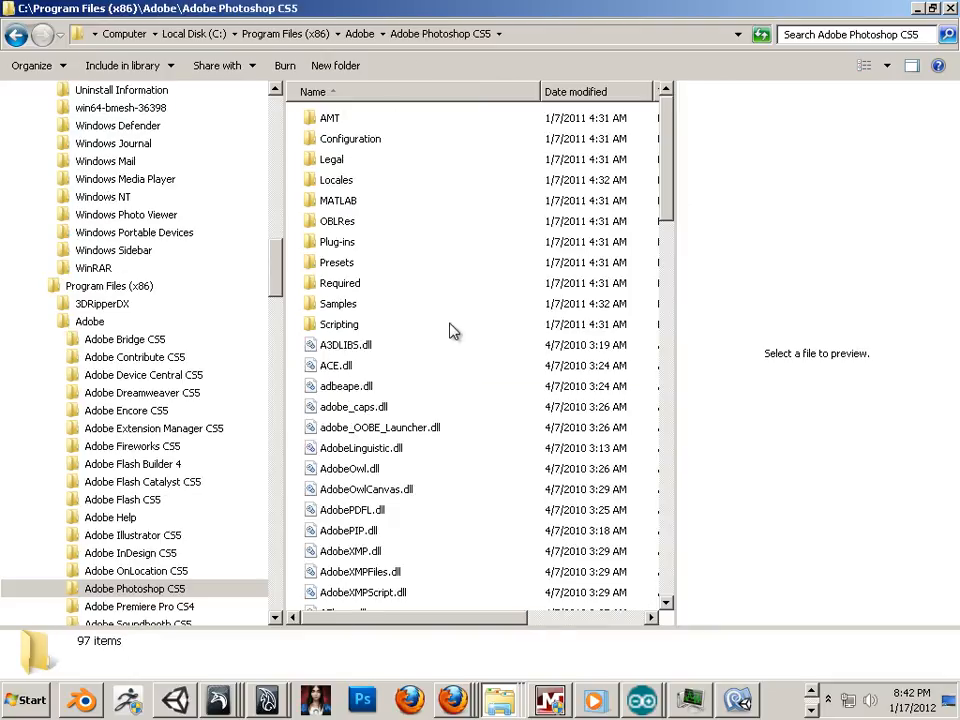
{"action": "scroll", "scroll_direction": "down", "scroll_amount": 3}
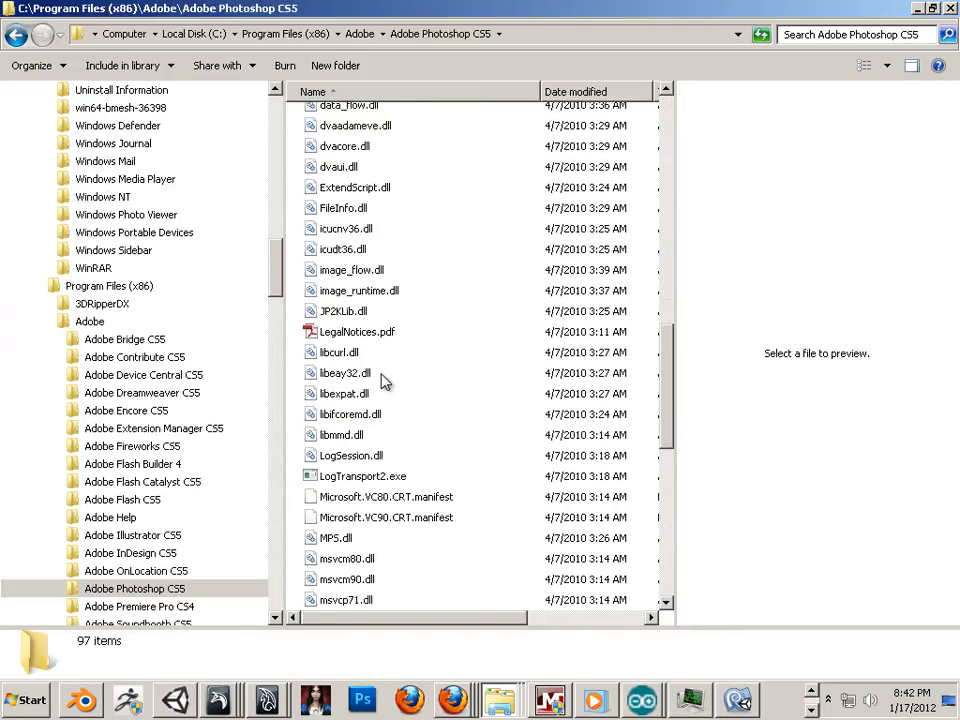
{"action": "left_click", "coordinate": [352, 476]}
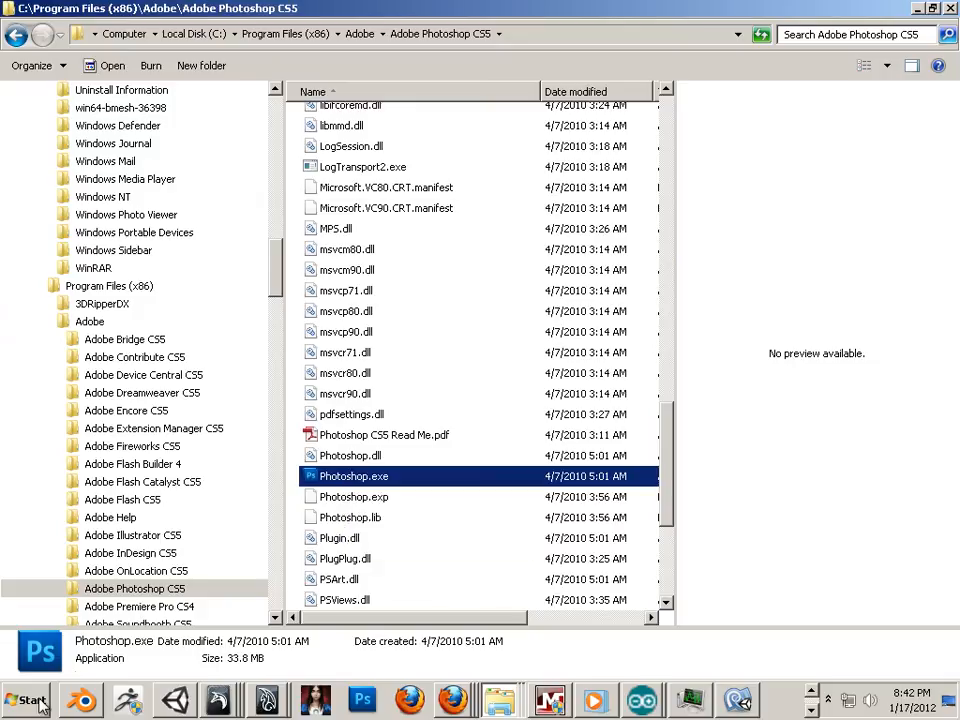
{"action": "left_click", "coordinate": [30, 700]}
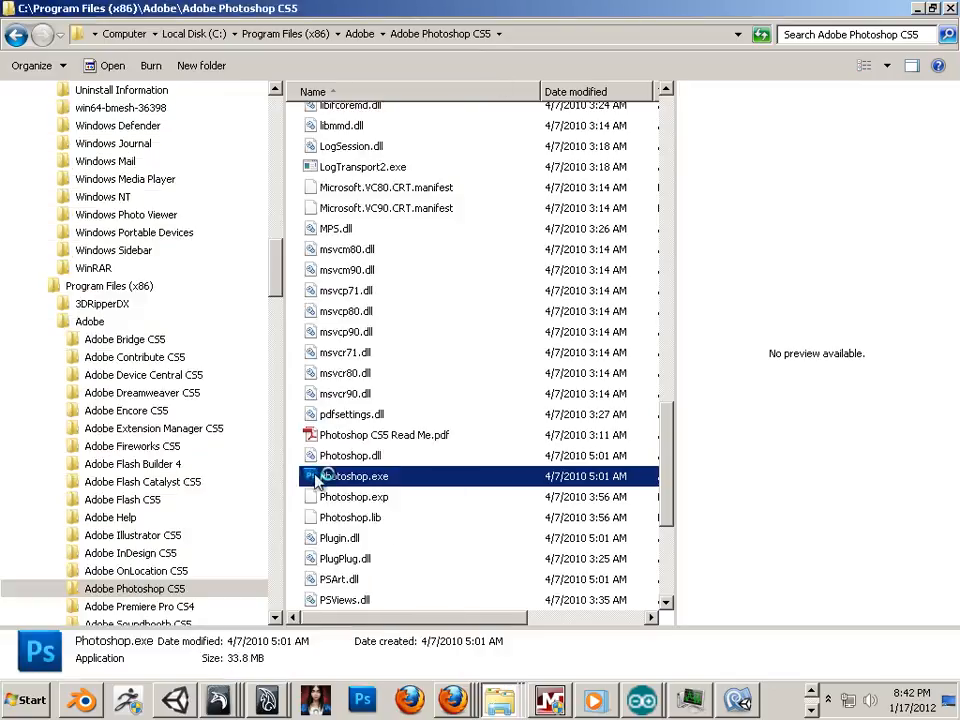
{"action": "double_click", "coordinate": [354, 476]}
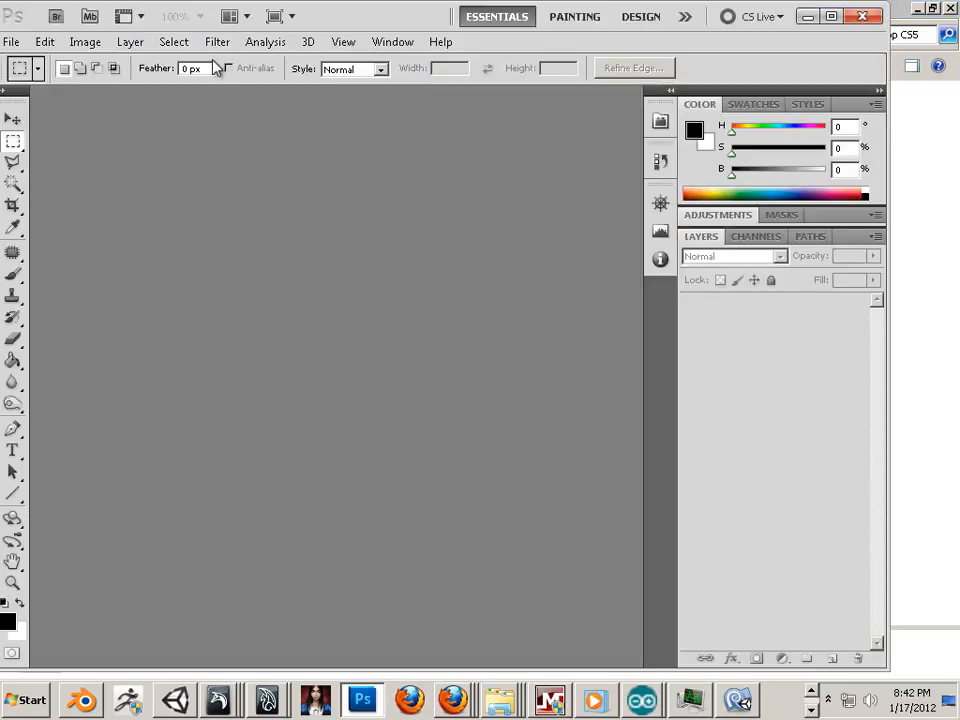
{"action": "left_click", "coordinate": [216, 40]}
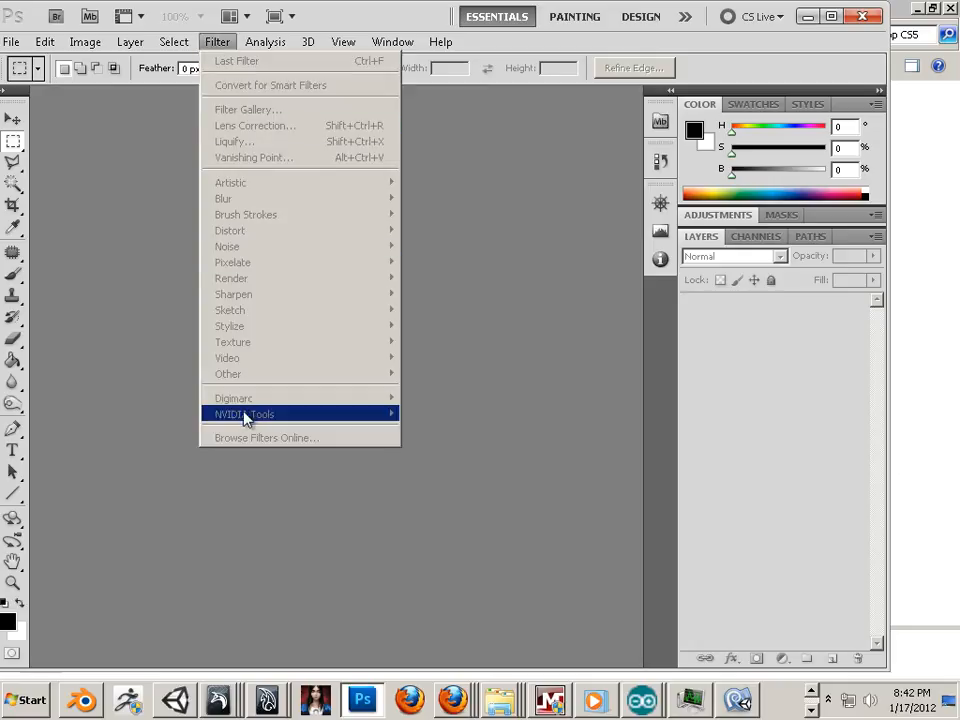
{"action": "mouse_move", "coordinate": [380, 428]}
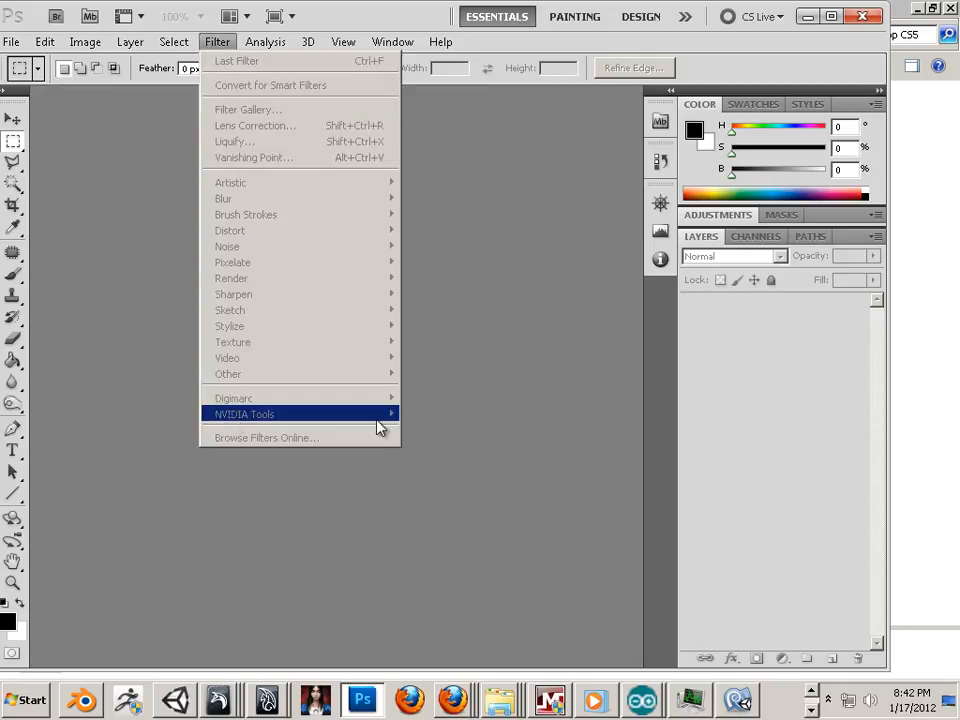
{"action": "mouse_move", "coordinate": [360, 424]}
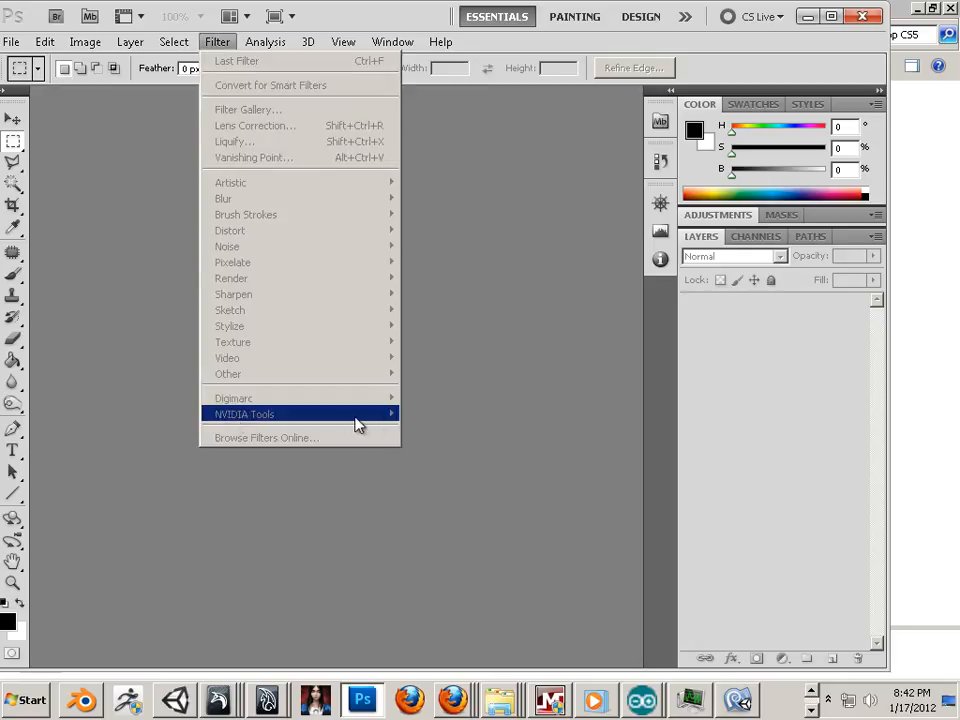
{"action": "mouse_move", "coordinate": [222, 414]}
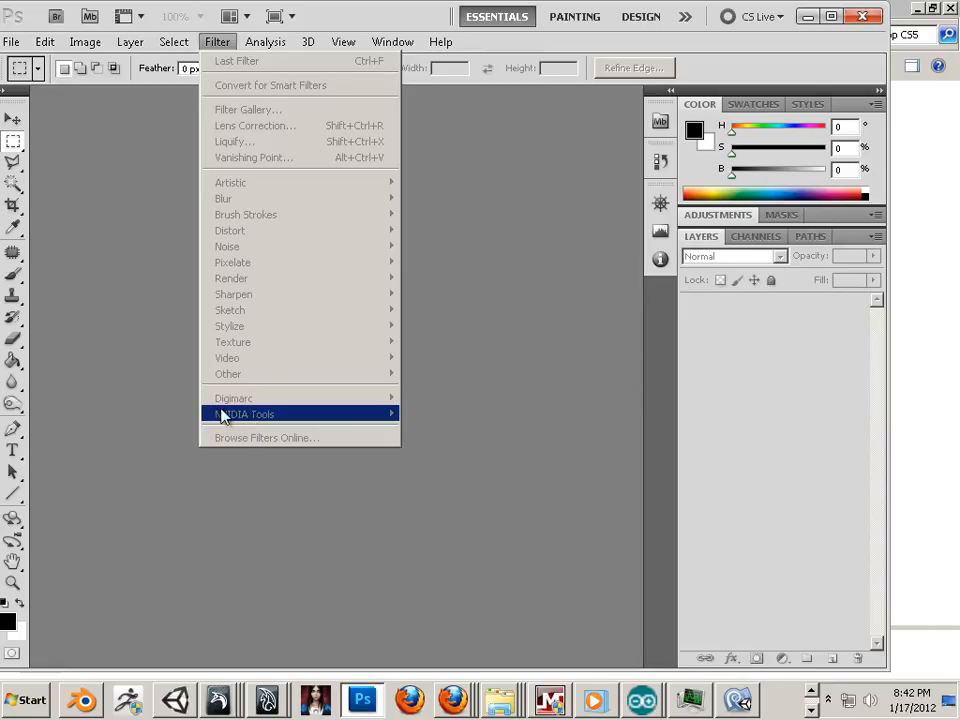
{"action": "mouse_move", "coordinate": [236, 414]}
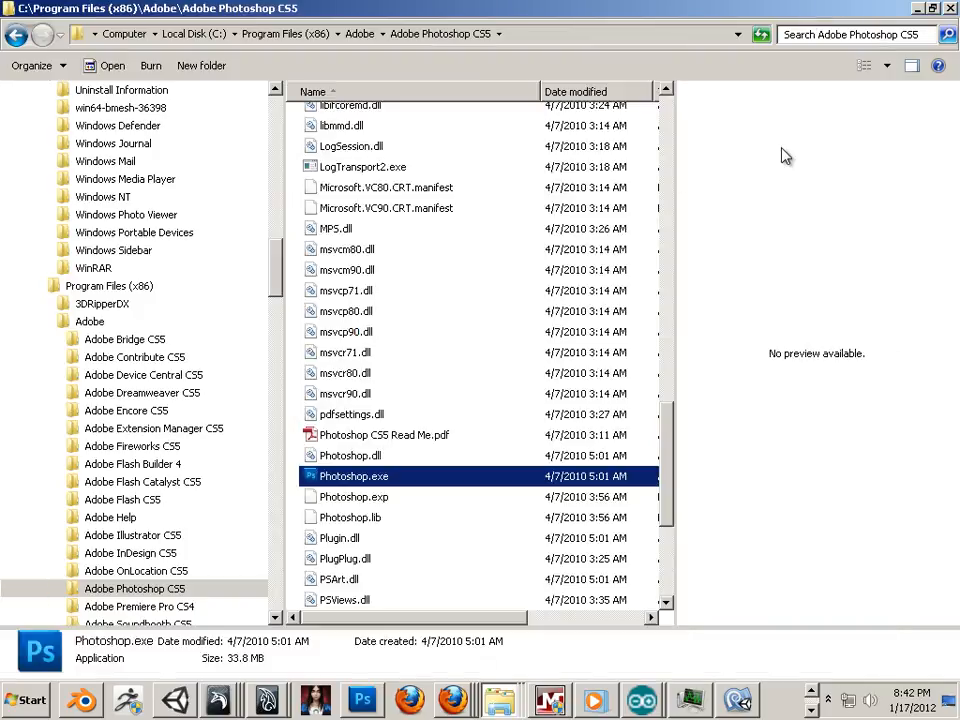
{"action": "mouse_move", "coordinate": [780, 144]}
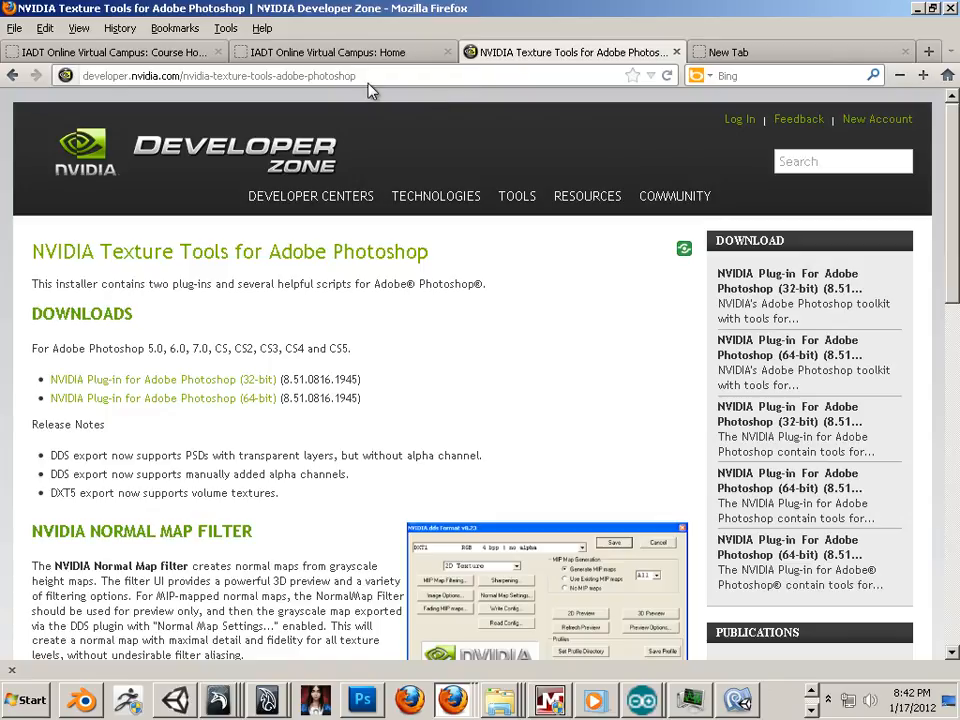
{"action": "mouse_move", "coordinate": [308, 148]}
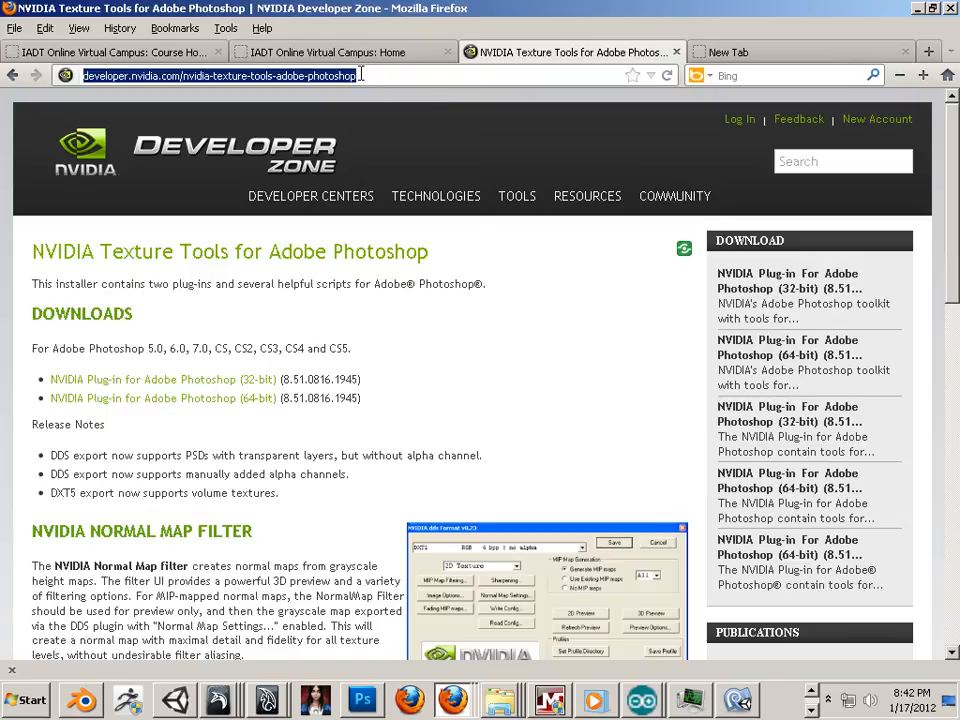
{"action": "type", "text": "www.google.com/#hl=en&sugexp=pfwl&tok=w2Lk8wsgVhwxz-Dr6IR3dQ&cp=3&gs_id=5n&xhr=t&"}
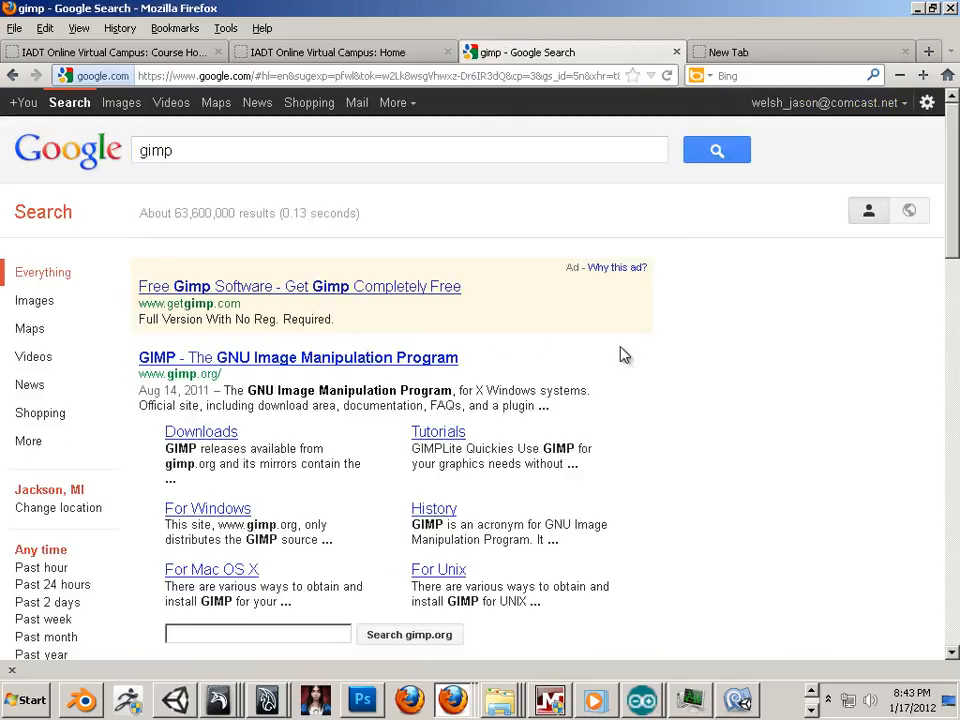
- Visit the official GIMP website and look over its Downloads page
{"action": "left_click", "coordinate": [298, 356]}
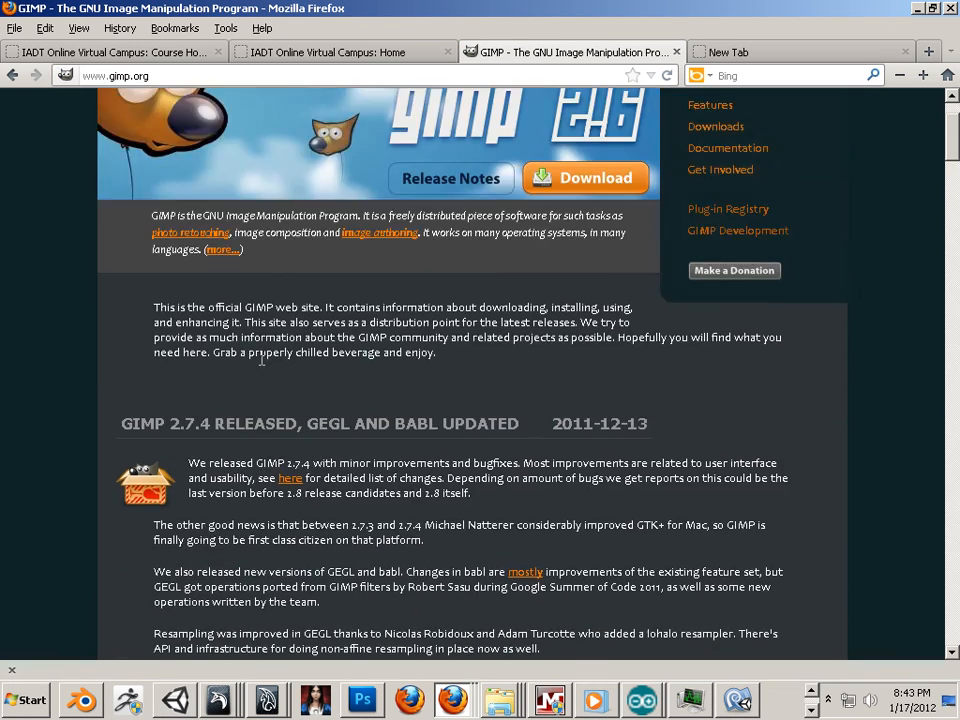
{"action": "scroll", "scroll_direction": "down", "scroll_amount": 3}
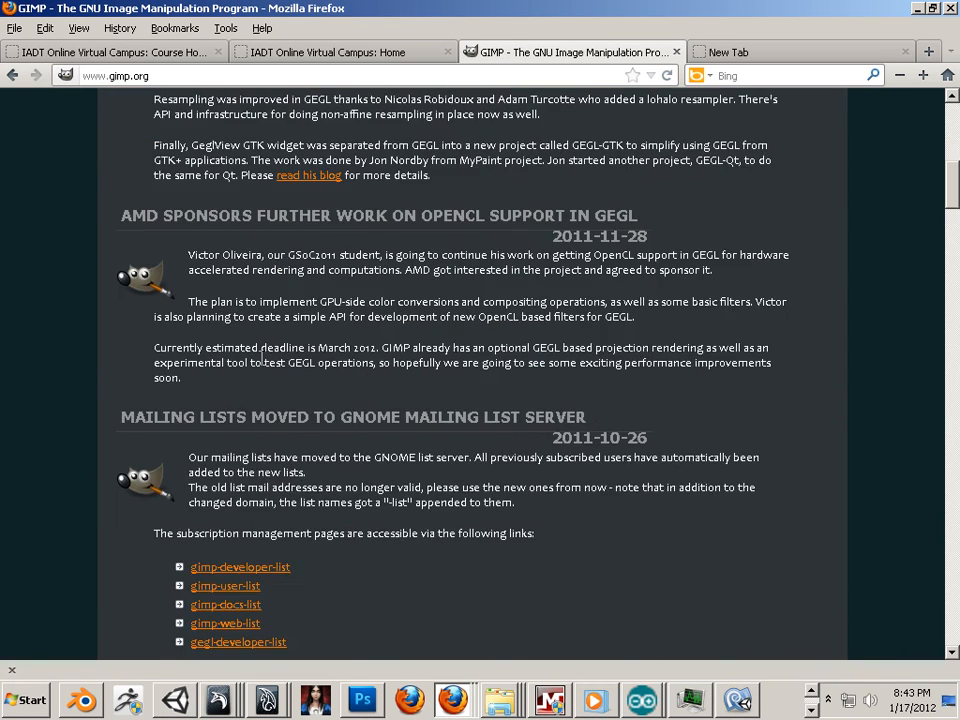
{"action": "scroll", "scroll_direction": "up", "scroll_amount": 3}
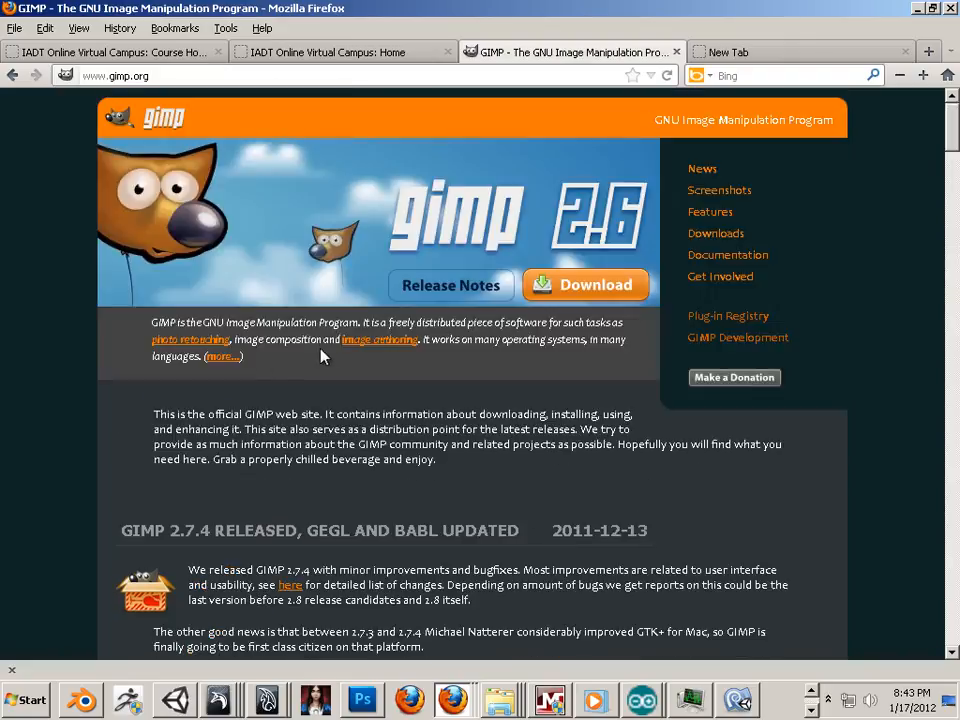
{"action": "mouse_move", "coordinate": [716, 232]}
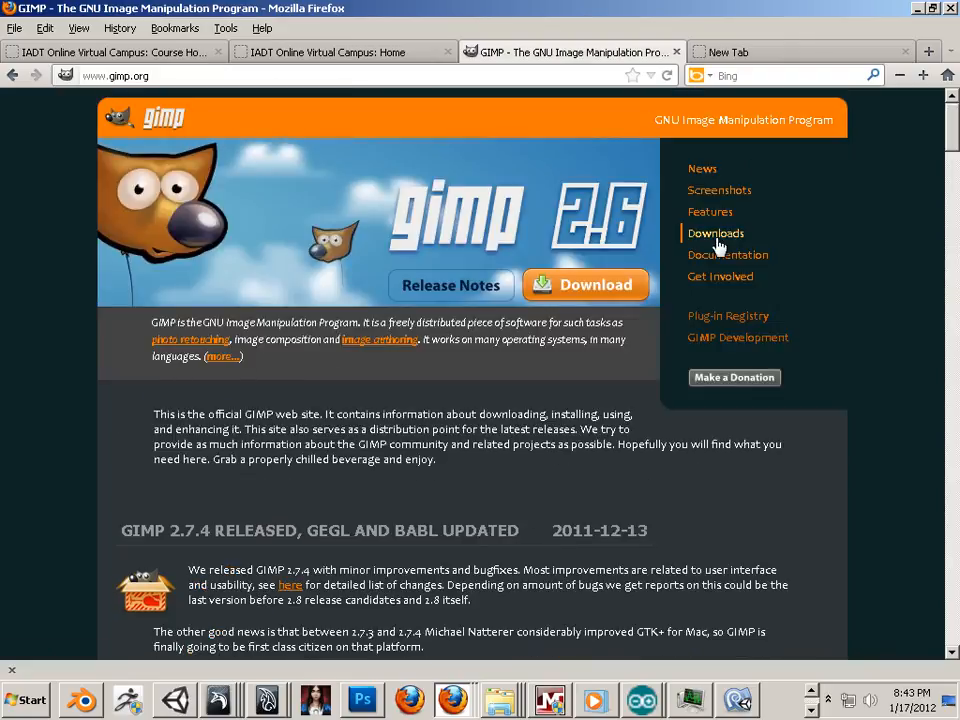
{"action": "left_click", "coordinate": [716, 232]}
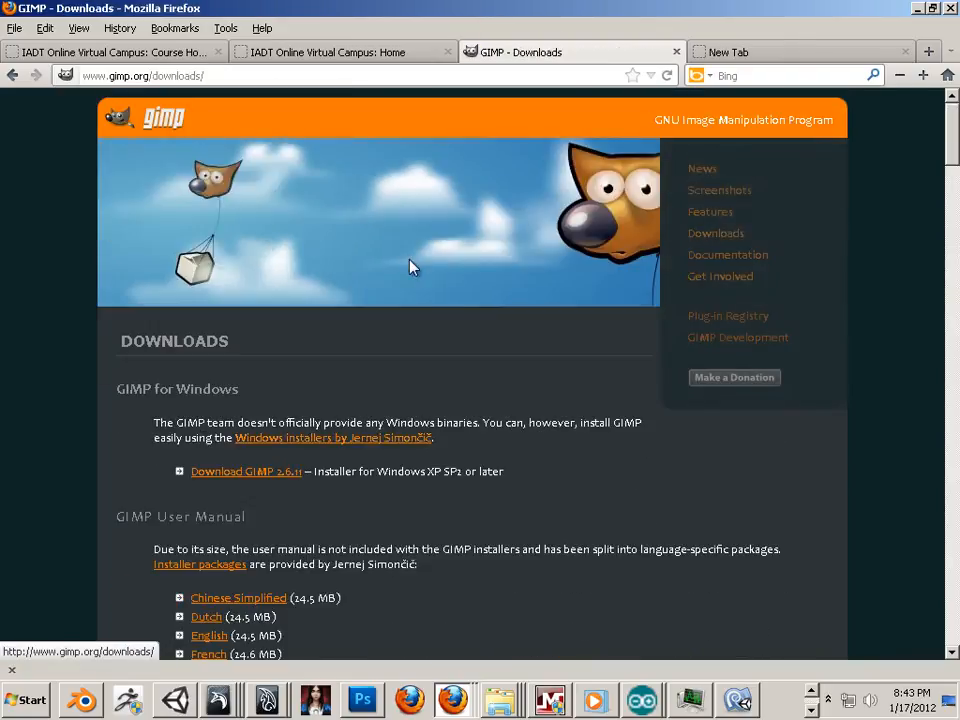
{"action": "scroll", "scroll_direction": "down", "scroll_amount": 3}
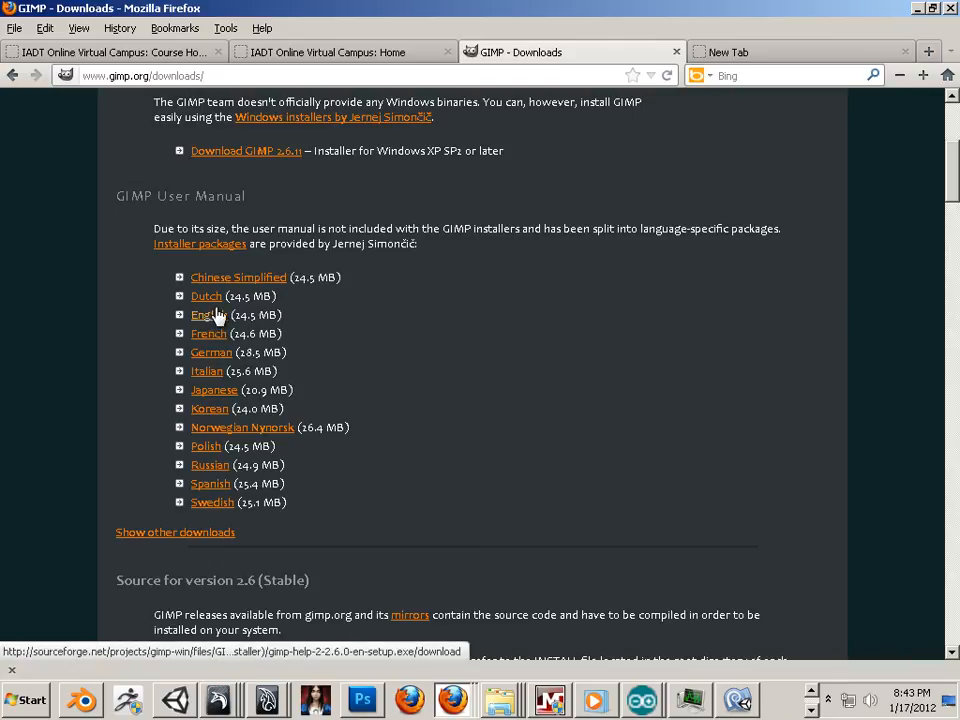
{"action": "mouse_move", "coordinate": [210, 322]}
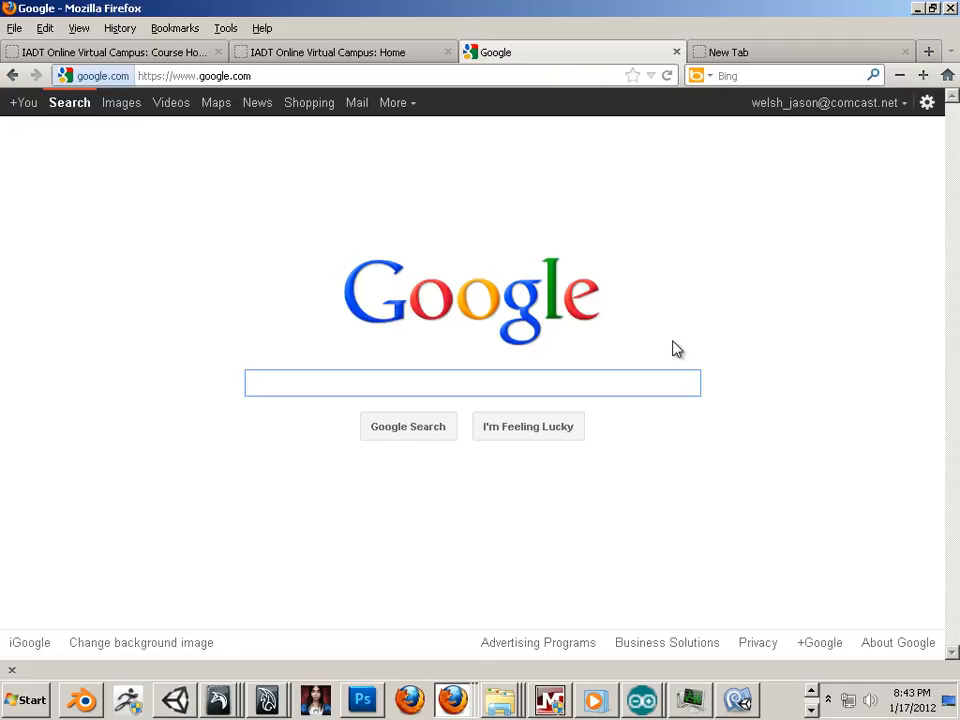
- Search Google for 'normal map gimp plugin'
{"action": "type", "text": "normal map gim"}
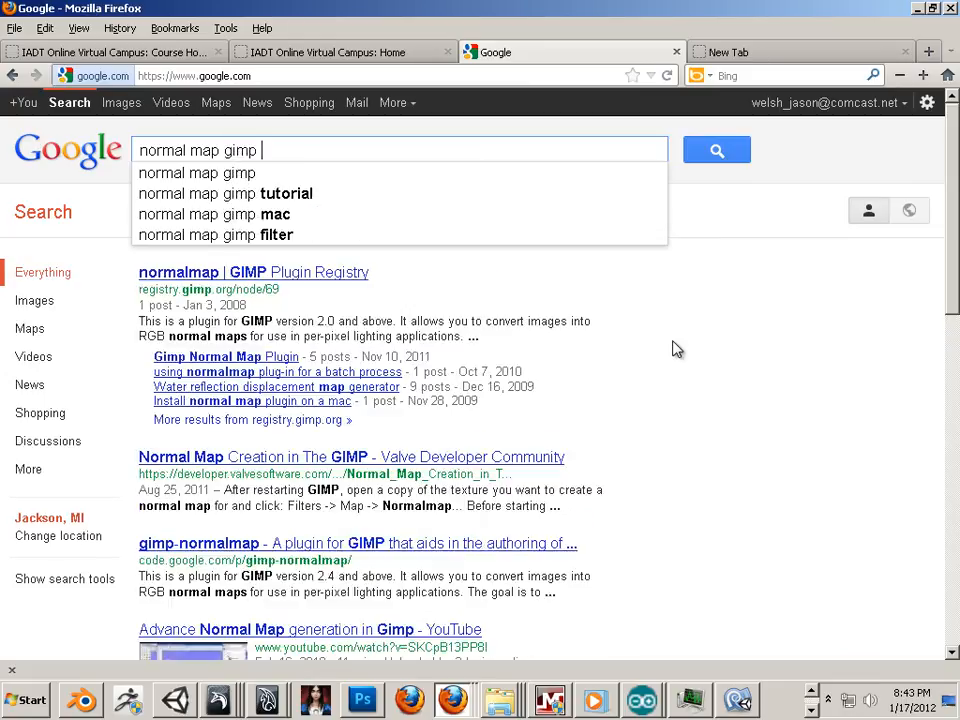
{"action": "type", "text": "plugin"}
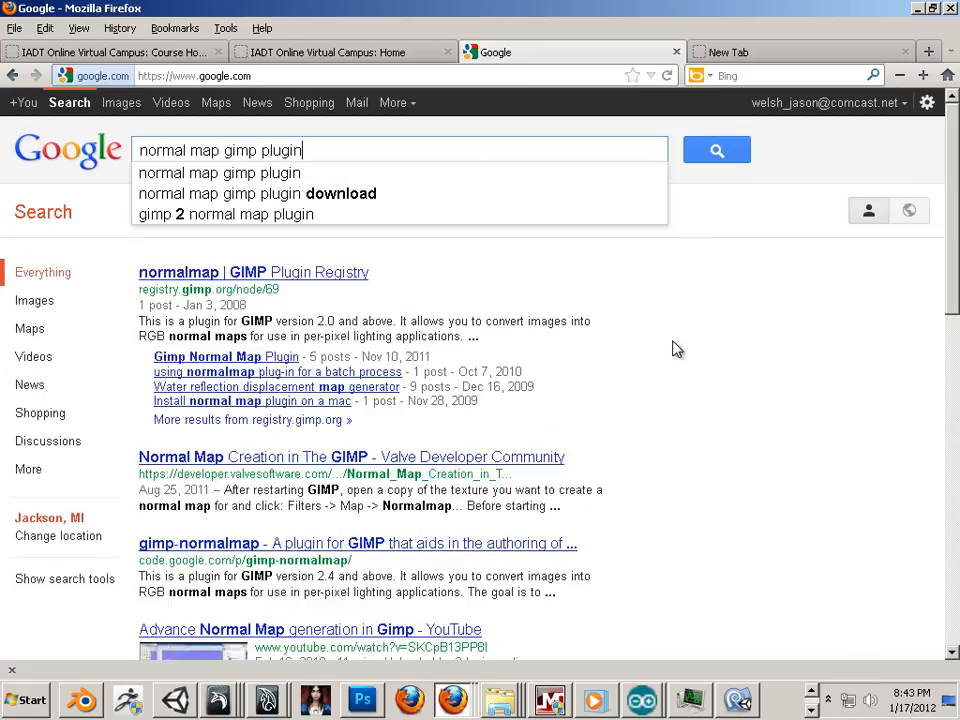
{"action": "left_click", "coordinate": [716, 148]}
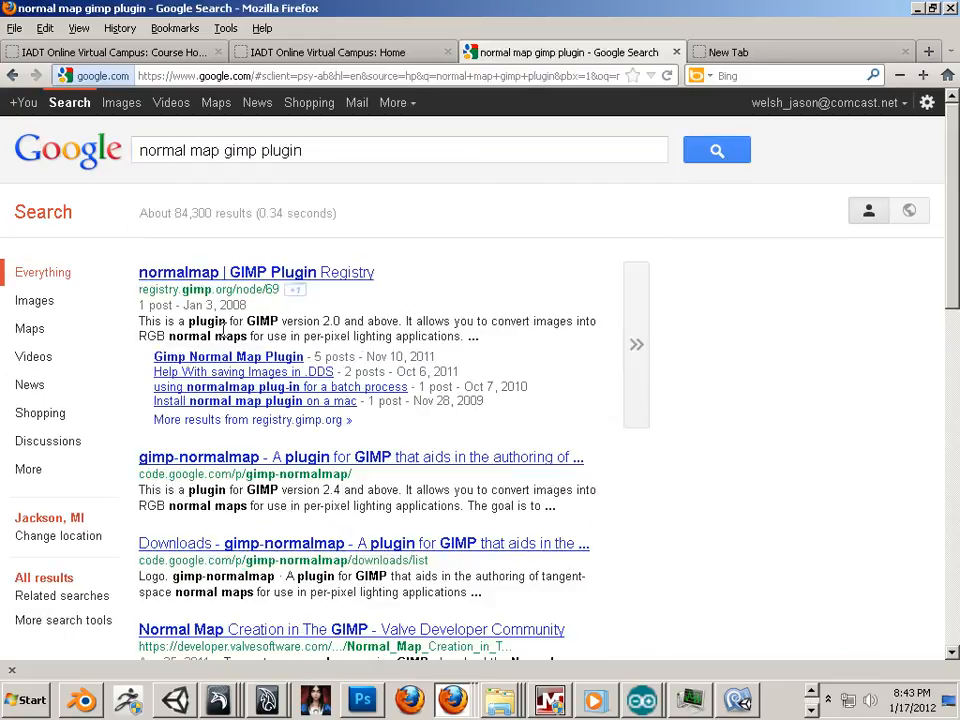
{"action": "mouse_move", "coordinate": [156, 276]}
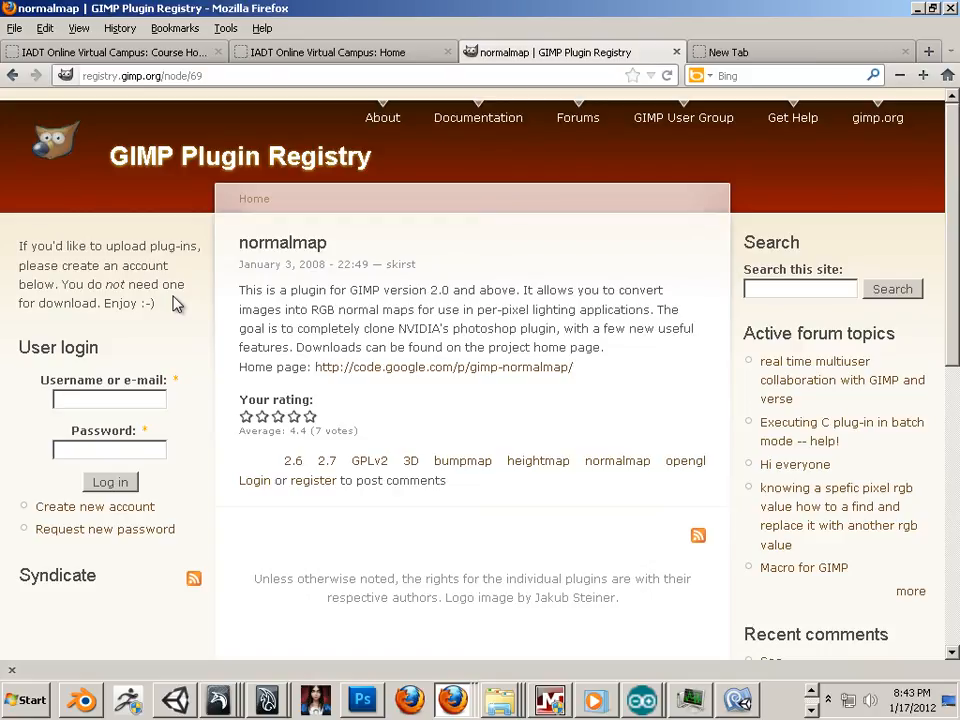
{"action": "mouse_move", "coordinate": [358, 312]}
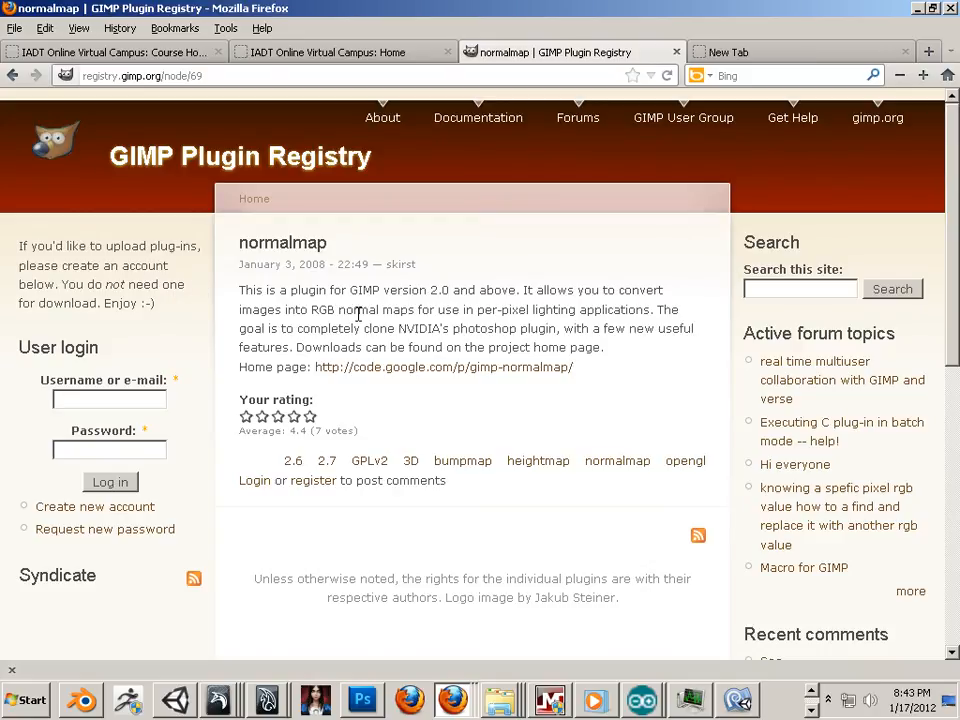
{"action": "mouse_move", "coordinate": [390, 372]}
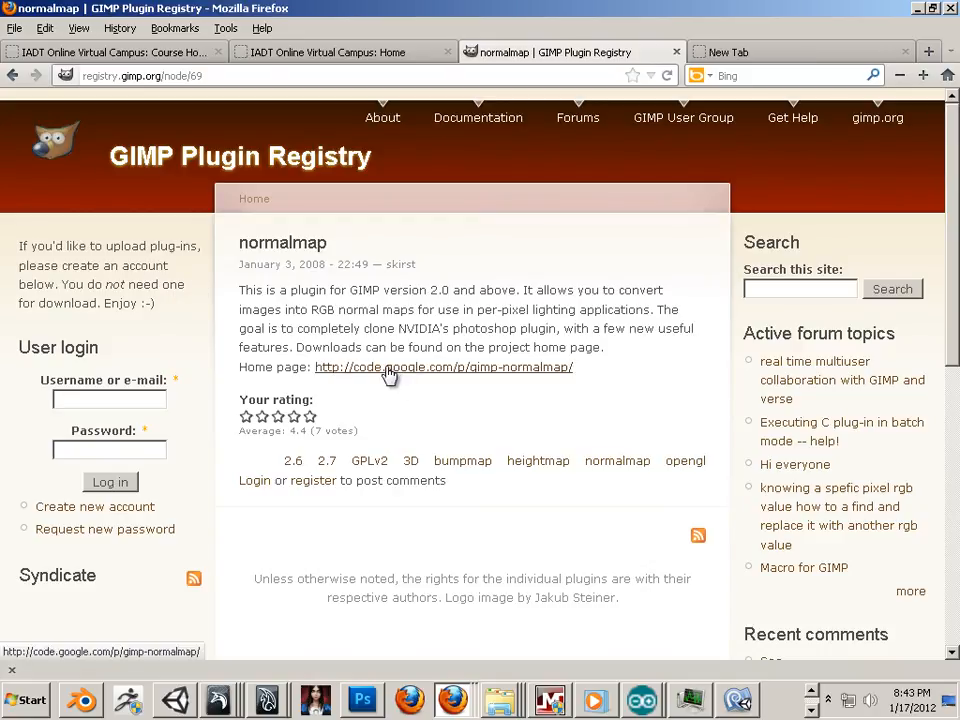
{"action": "mouse_move", "coordinate": [356, 376]}
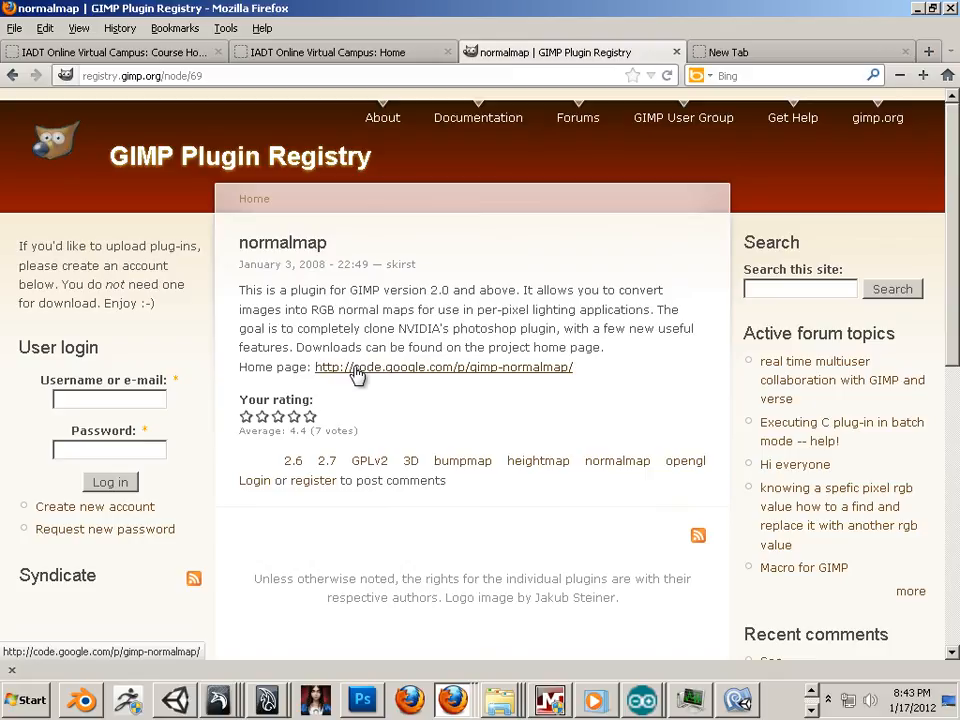
- Follow the registry entry's Home page link to code.google.com/p/gimp-normalmap
{"action": "left_click", "coordinate": [444, 366]}
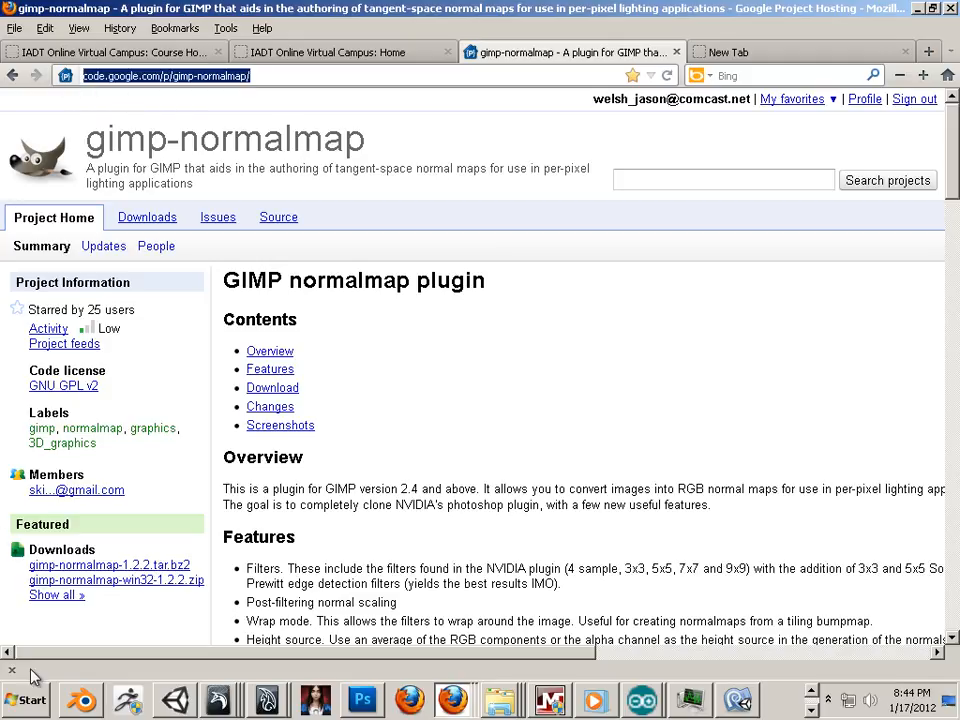
{"action": "left_click", "coordinate": [24, 700]}
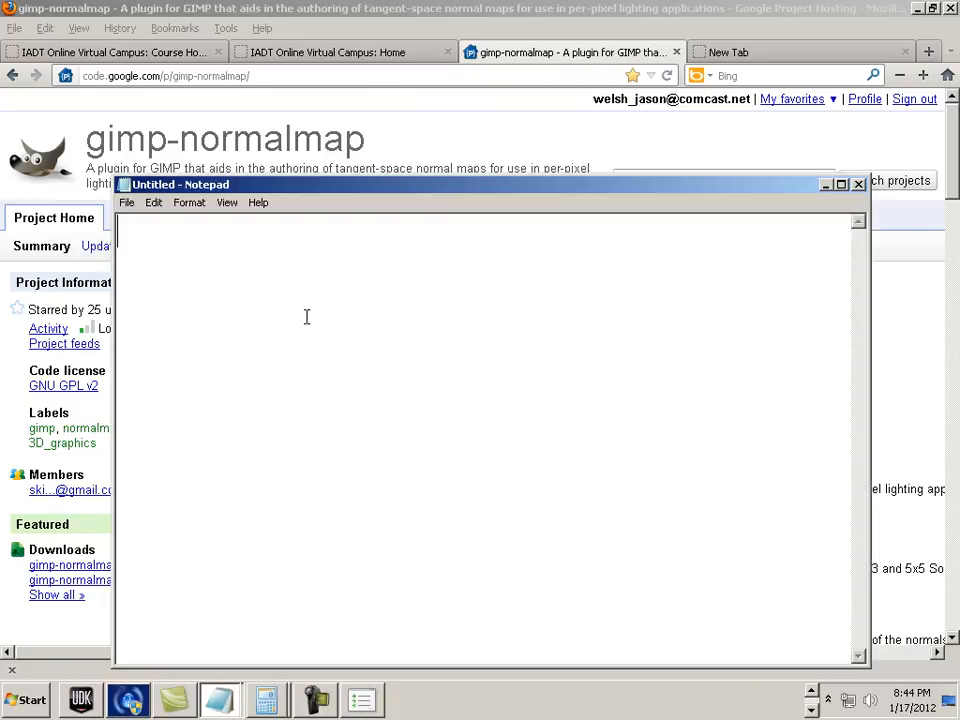
{"action": "type", "text": "http://code.google.com/p/gimp-normalmap/"}
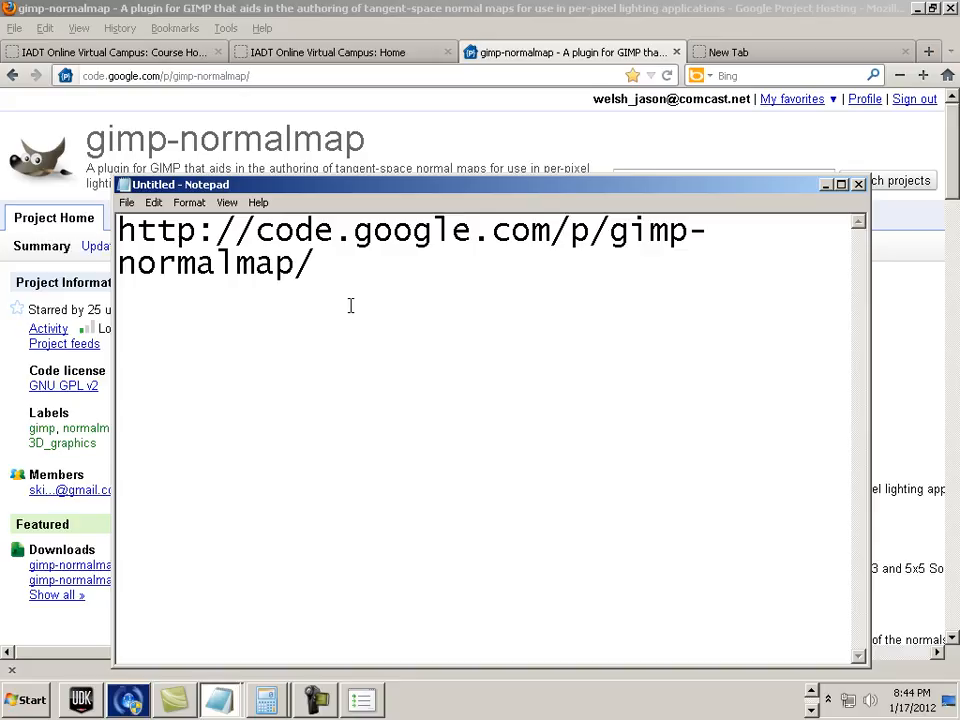
{"action": "mouse_move", "coordinate": [222, 188]}
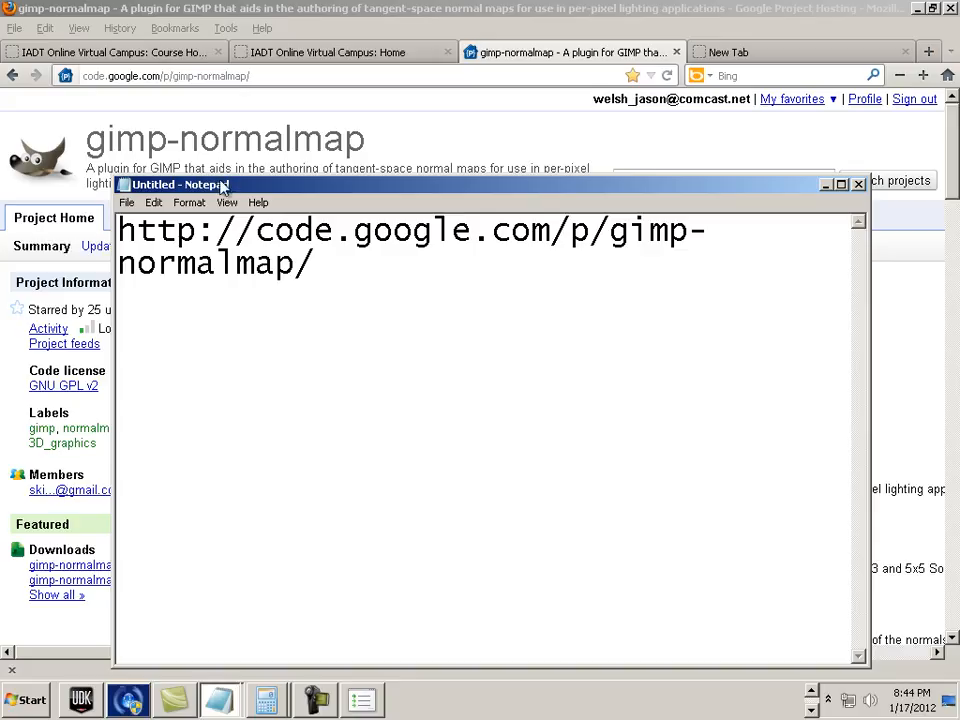
{"action": "left_click", "coordinate": [856, 184]}
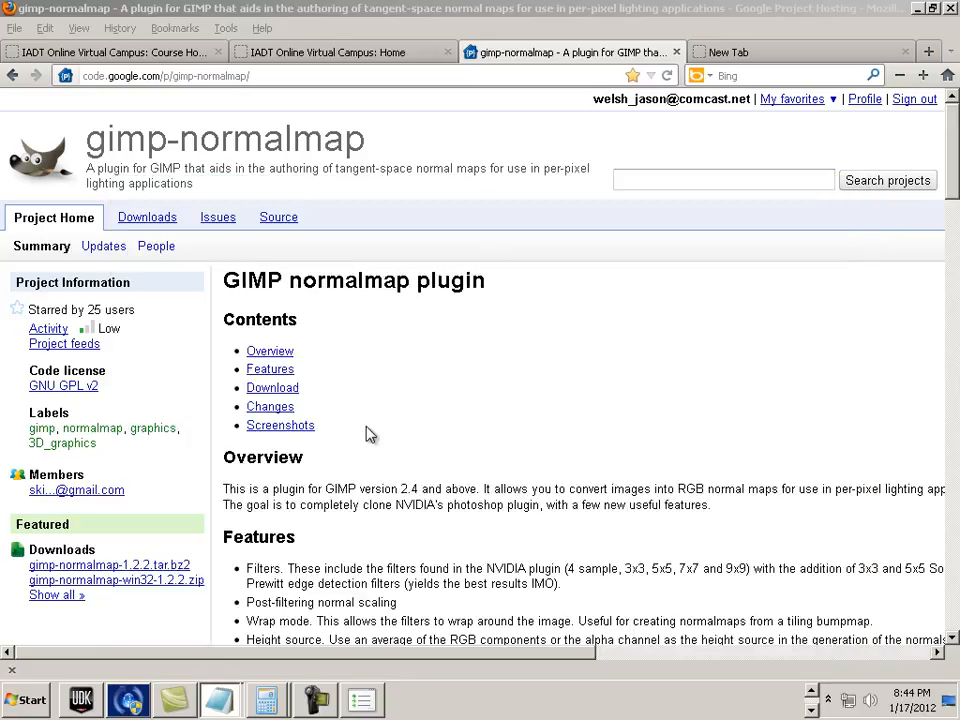
- Jump to the Download section, skim the Changes list, and return near the top
{"action": "left_click", "coordinate": [270, 406]}
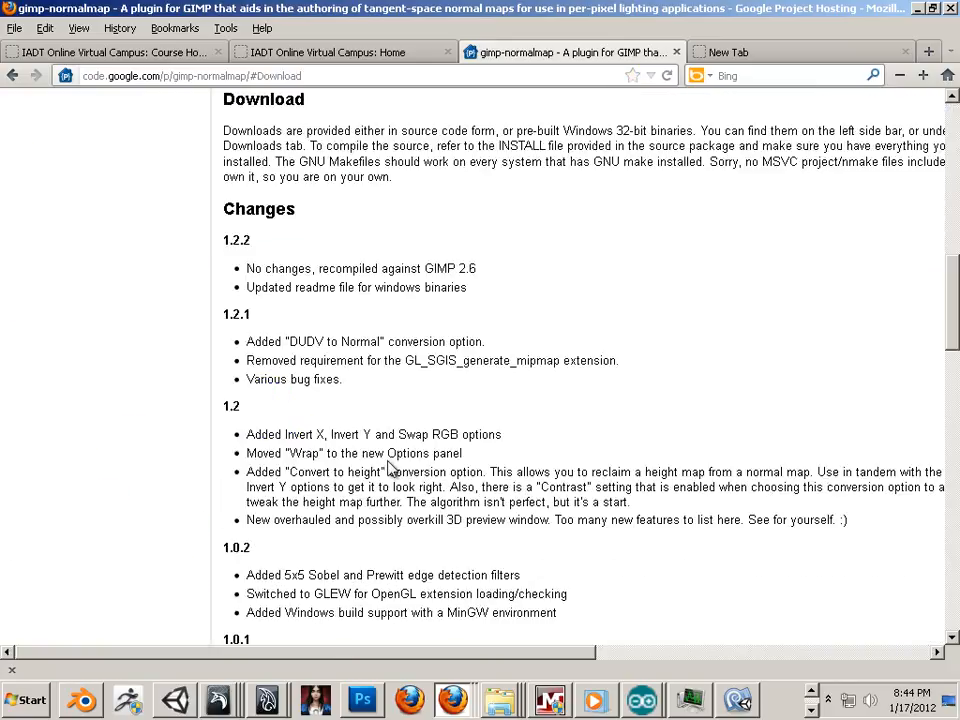
{"action": "scroll", "scroll_direction": "down", "scroll_amount": 3}
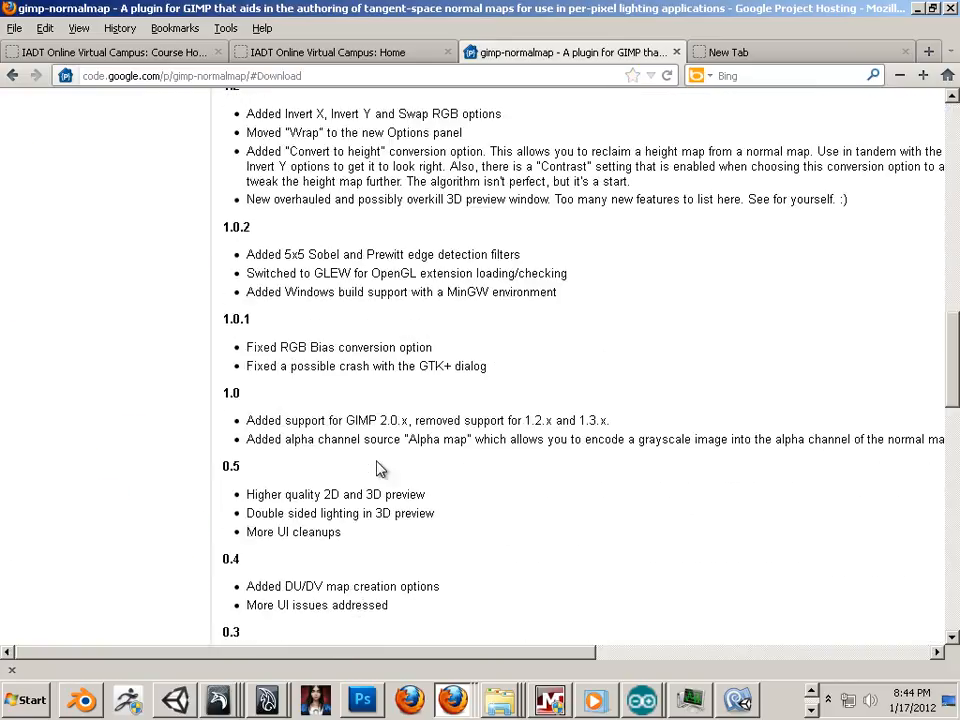
{"action": "scroll", "scroll_direction": "up", "scroll_amount": 3}
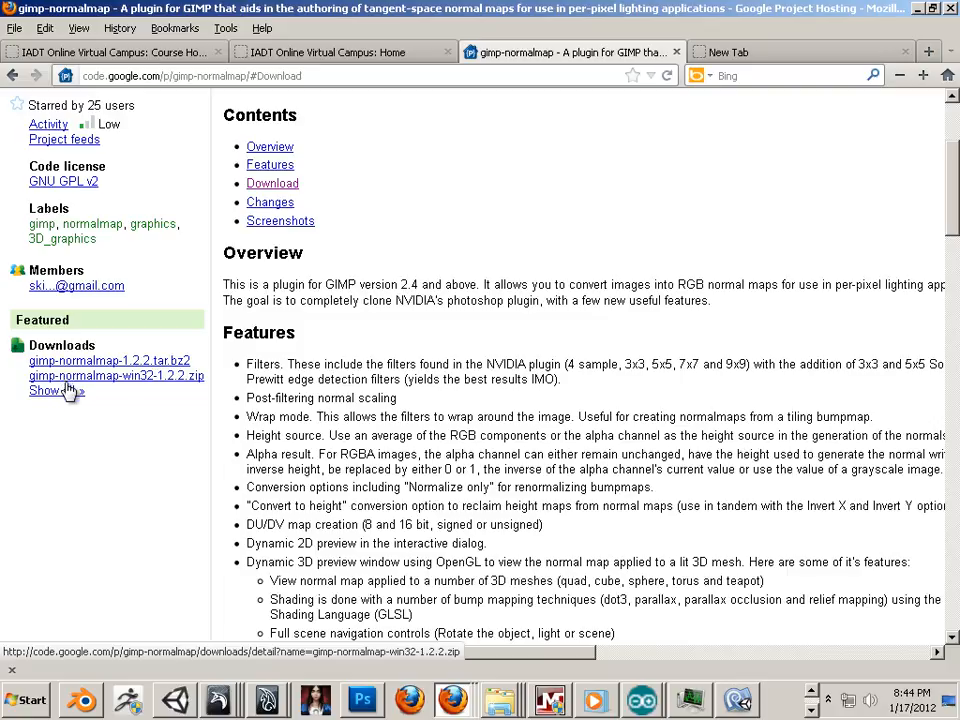
- Download gimp-normalmap-win32-1.2.2.zip via Save File to the Desktop
{"action": "left_click", "coordinate": [116, 376]}
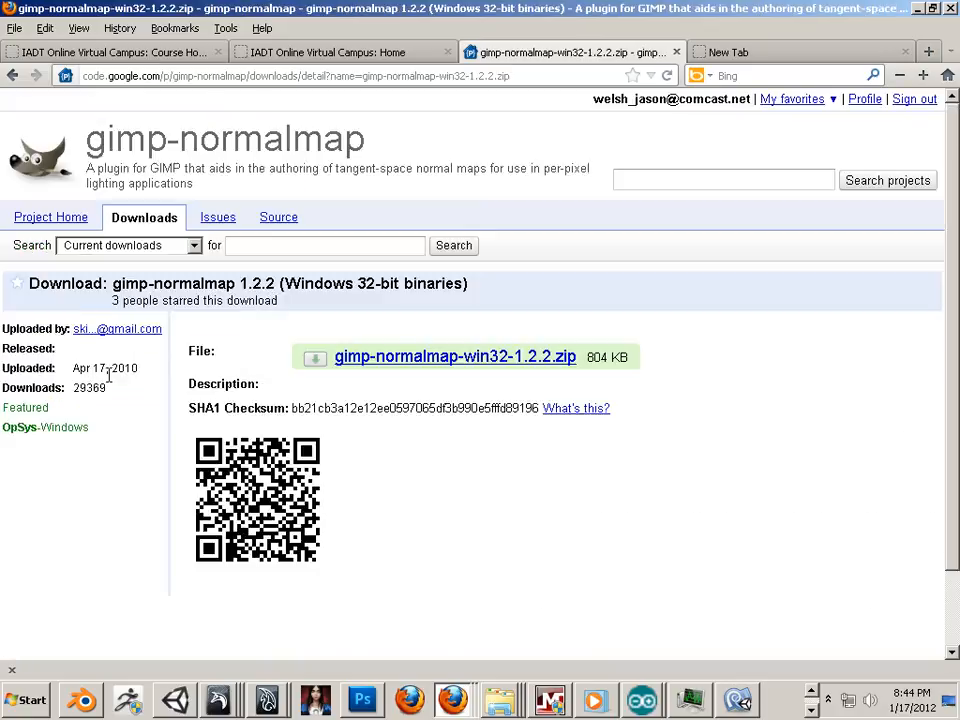
{"action": "left_click", "coordinate": [454, 356]}
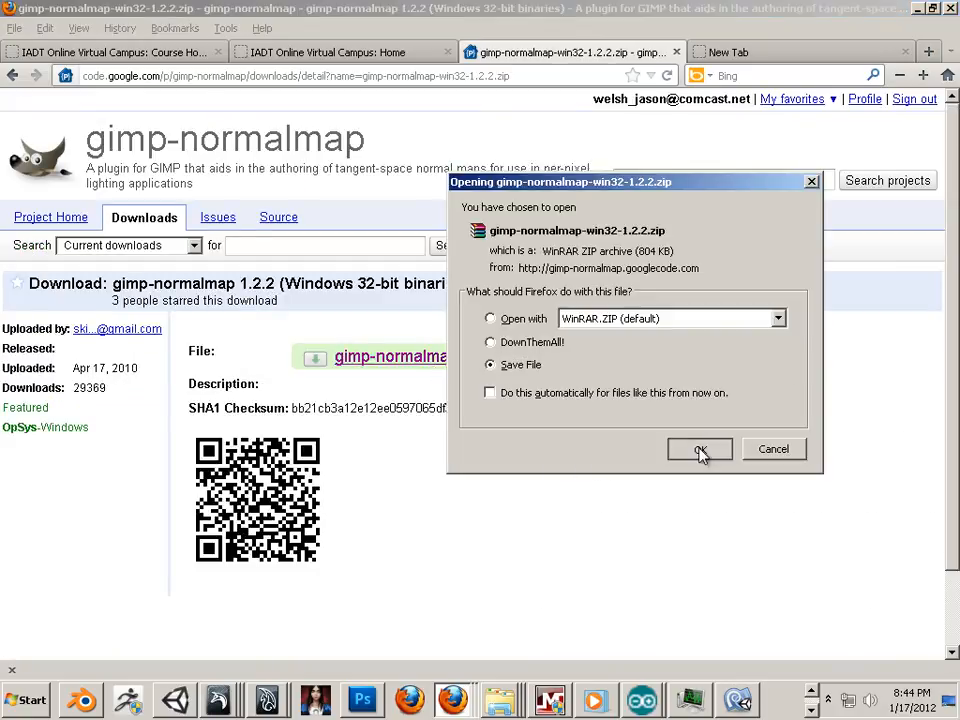
{"action": "left_click", "coordinate": [700, 448]}
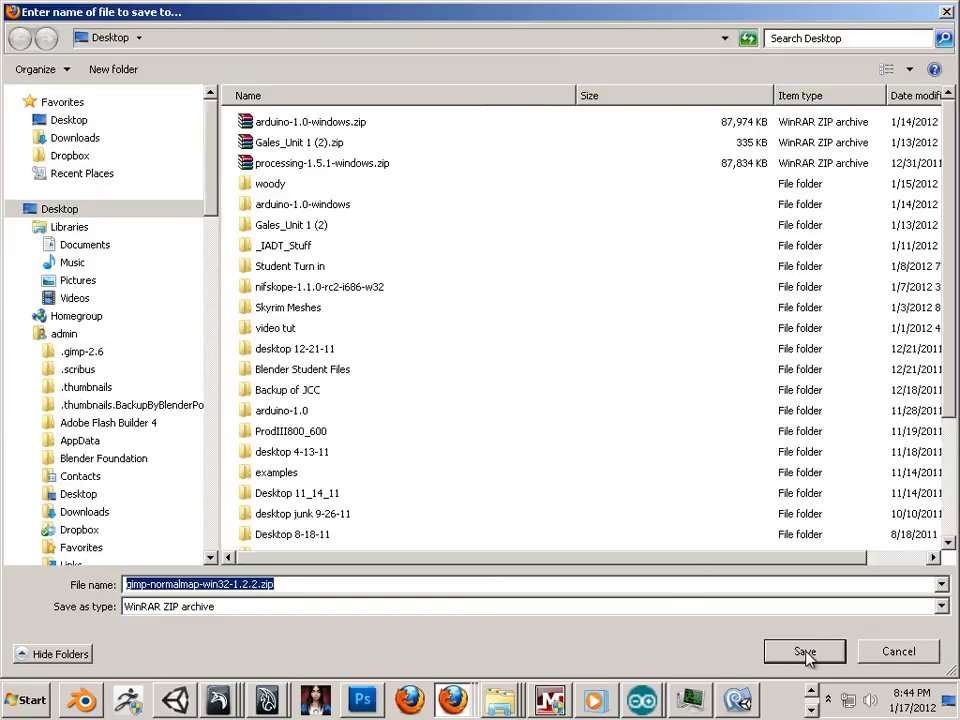
{"action": "left_click", "coordinate": [804, 652]}
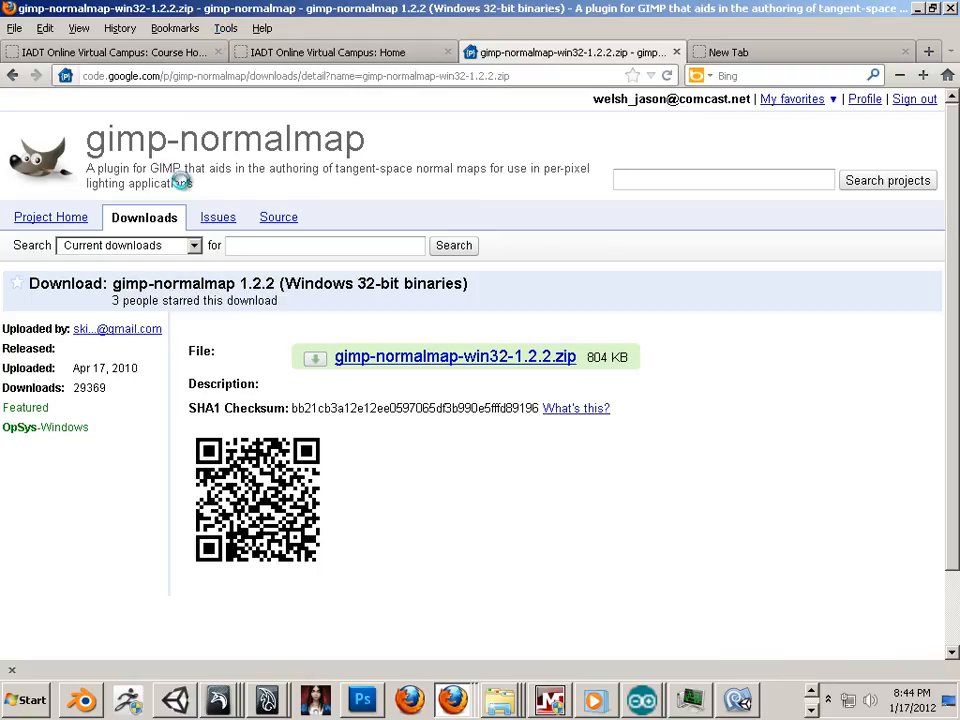
{"action": "left_click", "coordinate": [456, 356]}
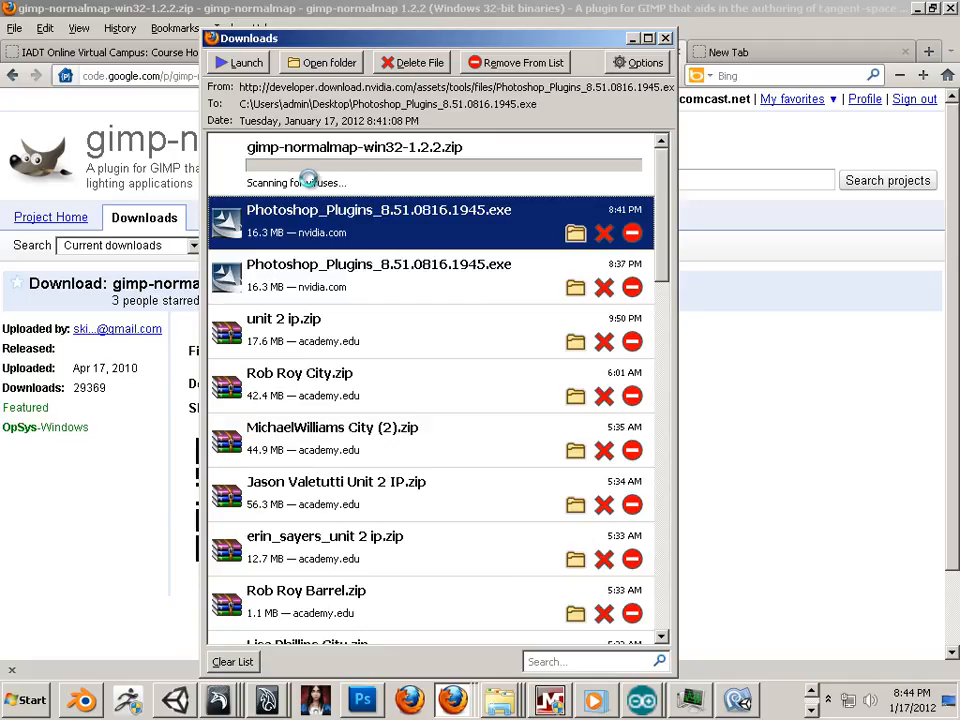
{"action": "mouse_move", "coordinate": [312, 184]}
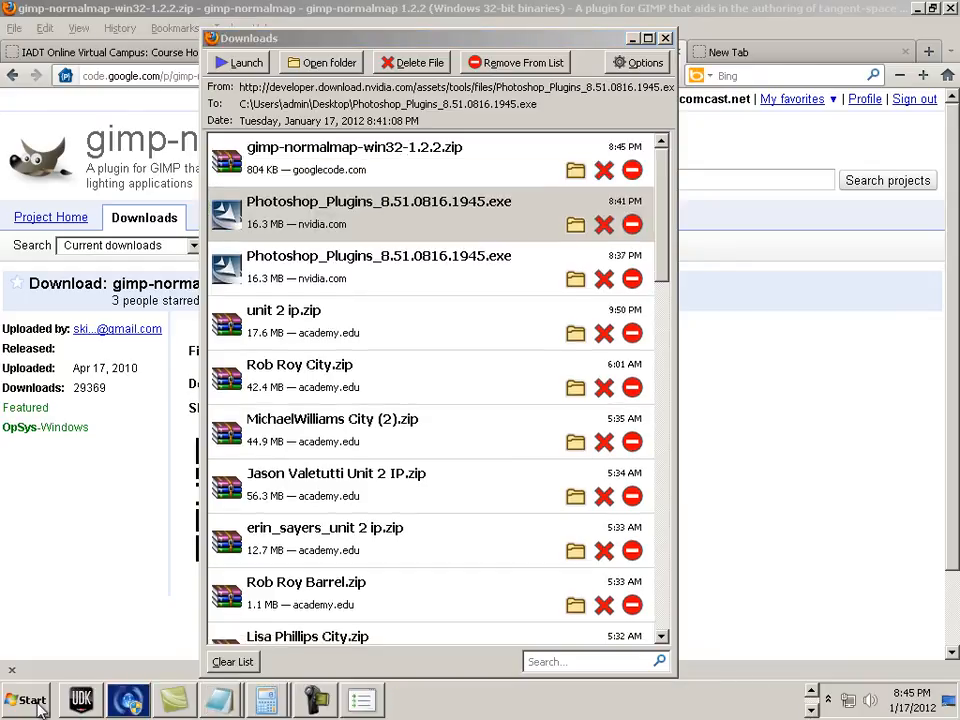
- Launch GIMP, create a new default 640x400 image, and check the Filters > Map submenu
{"action": "left_click", "coordinate": [28, 698]}
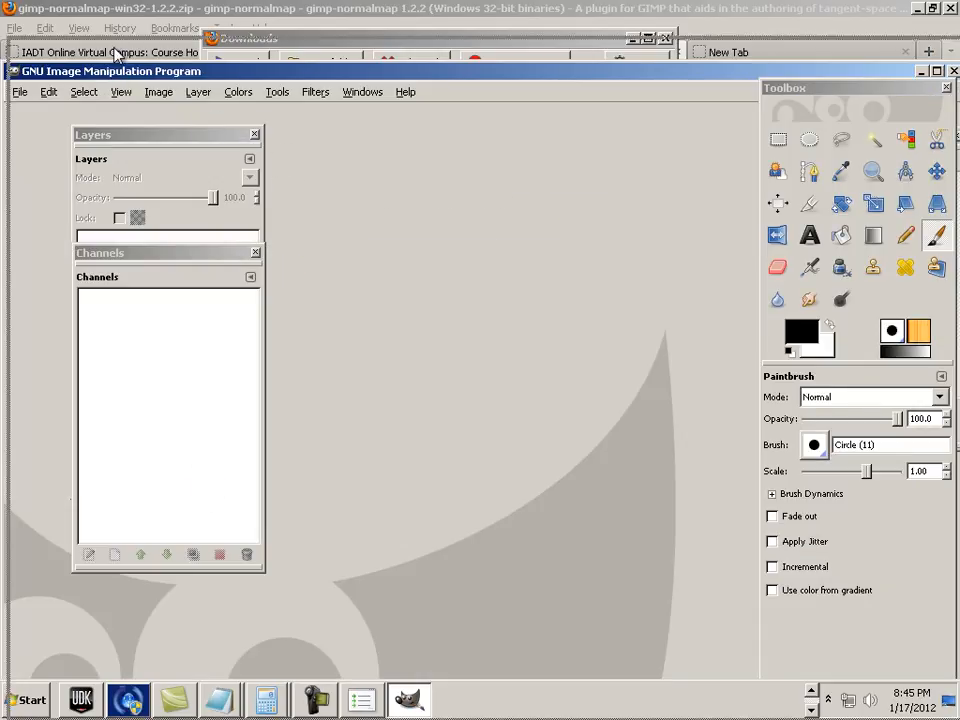
{"action": "left_click", "coordinate": [28, 62]}
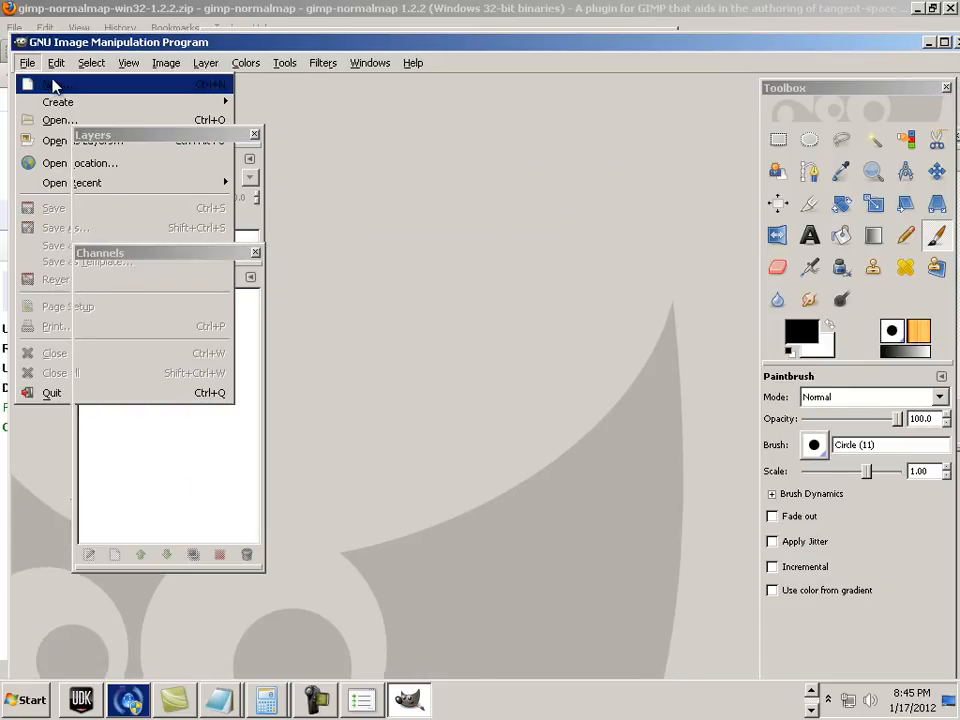
{"action": "left_click", "coordinate": [52, 84]}
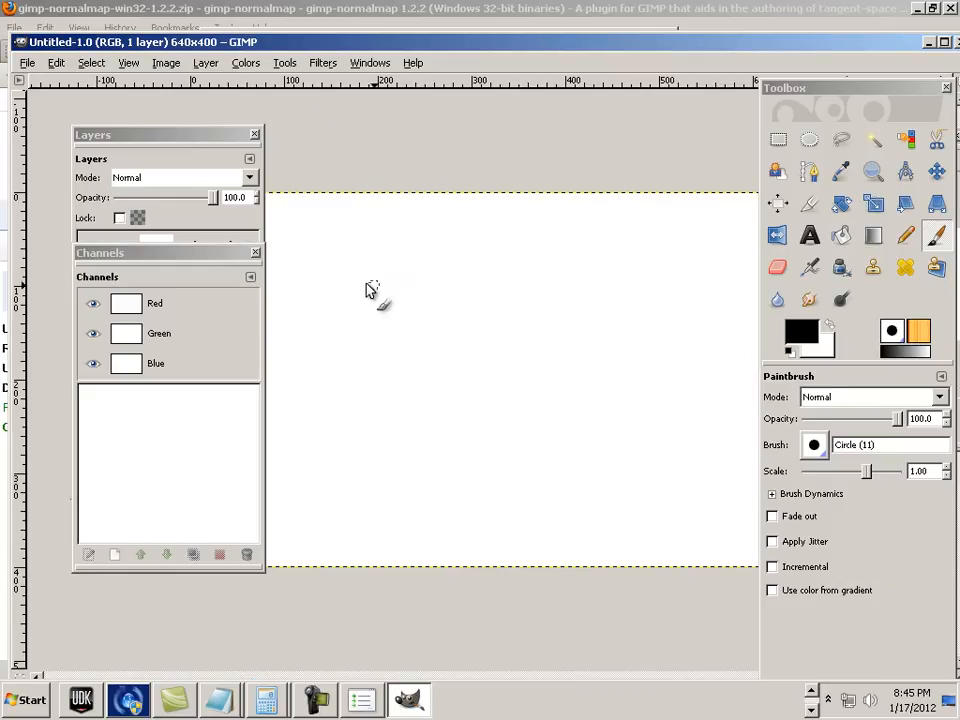
{"action": "left_click", "coordinate": [322, 62]}
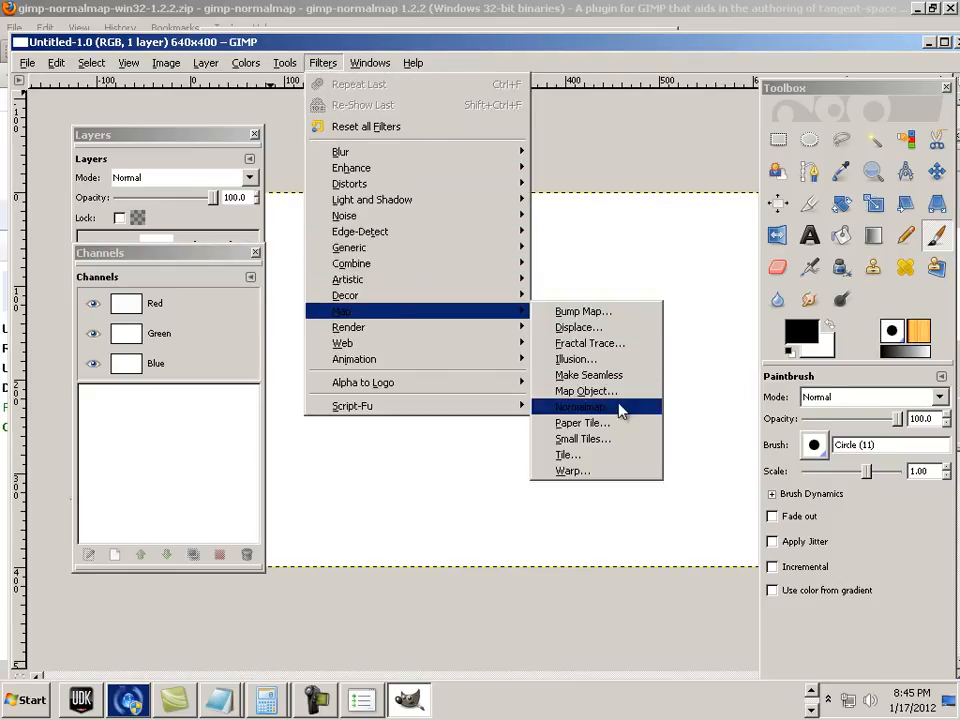
{"action": "mouse_move", "coordinate": [580, 408]}
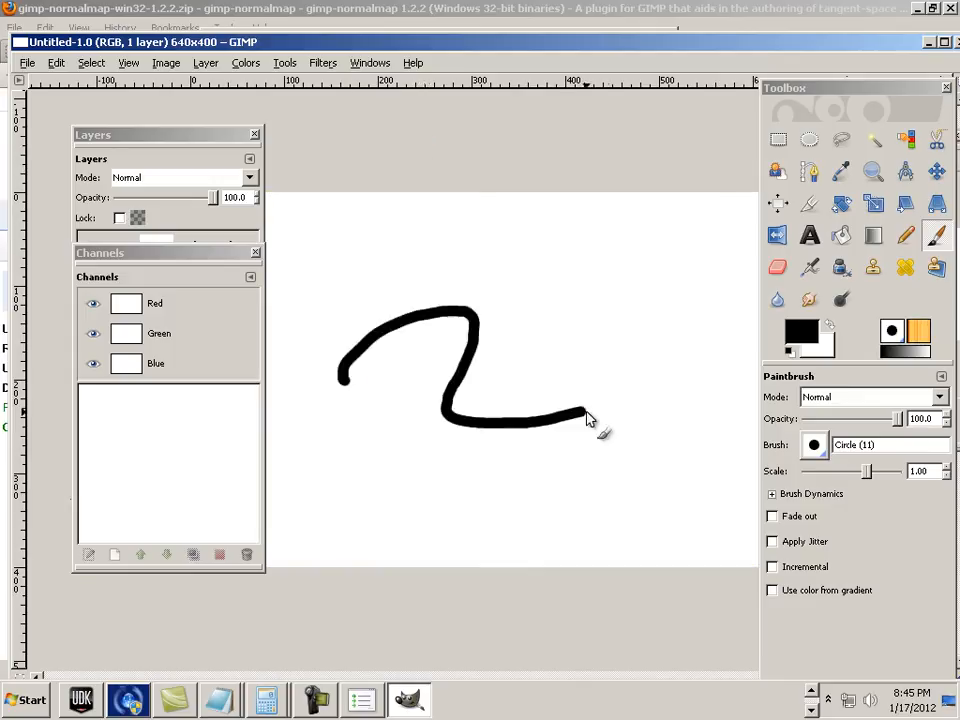
- Scribble tangled black Paintbrush strokes over the canvas and reopen the Filters menu
{"action": "left_click_drag", "start_coordinate": [600, 414], "coordinate": [580, 384]}
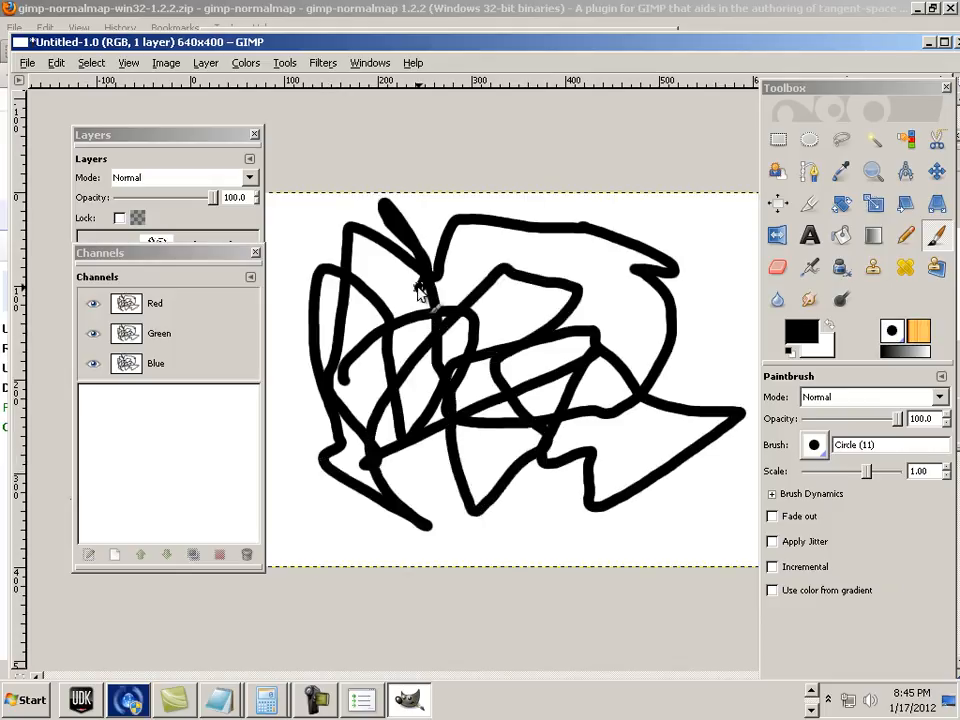
{"action": "left_click", "coordinate": [322, 62]}
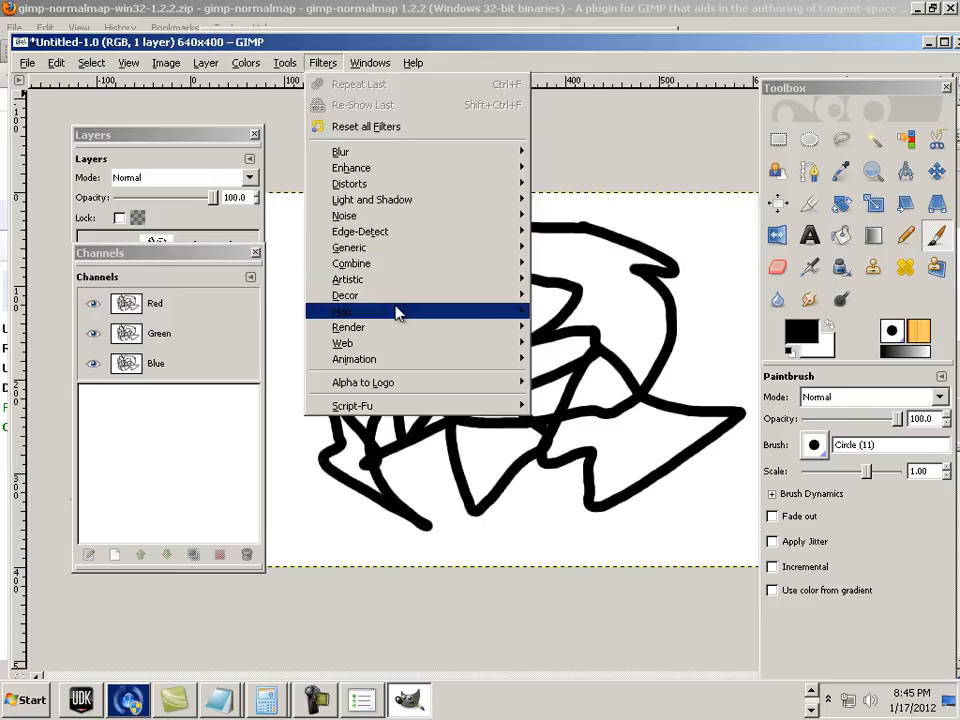
{"action": "mouse_move", "coordinate": [406, 322]}
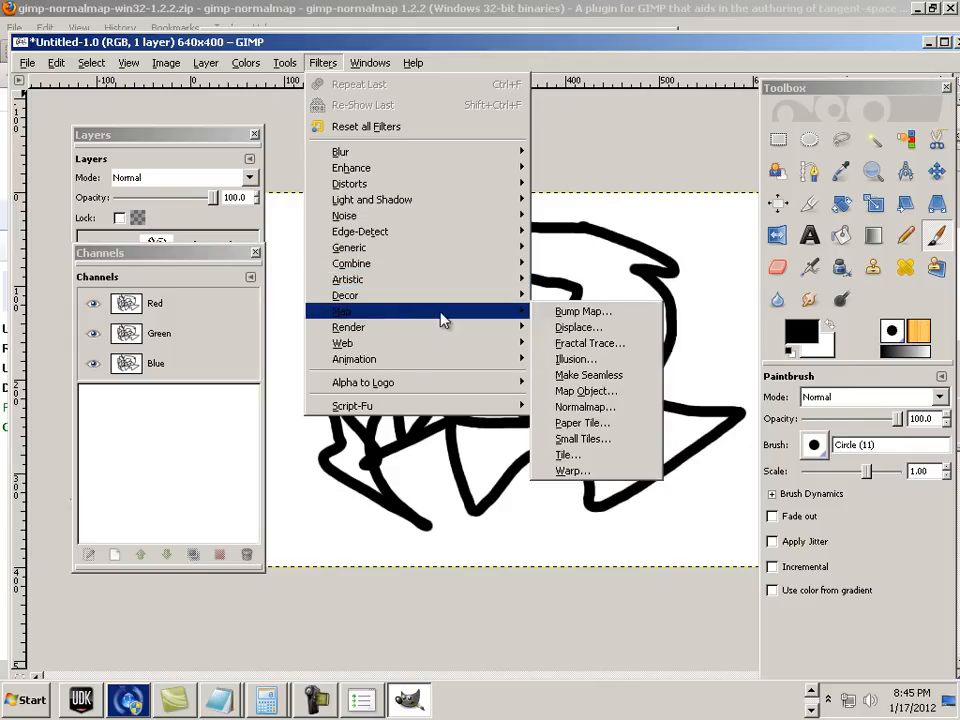
- Apply Filters > Map > Normalmap with default settings, turning the scribbles into a blue normal map
{"action": "left_click", "coordinate": [584, 408]}
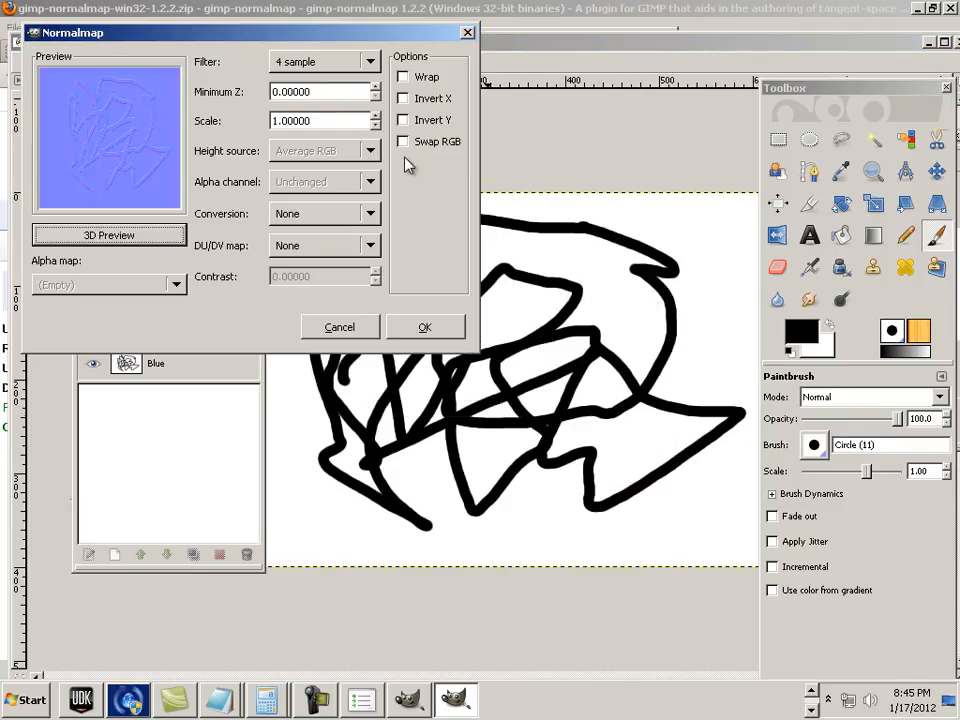
{"action": "left_click", "coordinate": [424, 328]}
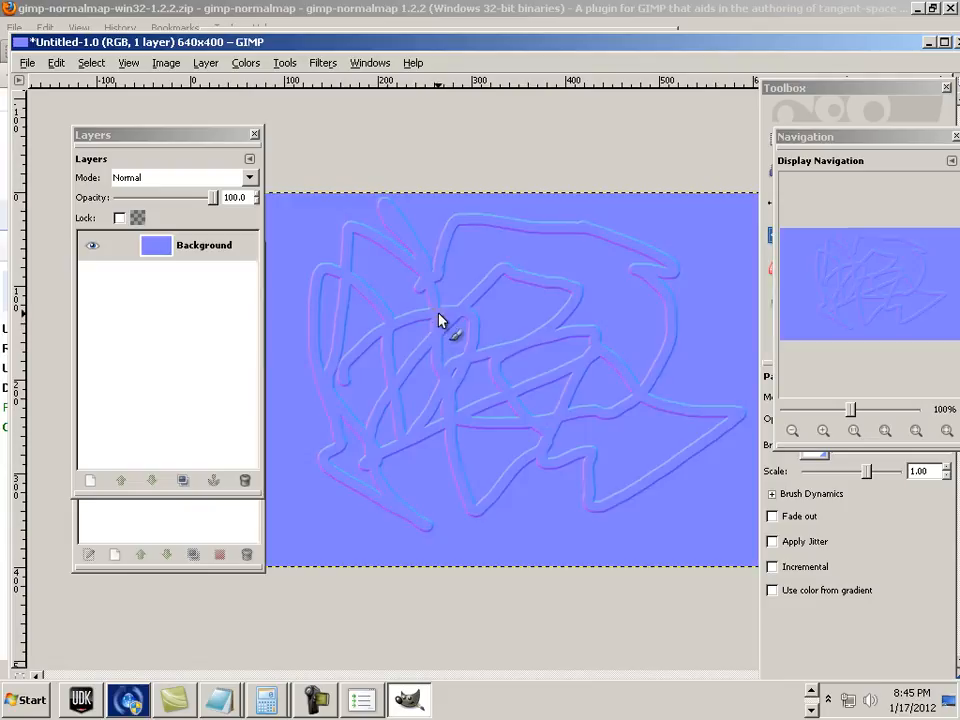
{"action": "mouse_move", "coordinate": [388, 302]}
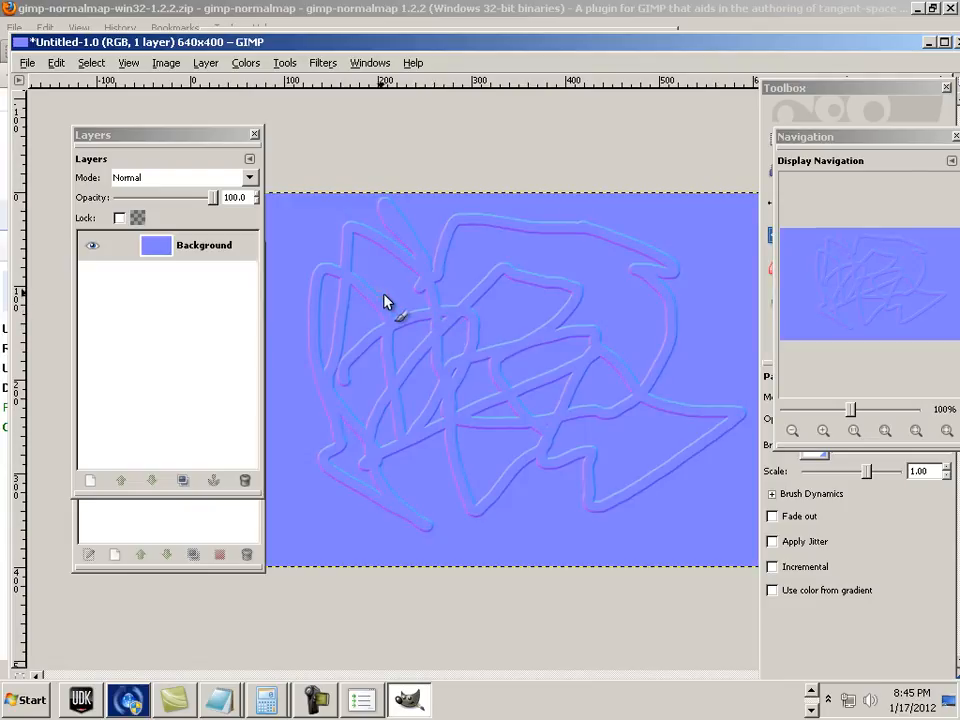